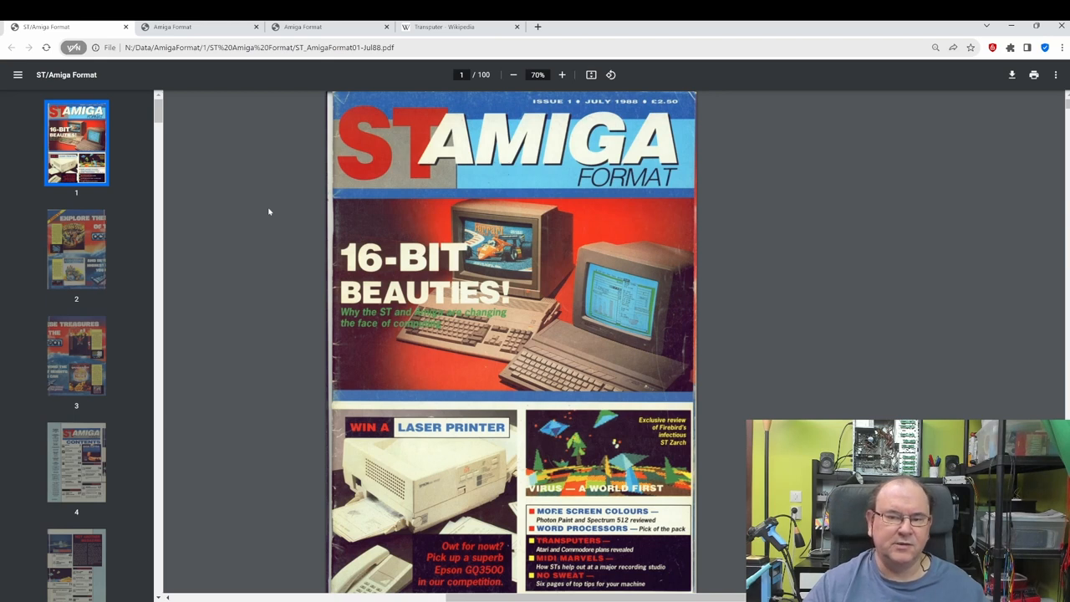
{"action": "mouse_move", "coordinate": [678, 382]}
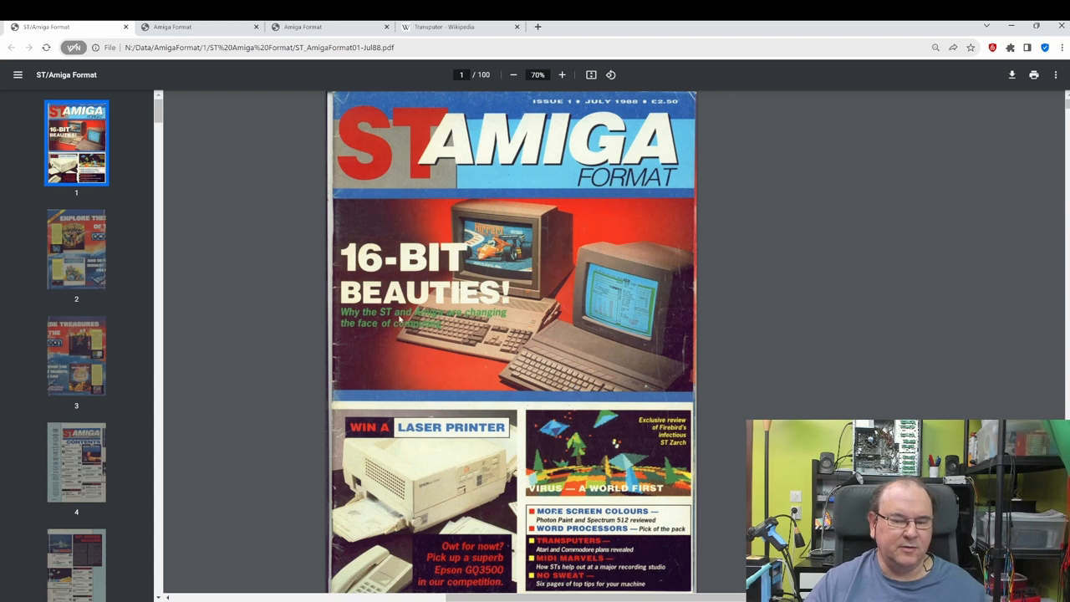
{"action": "mouse_move", "coordinate": [662, 357]}
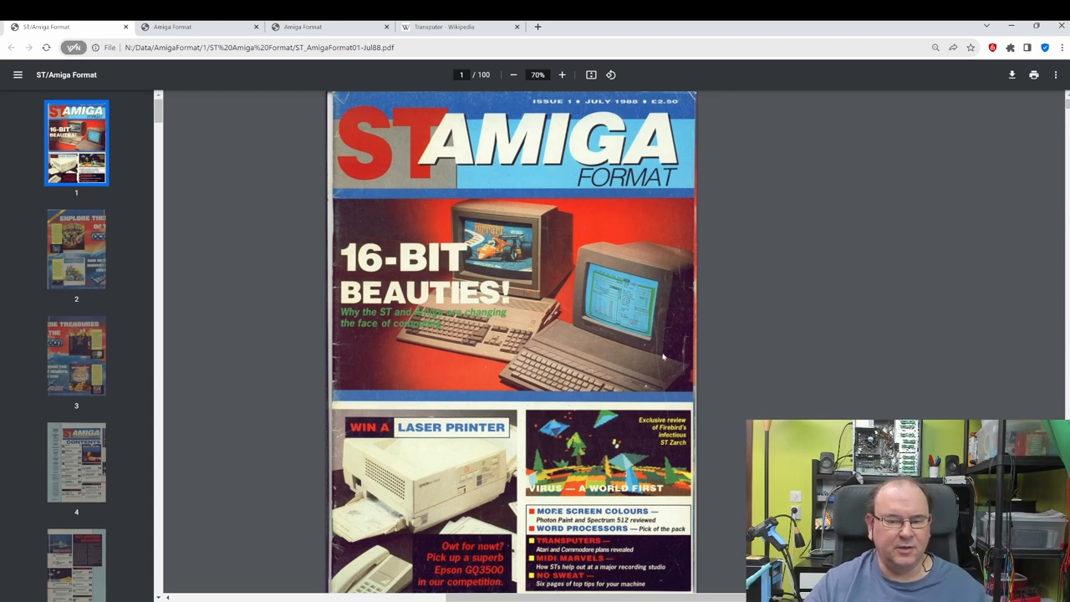
{"action": "mouse_move", "coordinate": [579, 340]}
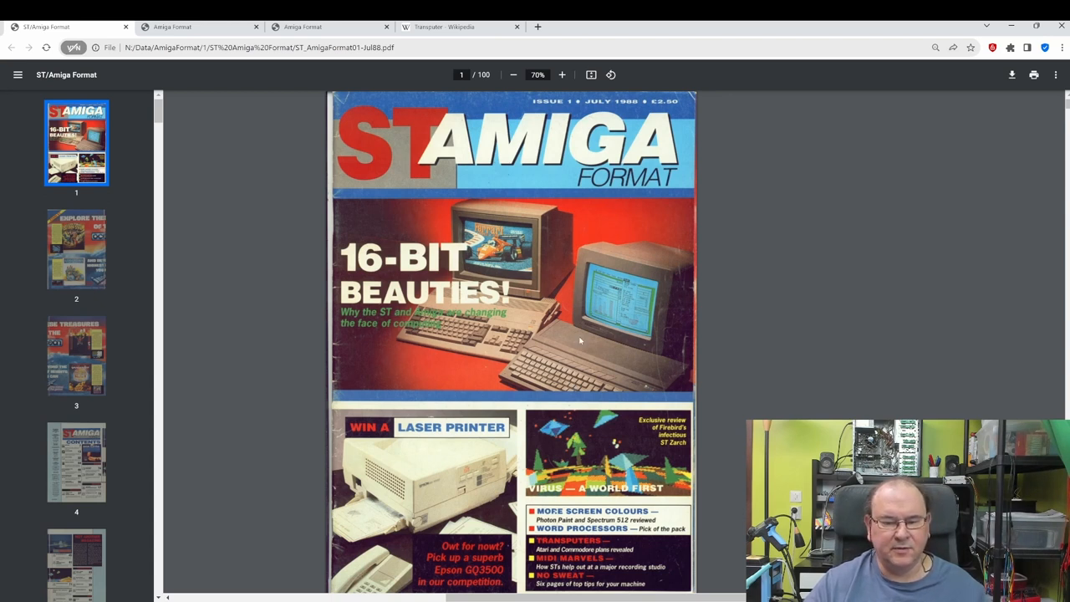
{"action": "mouse_move", "coordinate": [541, 339]}
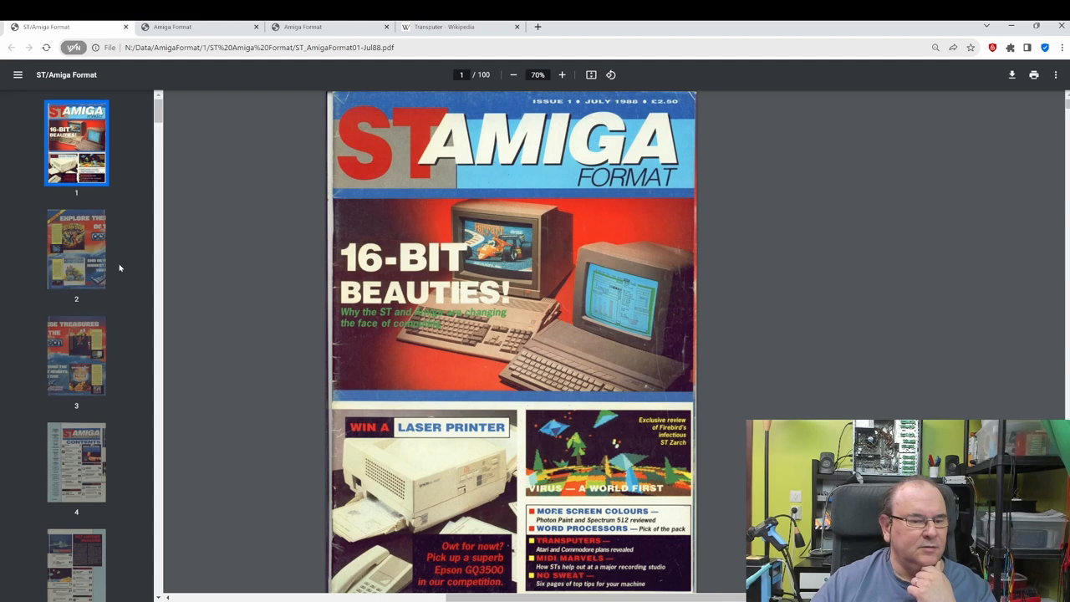
Step: Use the sidebar thumbnails to view the Ocean advert on pages 2–3, then contents page 4
{"action": "left_click", "coordinate": [76, 249]}
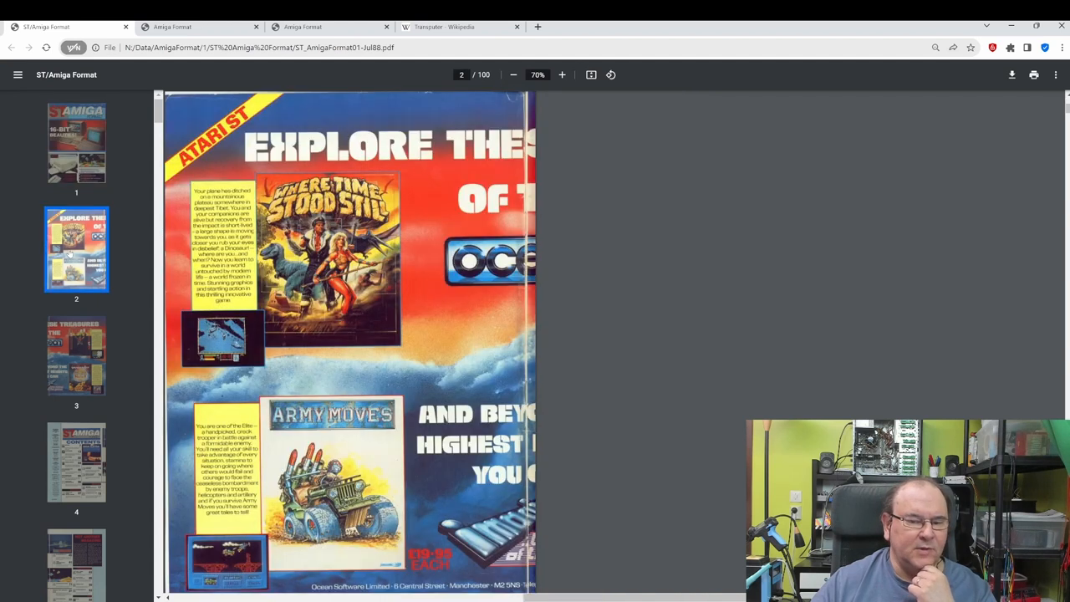
{"action": "mouse_move", "coordinate": [181, 343]}
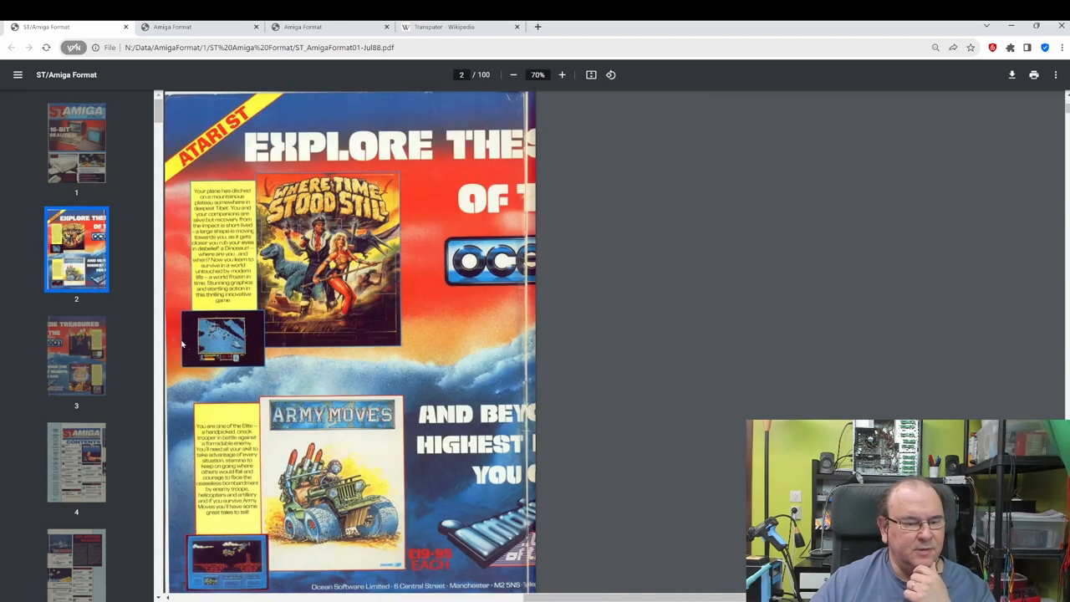
{"action": "left_click", "coordinate": [76, 355]}
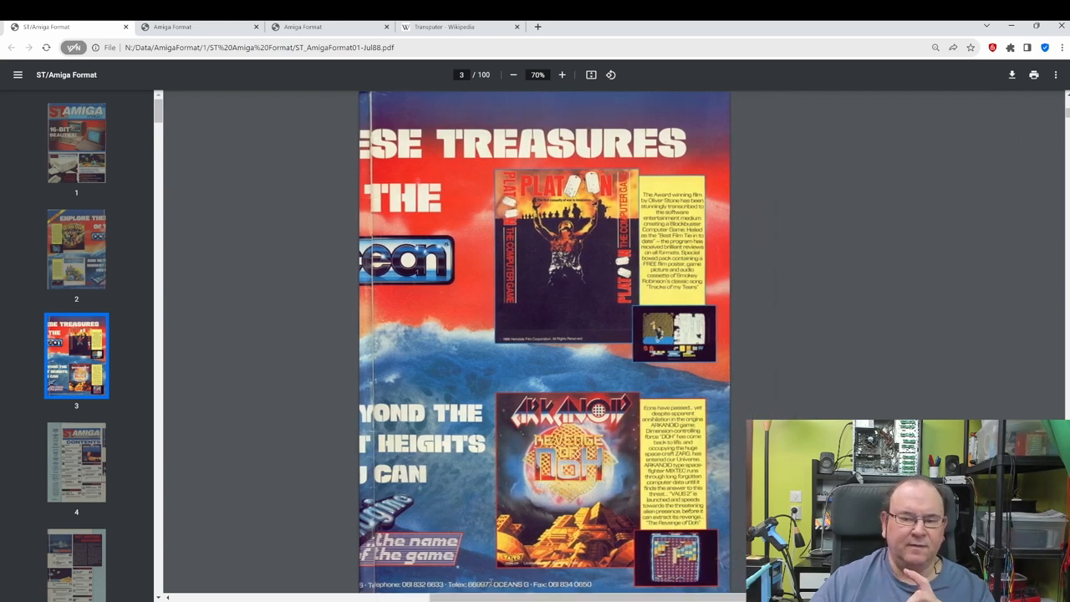
{"action": "mouse_move", "coordinate": [345, 210]}
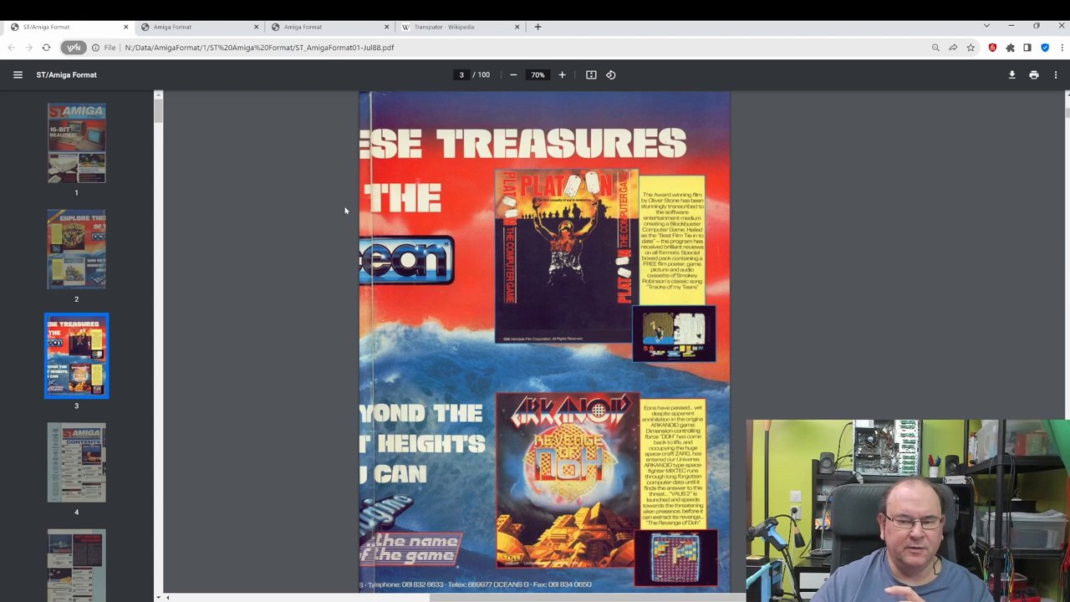
{"action": "mouse_move", "coordinate": [449, 340]}
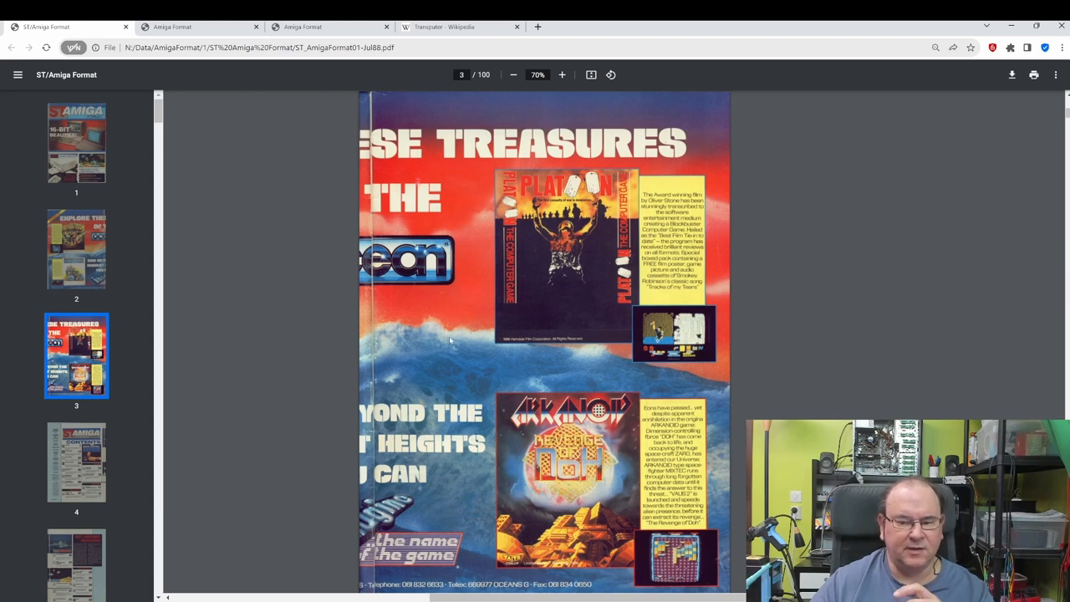
{"action": "left_click", "coordinate": [76, 462]}
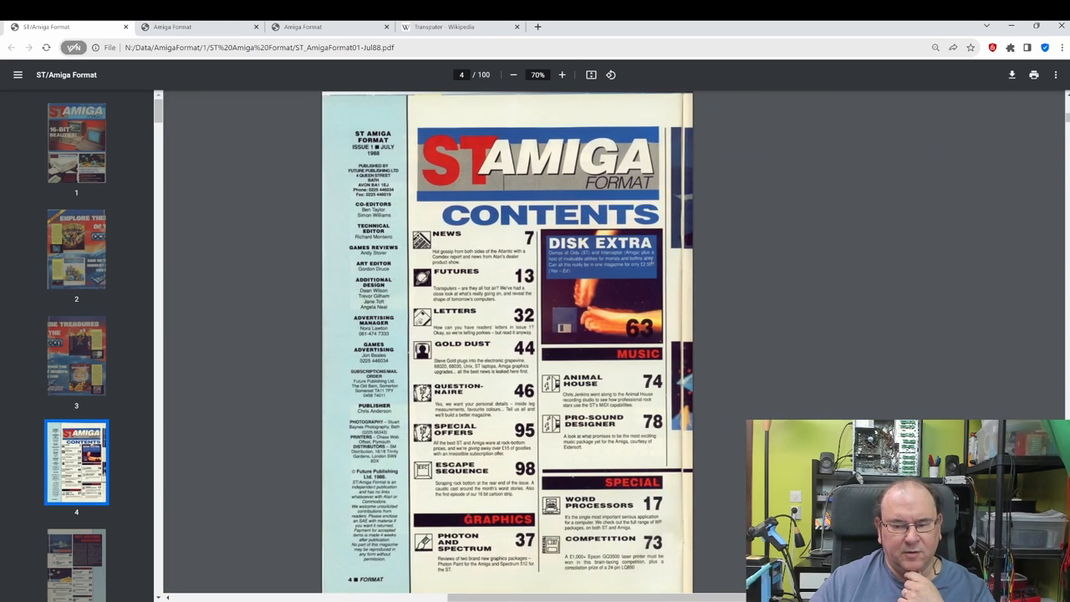
{"action": "mouse_move", "coordinate": [624, 292]}
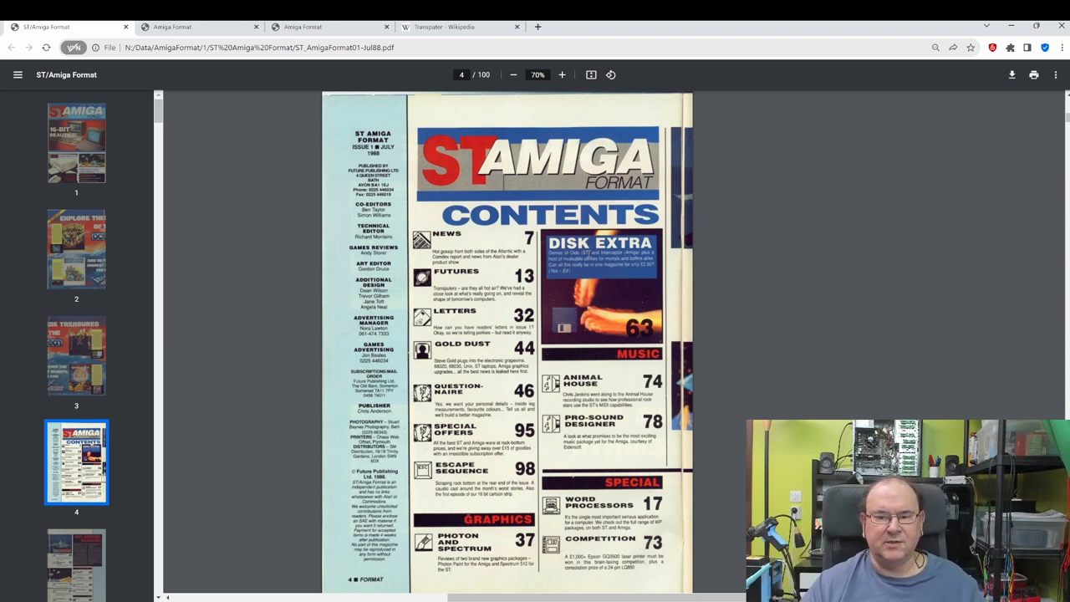
{"action": "mouse_move", "coordinate": [110, 462]}
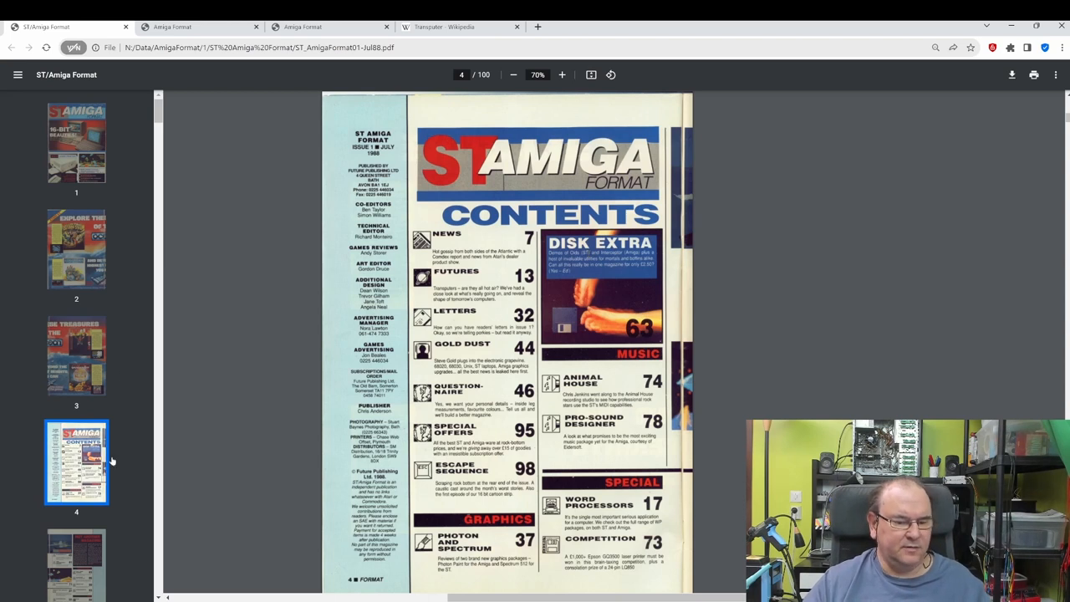
{"action": "mouse_move", "coordinate": [76, 558]}
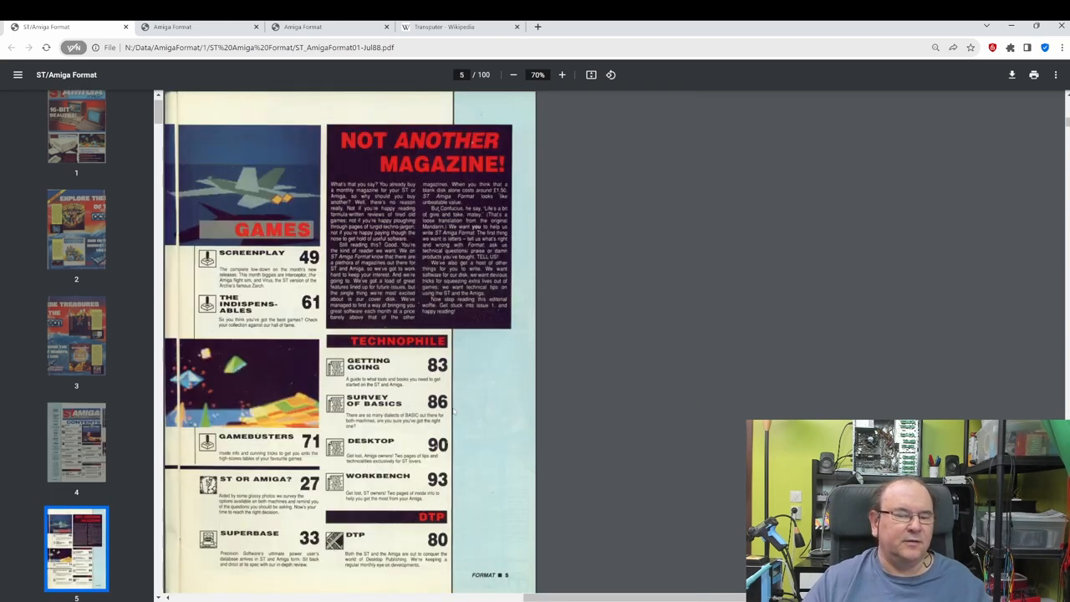
Step: Scroll to the page 7 news, then on to page 13's 'Transputers do it in parallel' feature
{"action": "scroll", "scroll_direction": "down", "scroll_amount": 3}
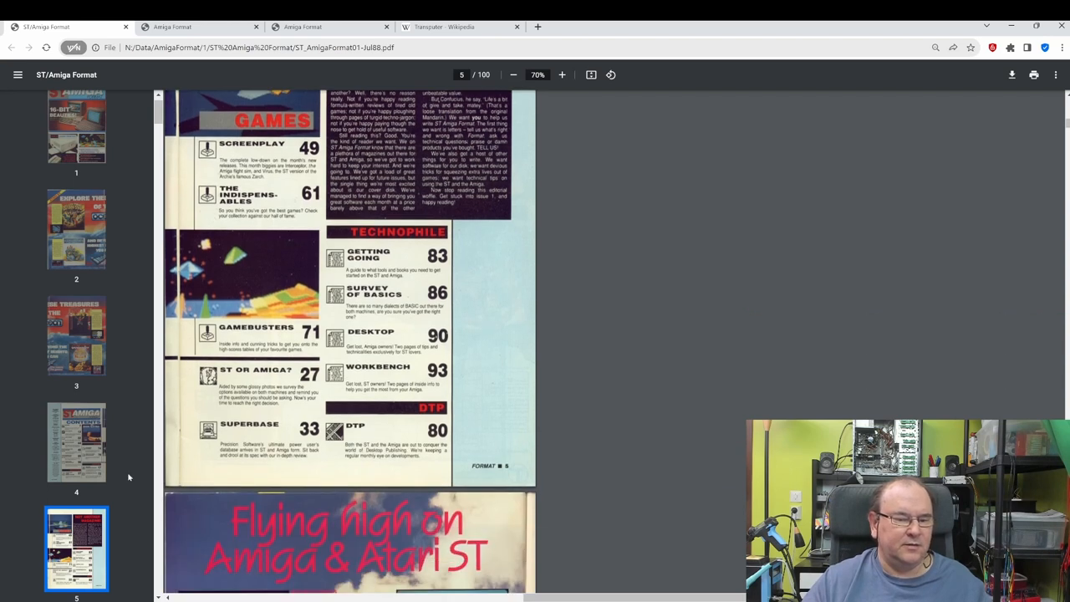
{"action": "scroll", "scroll_direction": "down", "scroll_amount": 3}
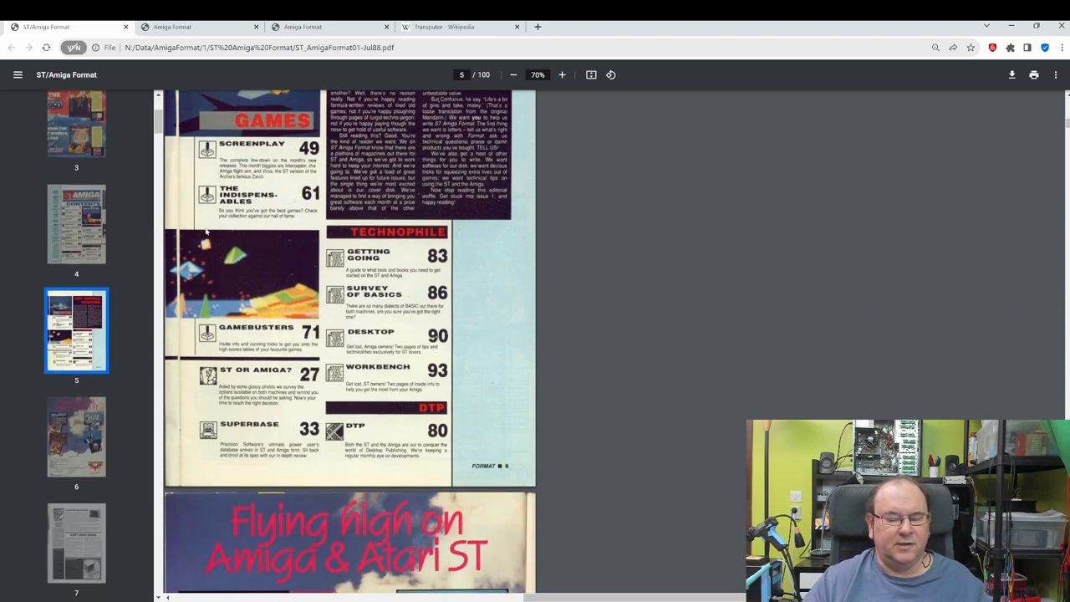
{"action": "scroll", "scroll_direction": "down", "scroll_amount": 3}
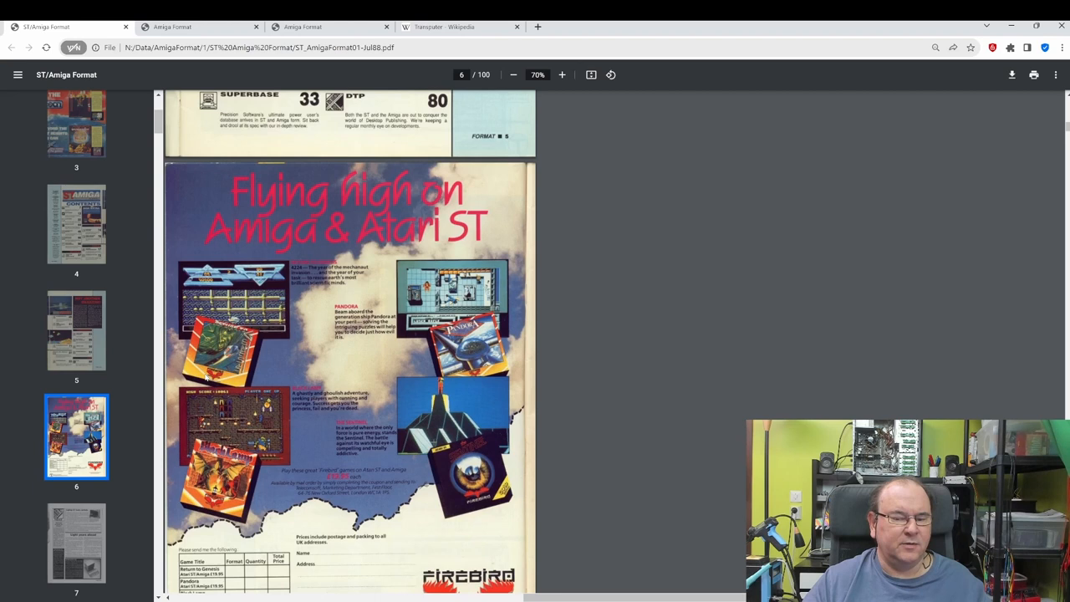
{"action": "left_click", "coordinate": [76, 543]}
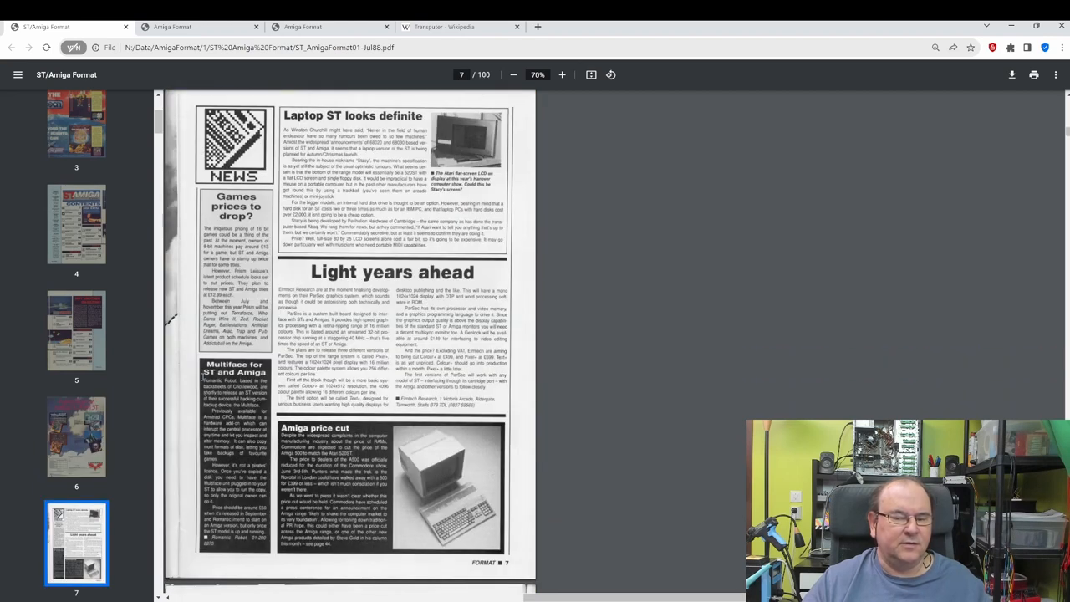
{"action": "mouse_move", "coordinate": [463, 290]}
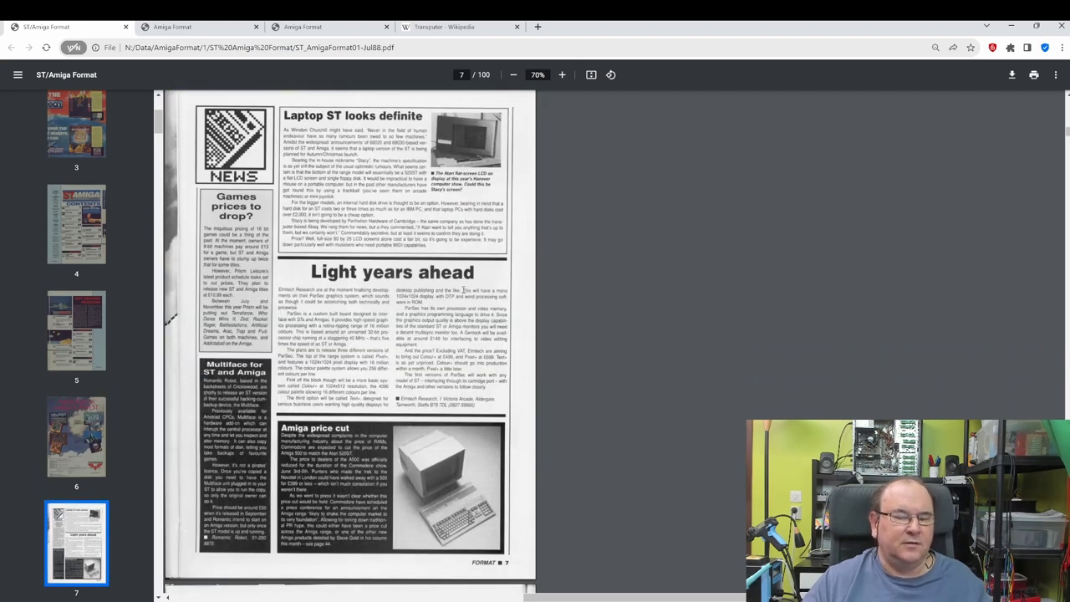
{"action": "mouse_move", "coordinate": [438, 350]}
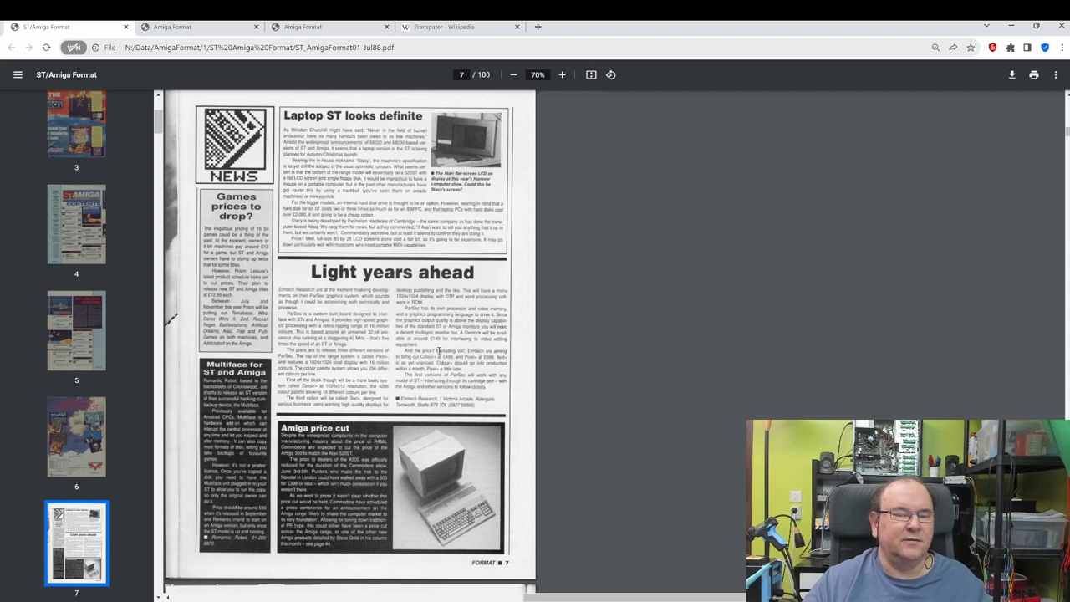
{"action": "scroll", "scroll_direction": "down", "scroll_amount": 3}
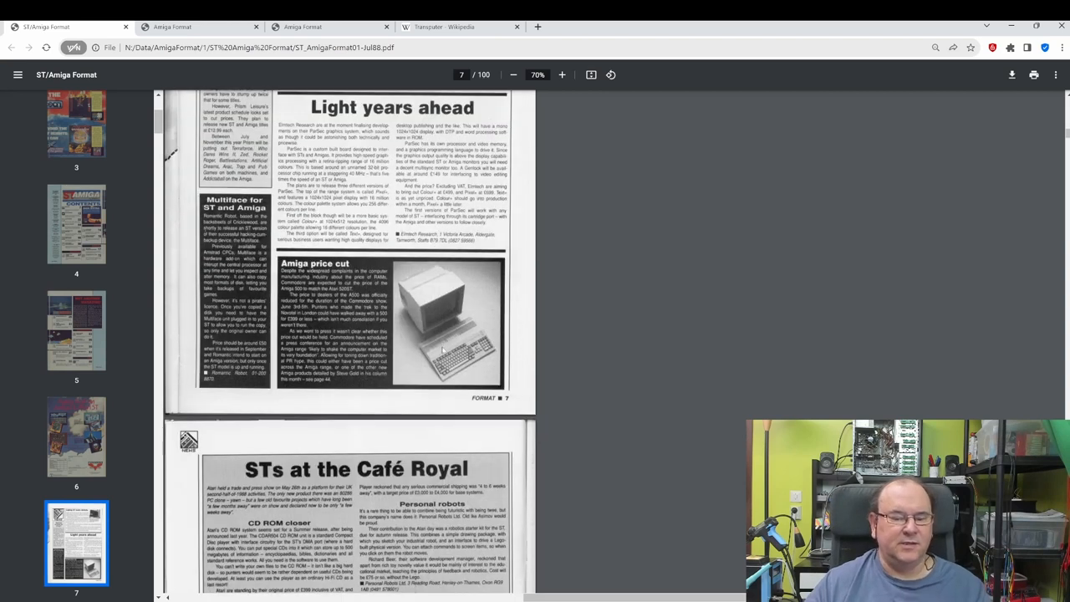
{"action": "scroll", "scroll_direction": "down", "scroll_amount": 3}
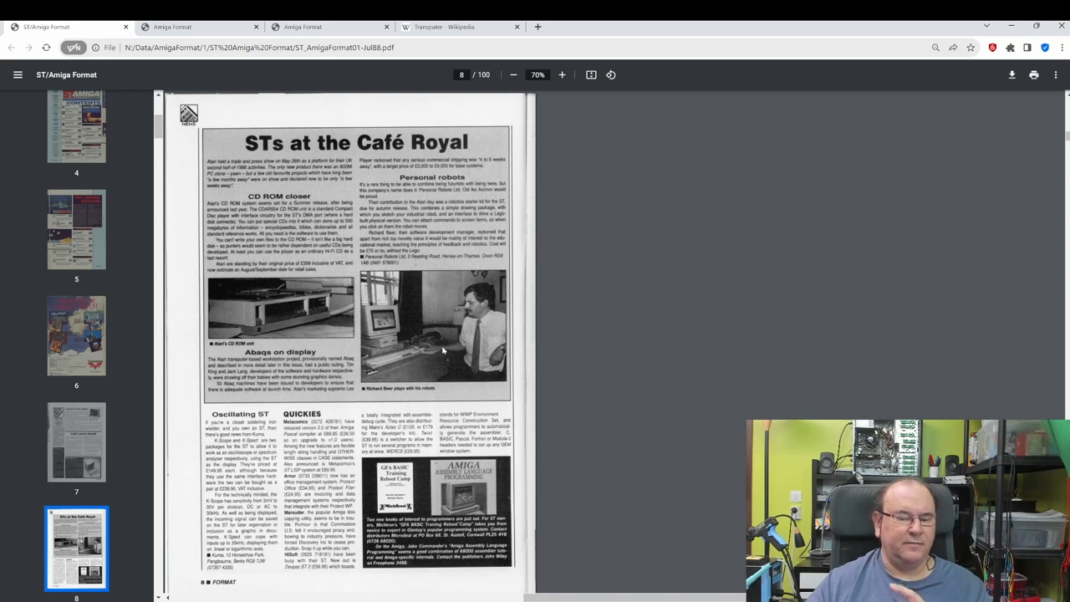
{"action": "scroll", "scroll_direction": "down", "scroll_amount": 3}
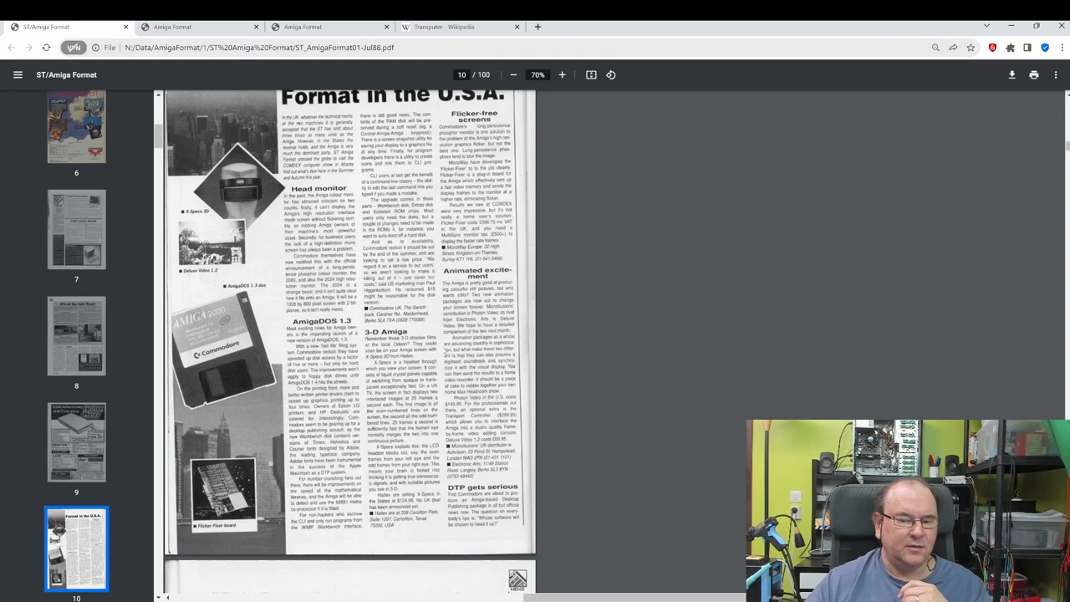
{"action": "scroll", "scroll_direction": "down", "scroll_amount": 3}
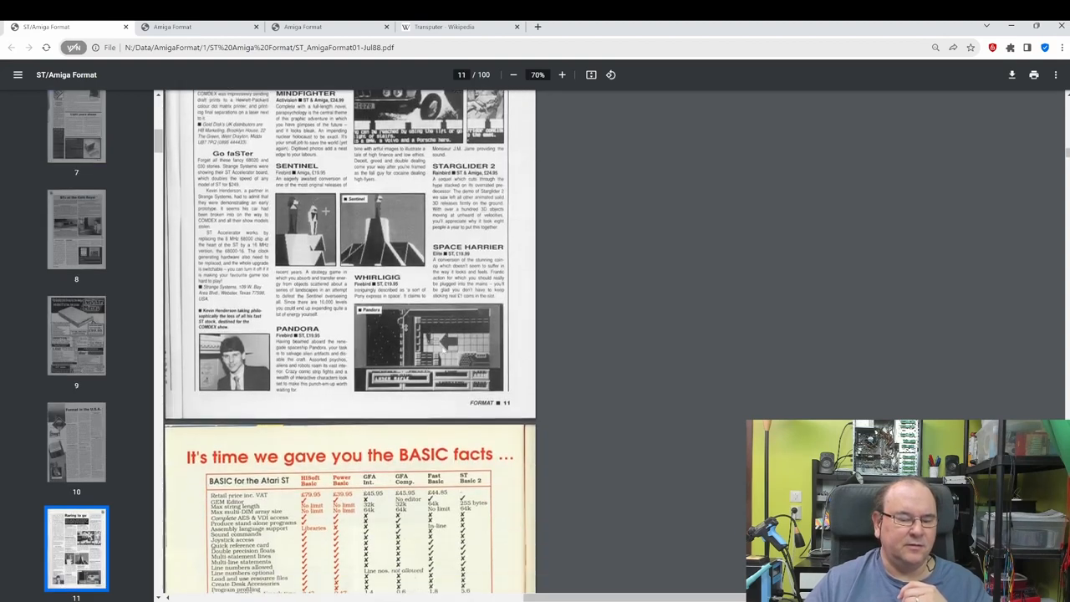
{"action": "scroll", "scroll_direction": "down", "scroll_amount": 3}
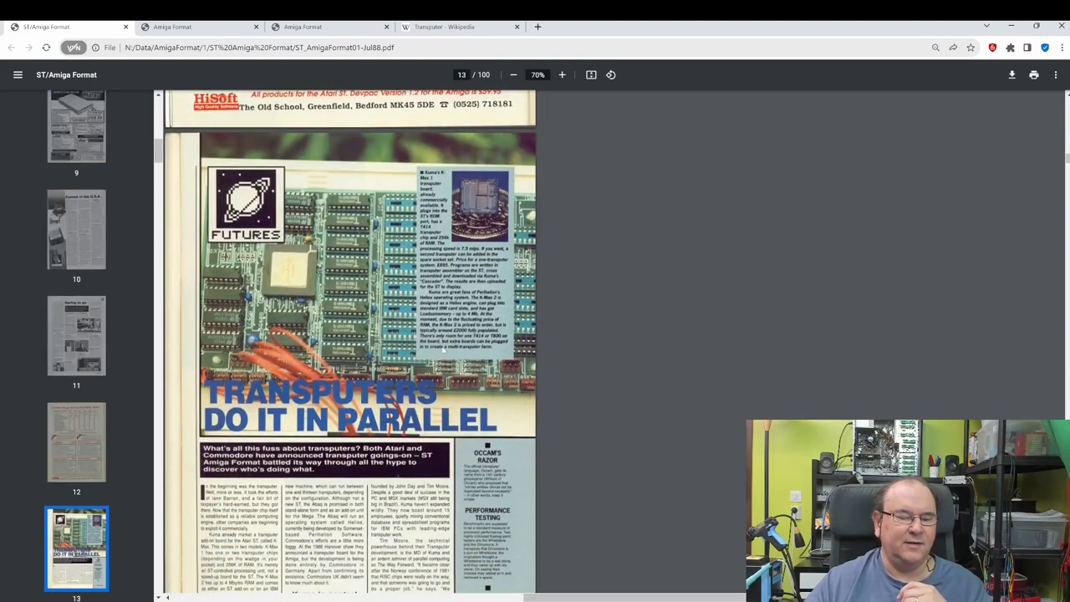
Step: Scroll to page 14 with the 'What is a transputer?' box
{"action": "scroll", "scroll_direction": "down", "scroll_amount": 3}
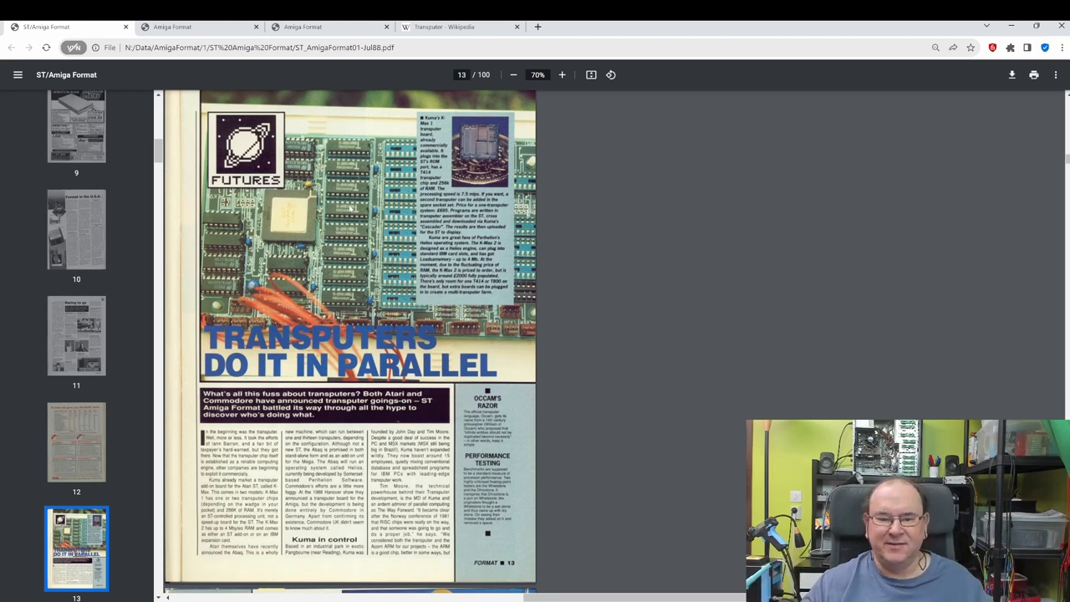
{"action": "mouse_move", "coordinate": [309, 107]}
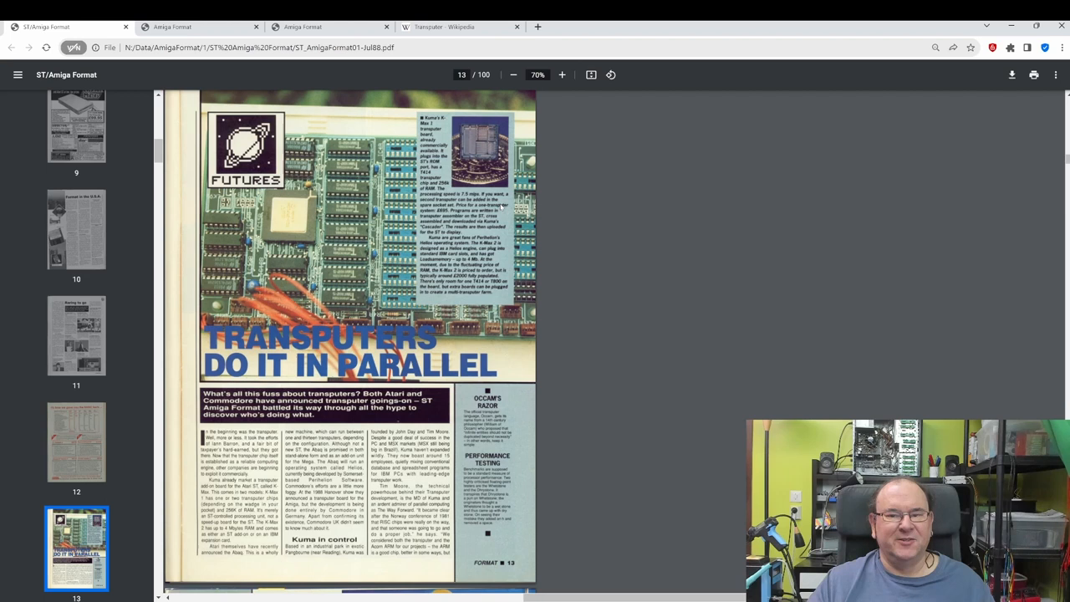
{"action": "mouse_move", "coordinate": [516, 294]}
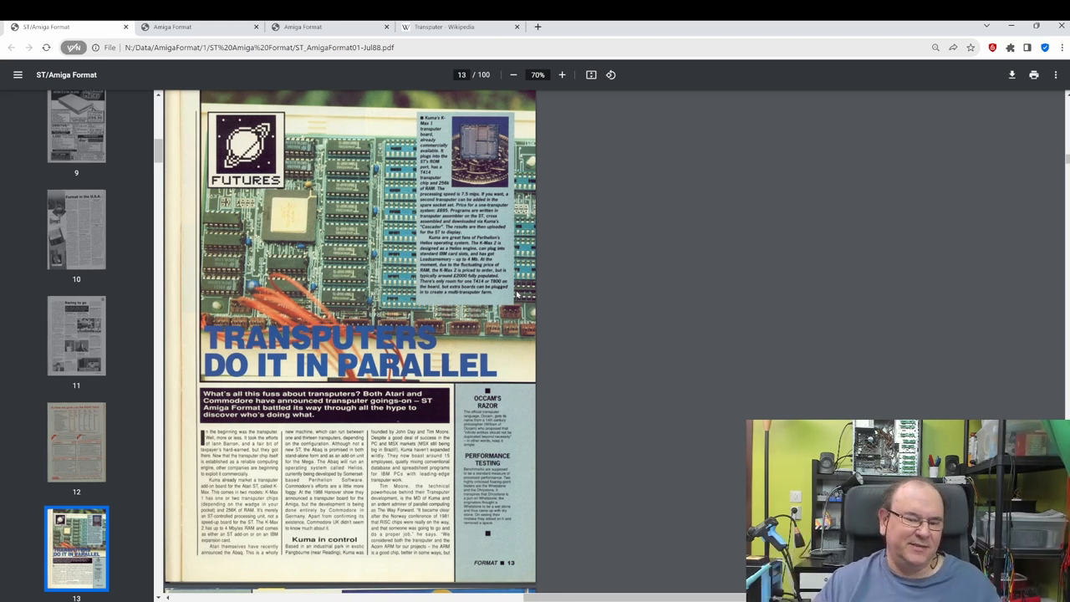
{"action": "mouse_move", "coordinate": [525, 332]}
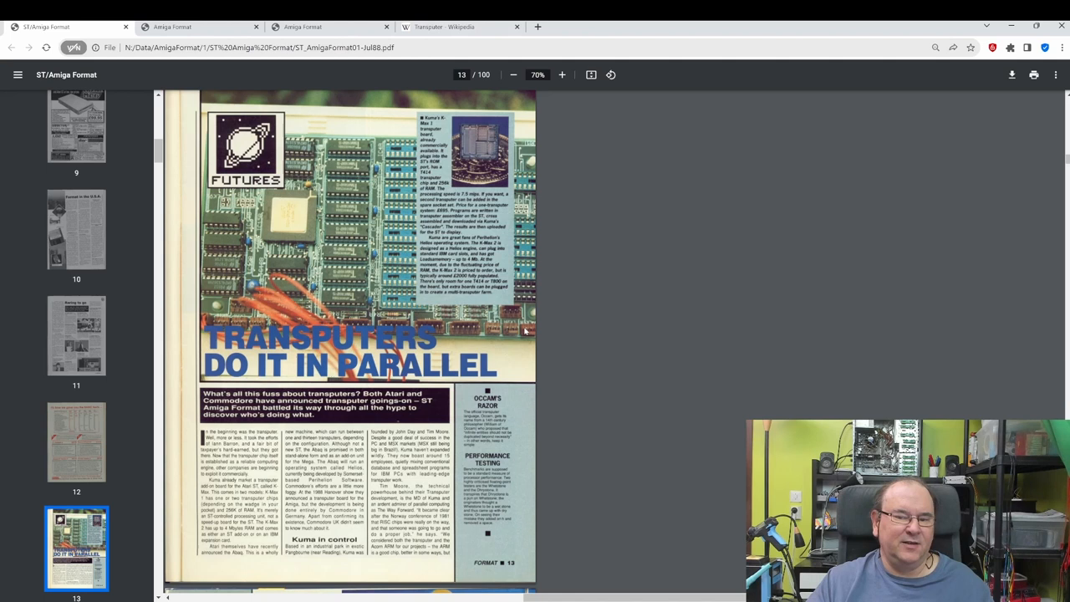
{"action": "mouse_move", "coordinate": [537, 350]}
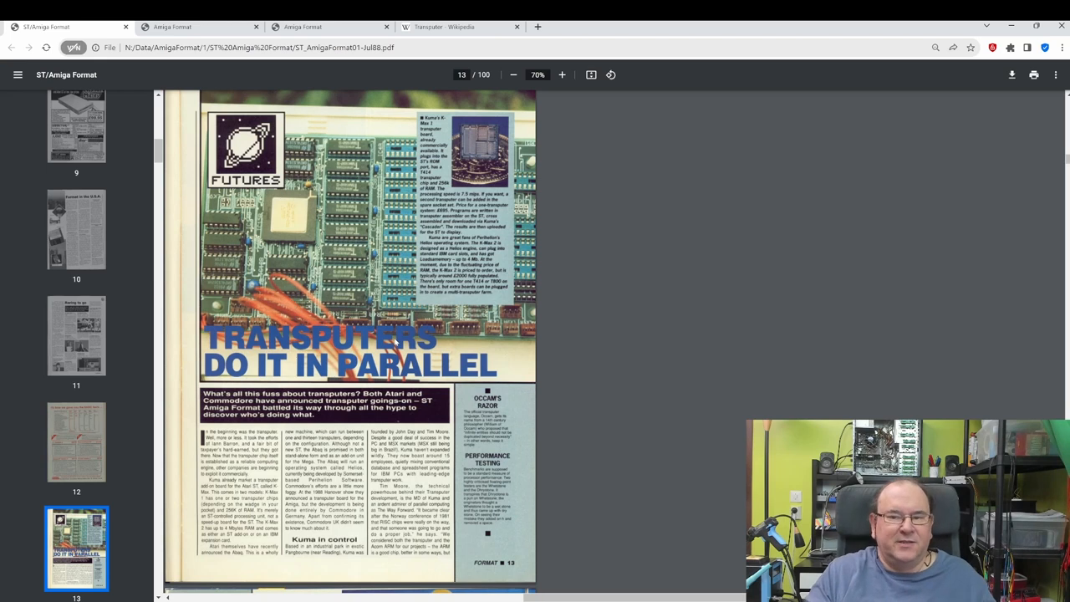
{"action": "mouse_move", "coordinate": [280, 200]}
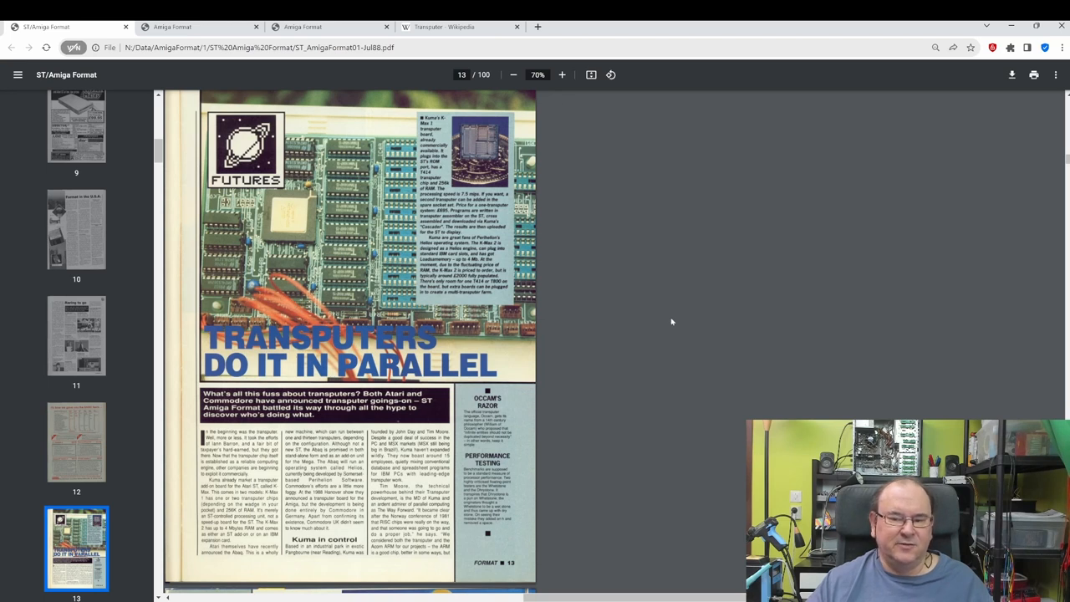
{"action": "mouse_move", "coordinate": [593, 268]}
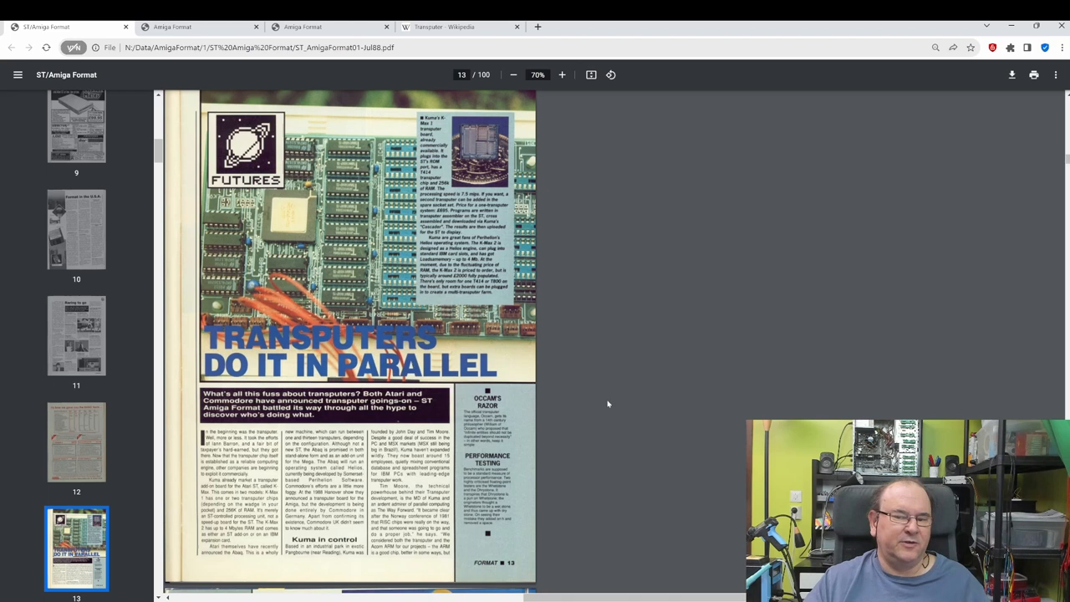
{"action": "mouse_move", "coordinate": [610, 401]}
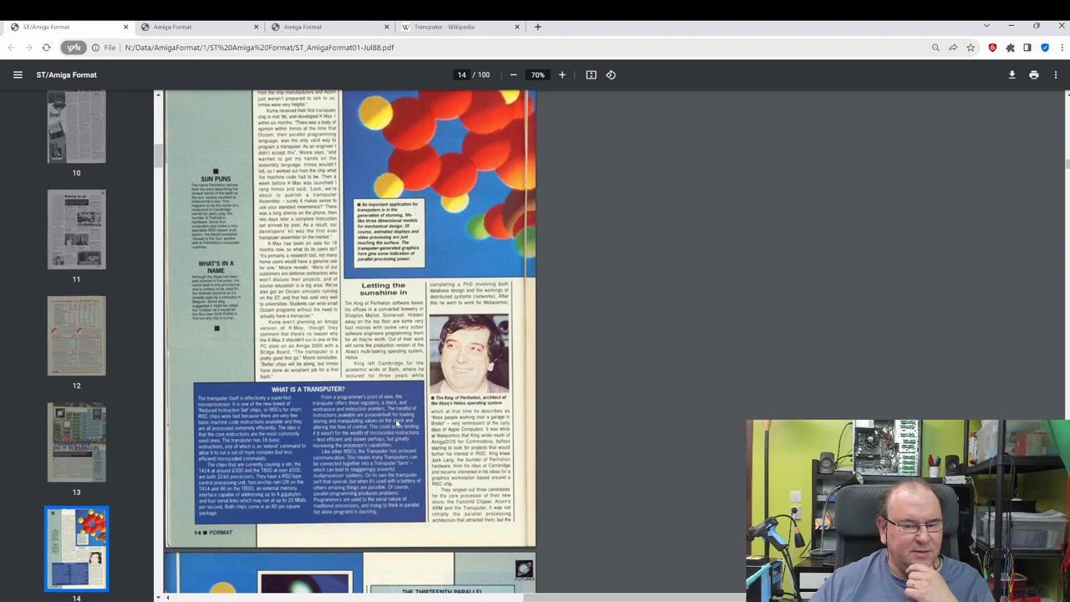
Step: Skim the word-processor reviews, Street Fighter advert and letters to page 68's disk supply adverts
{"action": "scroll", "scroll_direction": "down", "scroll_amount": 3}
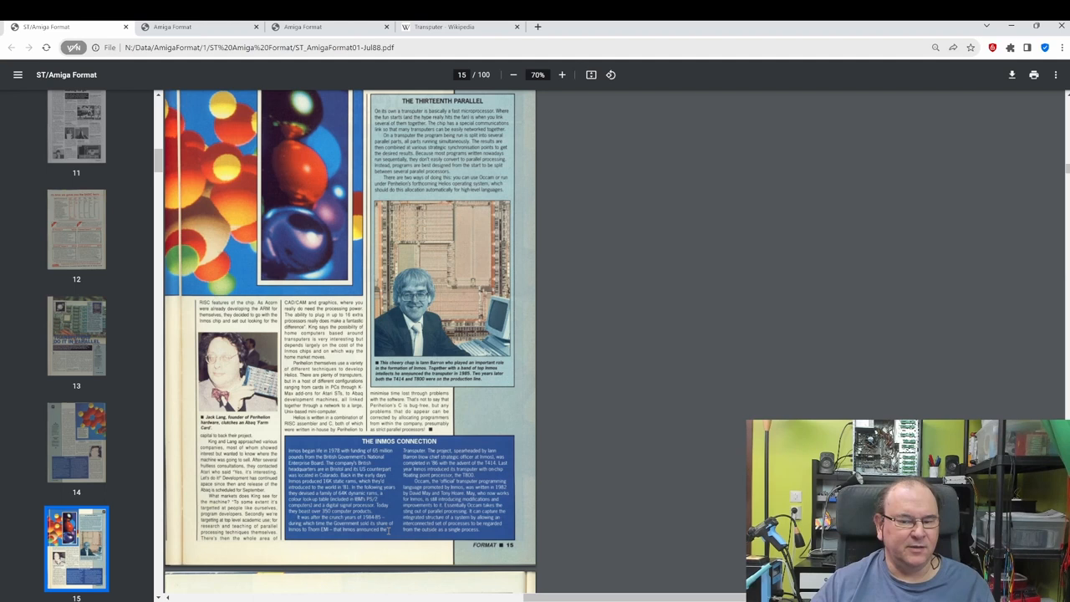
{"action": "scroll", "scroll_direction": "down", "scroll_amount": 3}
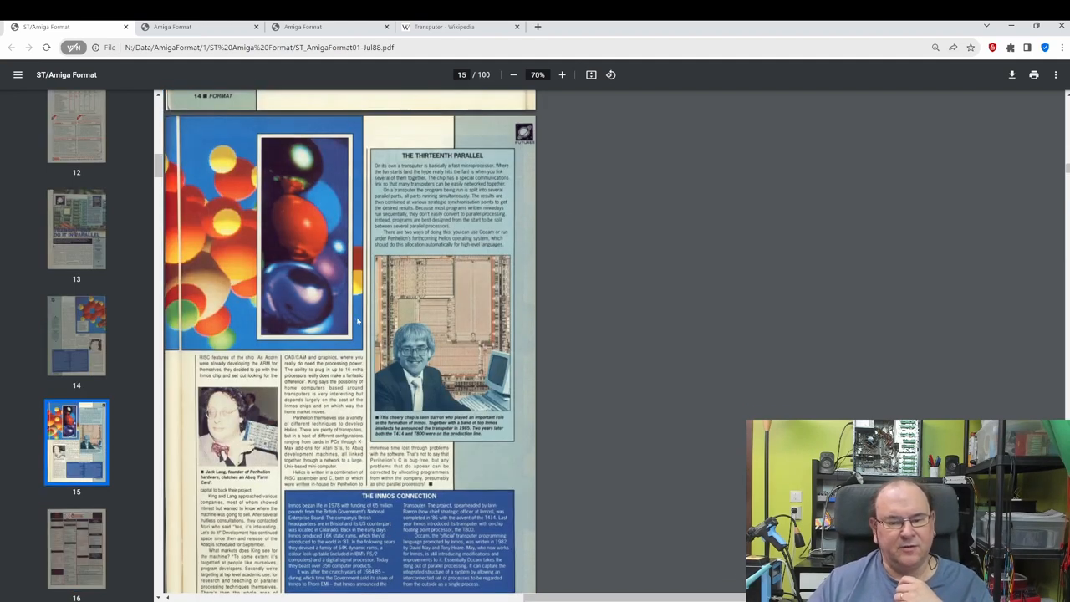
{"action": "scroll", "scroll_direction": "down", "scroll_amount": 3}
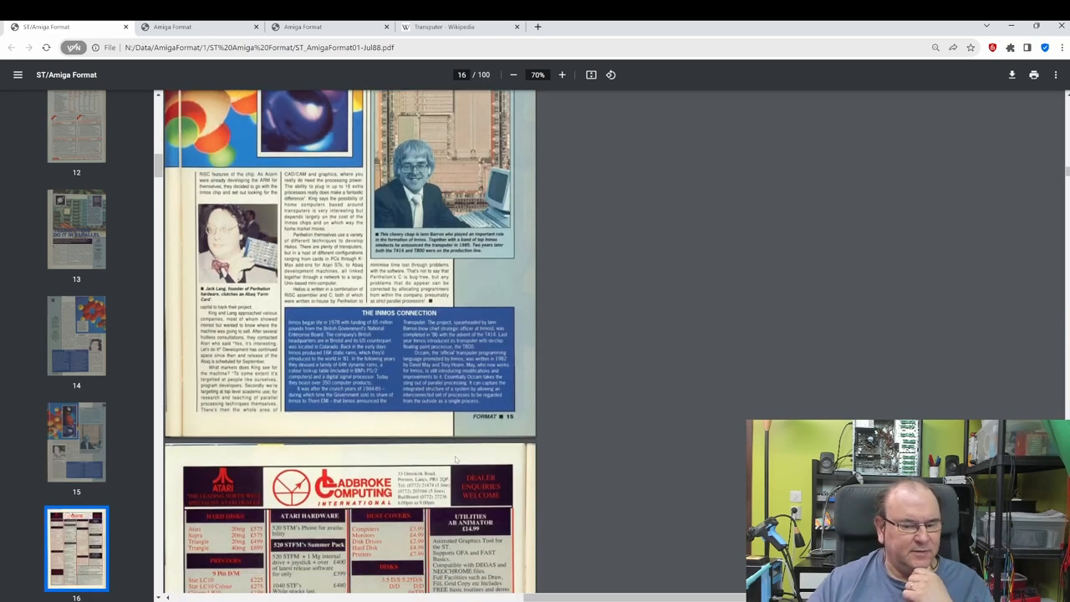
{"action": "scroll", "scroll_direction": "down", "scroll_amount": 3}
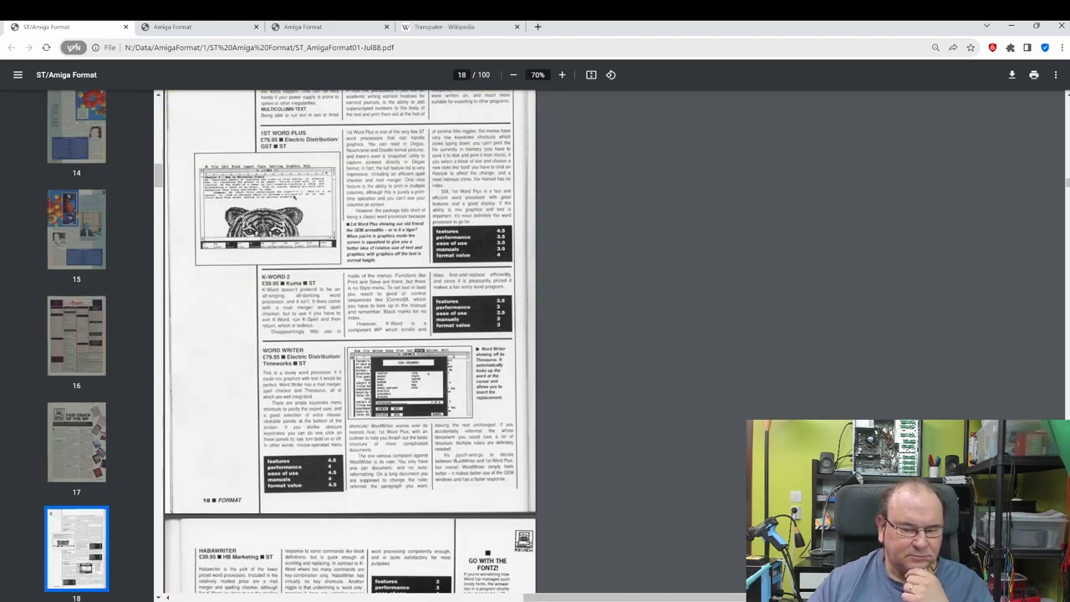
{"action": "scroll", "scroll_direction": "down", "scroll_amount": 3}
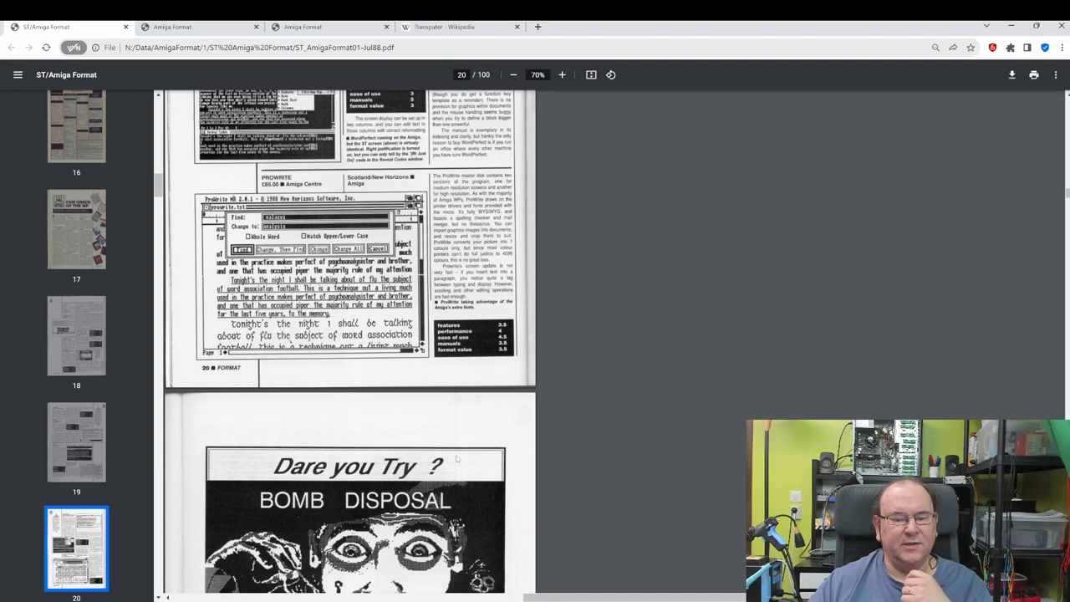
{"action": "scroll", "scroll_direction": "down", "scroll_amount": 3}
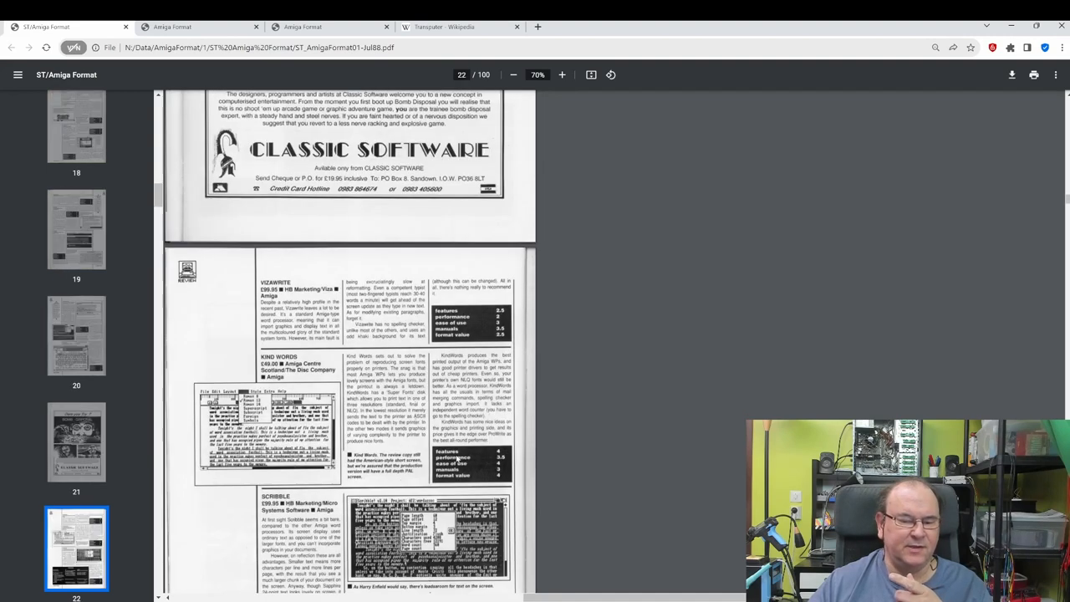
{"action": "scroll", "scroll_direction": "down", "scroll_amount": 3}
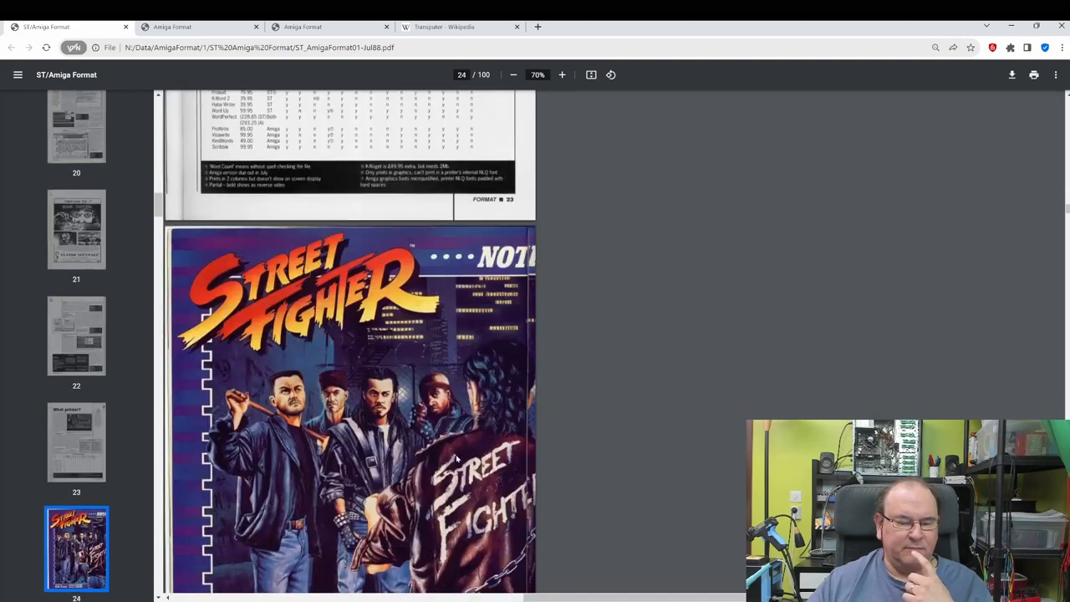
{"action": "scroll", "scroll_direction": "down", "scroll_amount": 3}
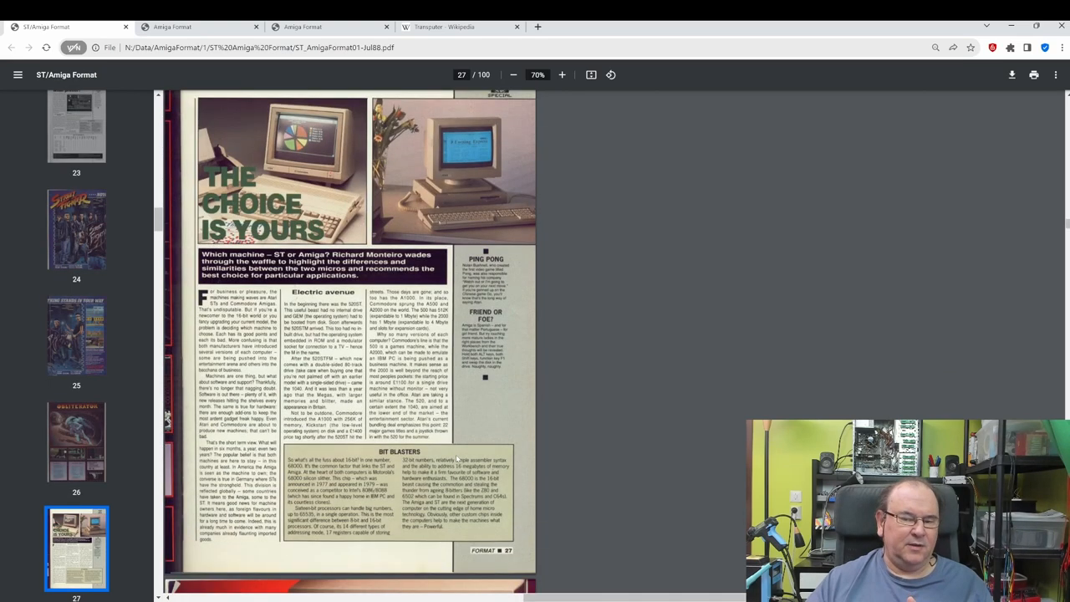
{"action": "scroll", "scroll_direction": "down", "scroll_amount": 3}
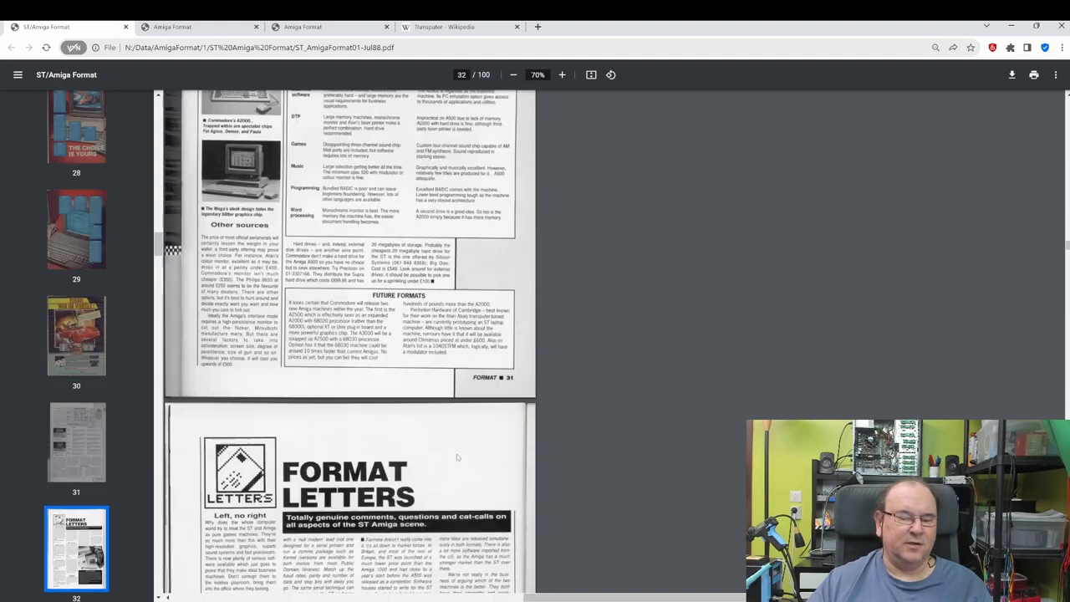
{"action": "scroll", "scroll_direction": "down", "scroll_amount": 3}
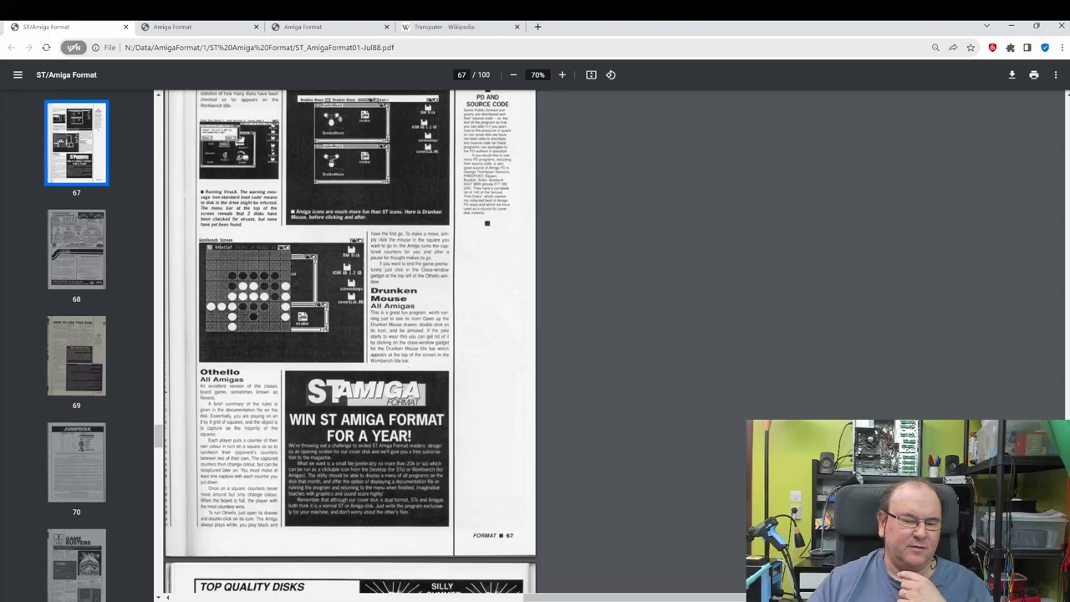
{"action": "scroll", "scroll_direction": "down", "scroll_amount": 3}
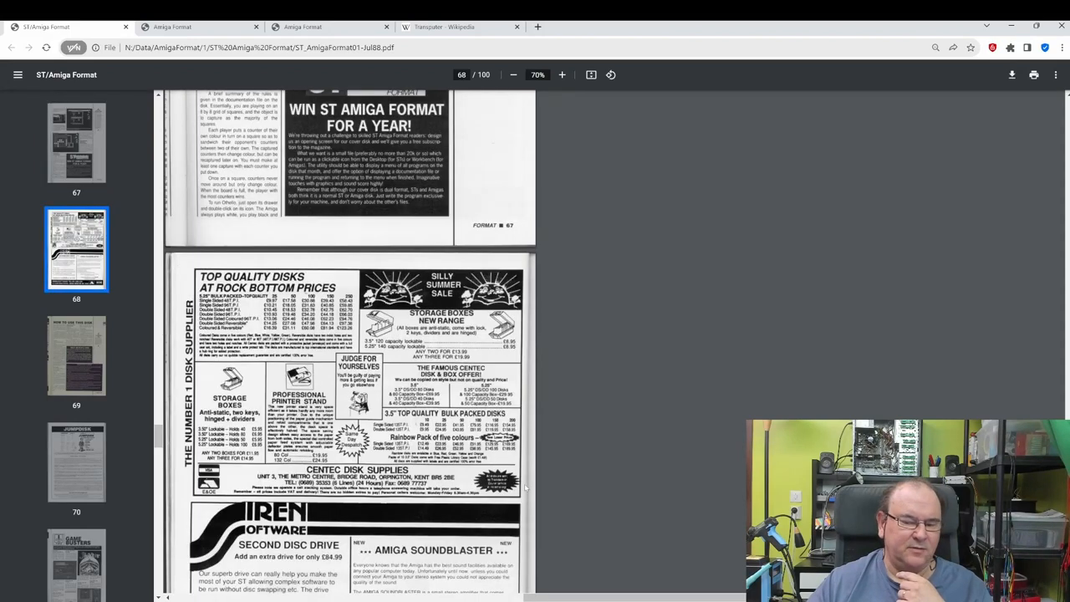
{"action": "scroll", "scroll_direction": "down", "scroll_amount": 3}
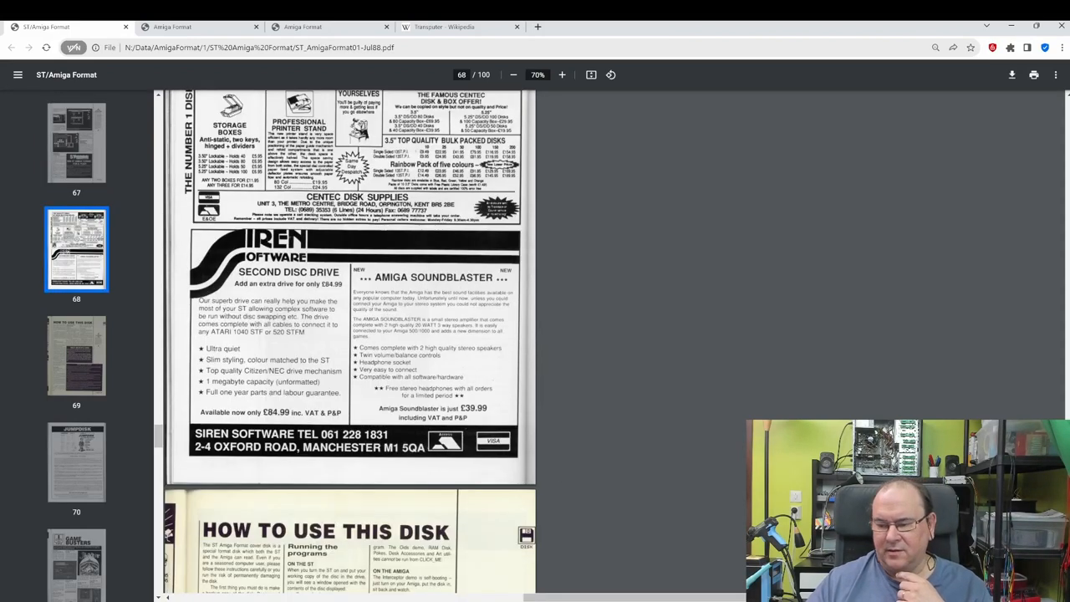
{"action": "scroll", "scroll_direction": "down", "scroll_amount": 3}
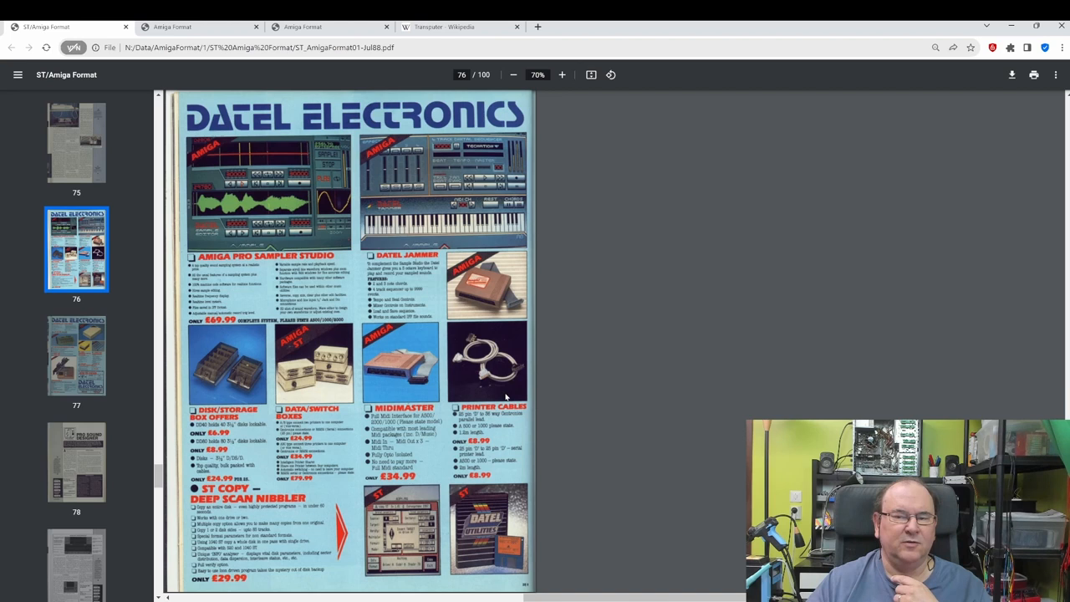
{"action": "mouse_move", "coordinate": [206, 376]}
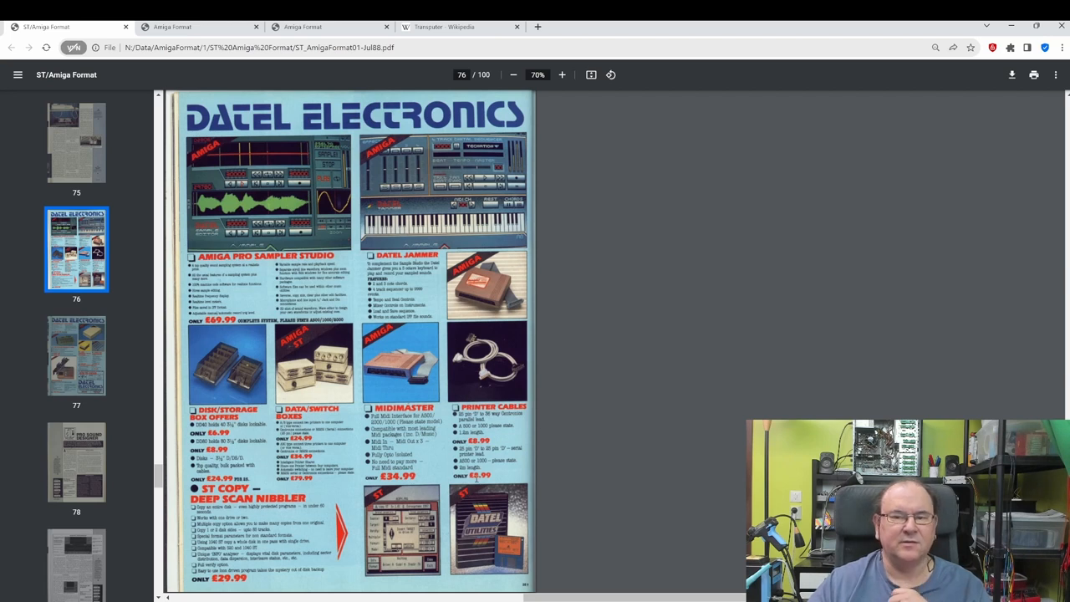
Step: Scroll to page 77's Datel advert with the external 3.5" disk drive
{"action": "scroll", "scroll_direction": "down", "scroll_amount": 3}
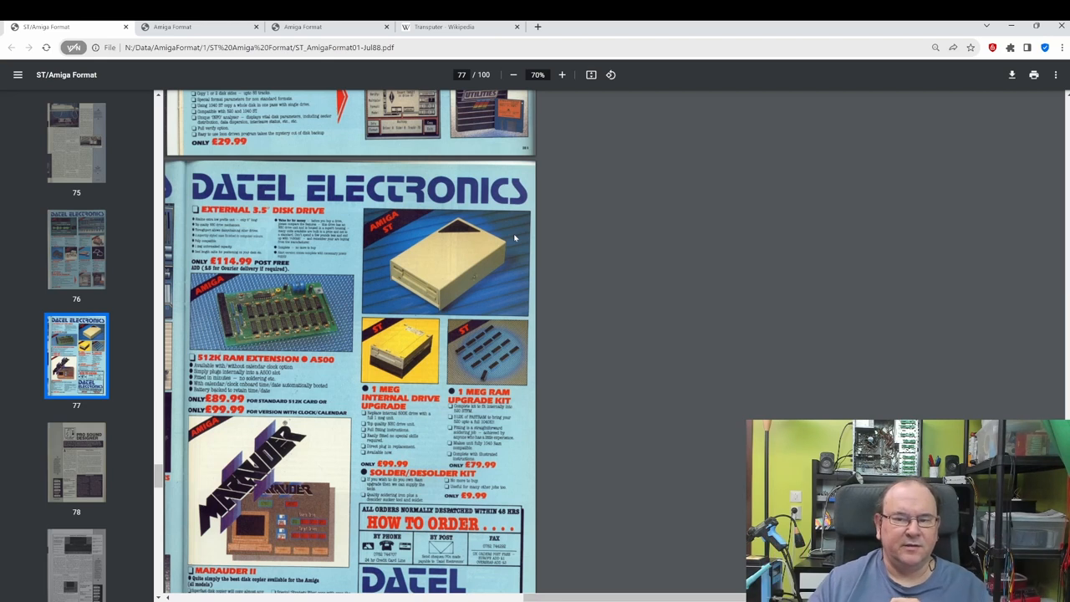
{"action": "mouse_move", "coordinate": [801, 187]}
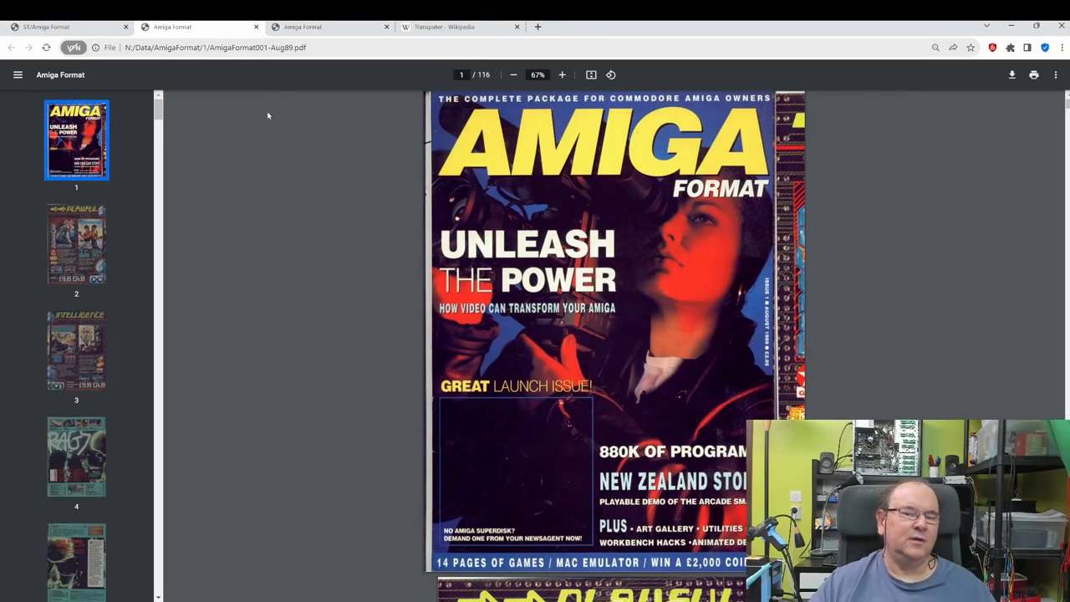
{"action": "mouse_move", "coordinate": [716, 204]}
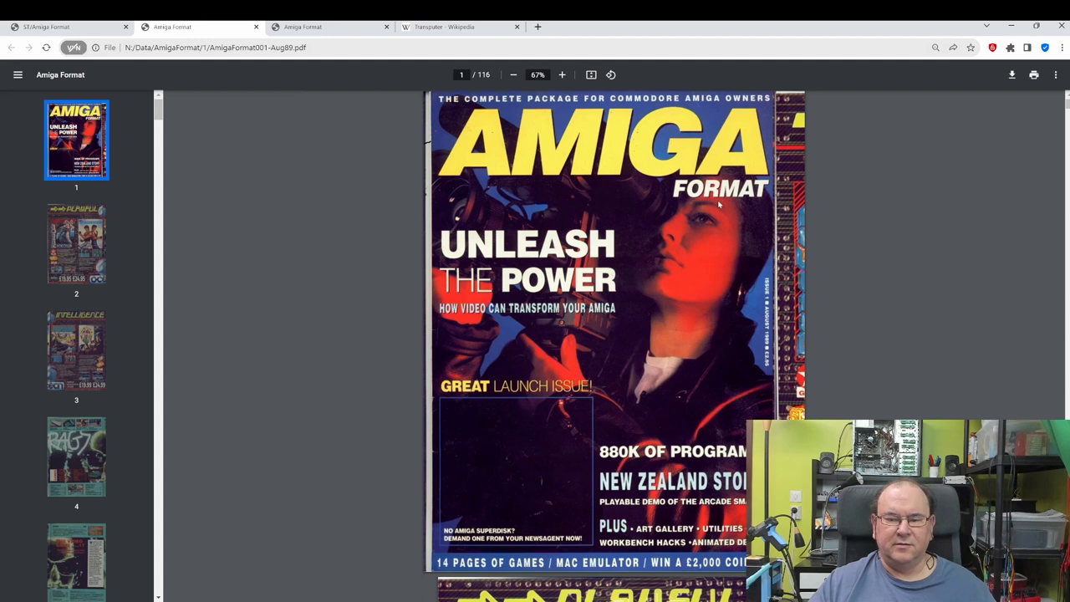
{"action": "mouse_move", "coordinate": [759, 177]}
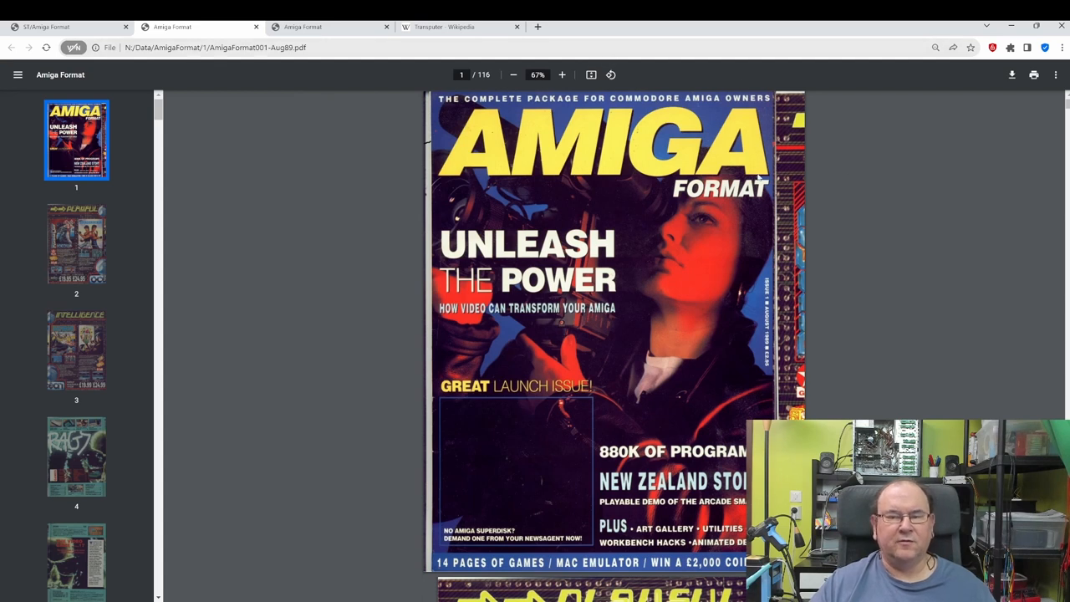
{"action": "mouse_move", "coordinate": [339, 412]}
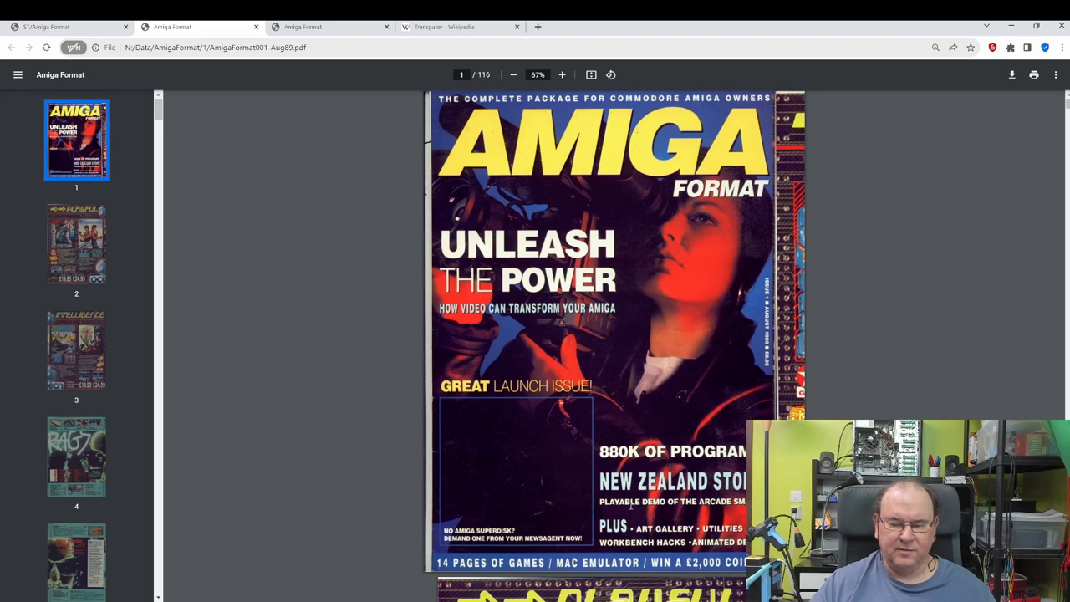
Step: Scroll Amiga Format issue 1 to page 8 and select the 'A2500 Vanishes' headline
{"action": "scroll", "scroll_direction": "down", "scroll_amount": 3}
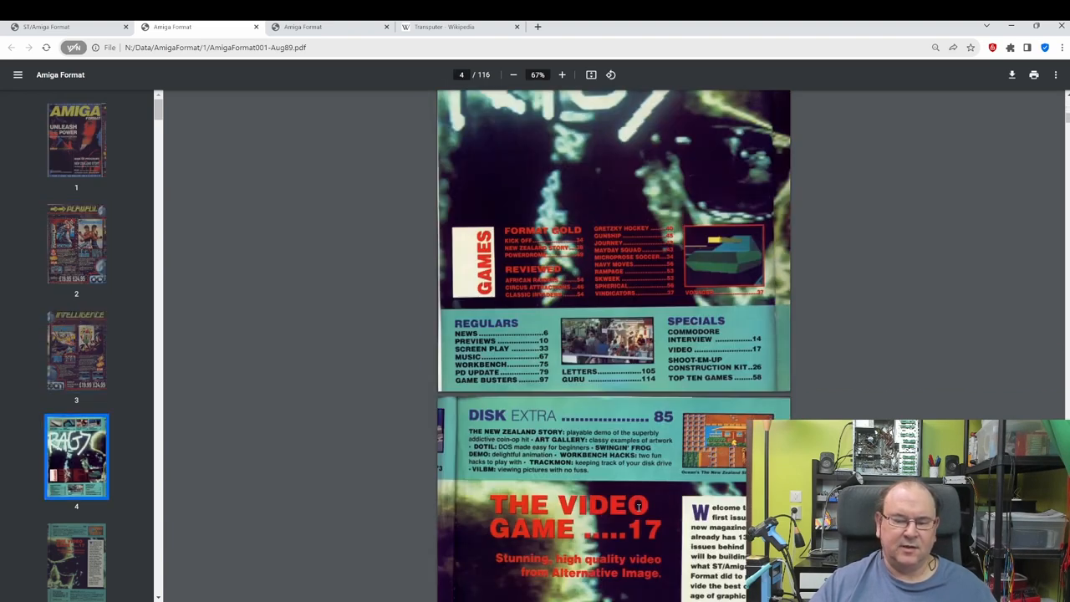
{"action": "scroll", "scroll_direction": "down", "scroll_amount": 3}
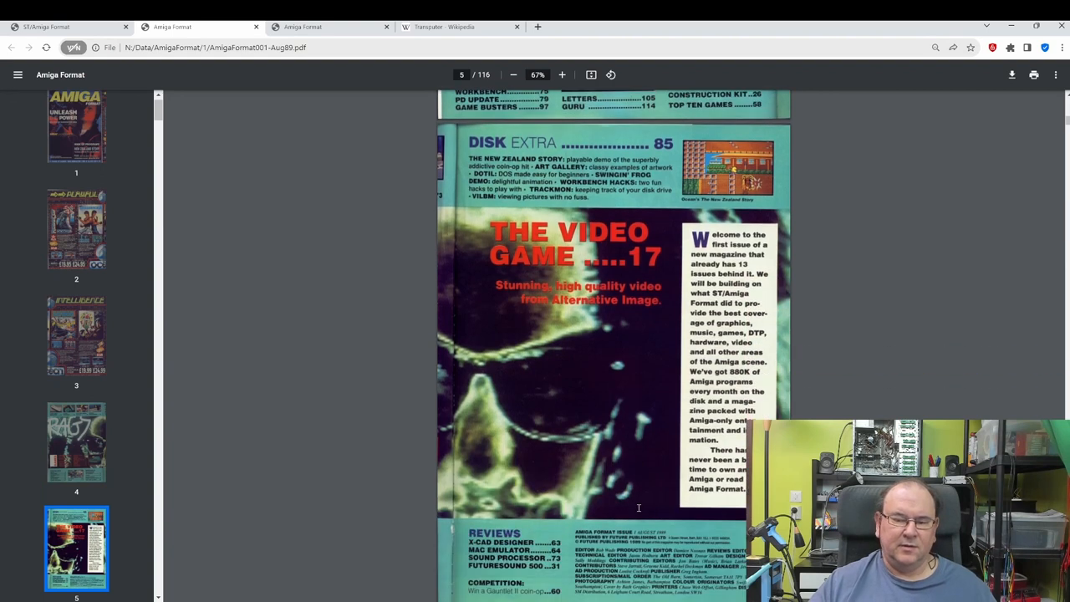
{"action": "scroll", "scroll_direction": "down", "scroll_amount": 3}
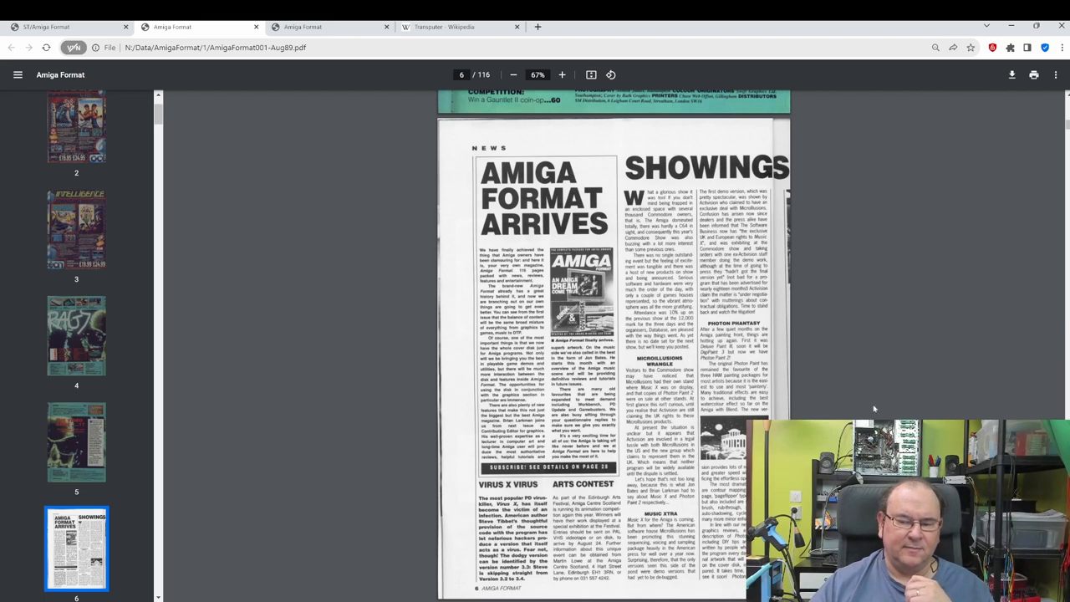
{"action": "mouse_move", "coordinate": [587, 152]}
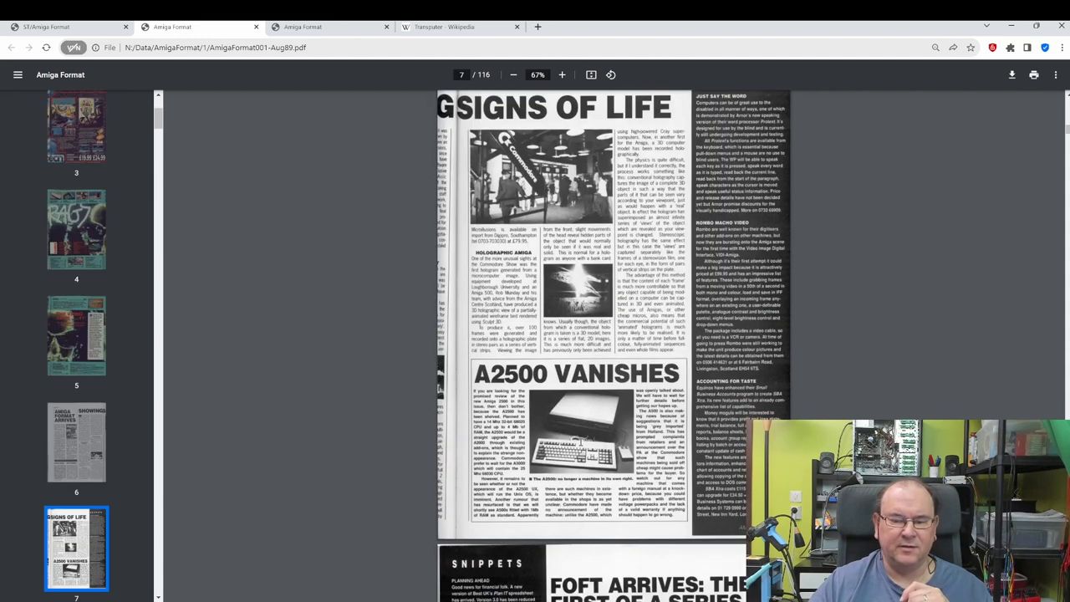
{"action": "scroll", "scroll_direction": "down", "scroll_amount": 3}
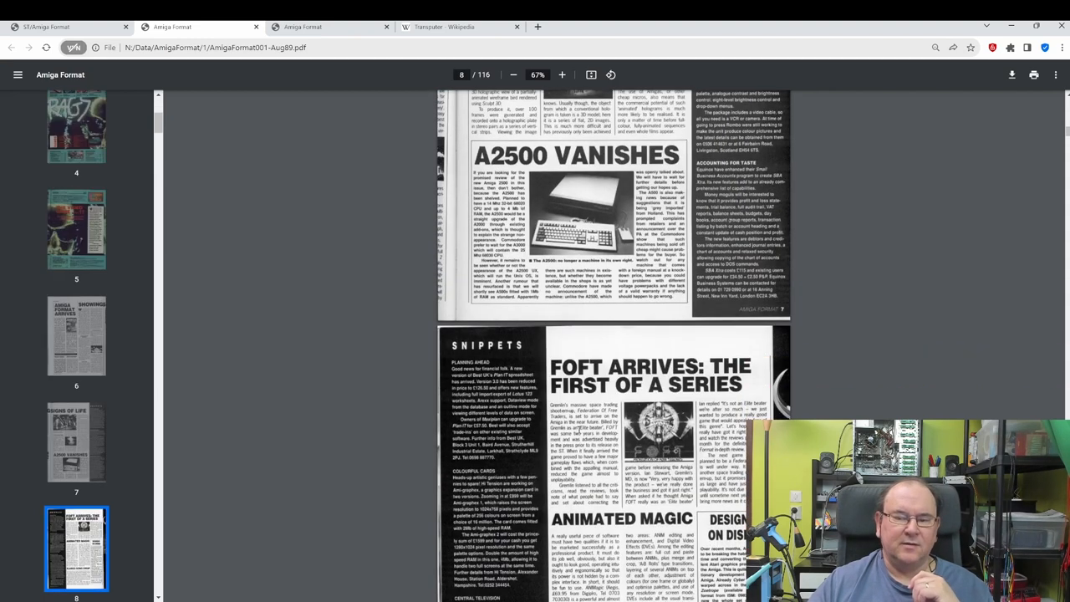
{"action": "left_click_drag", "start_coordinate": [474, 154], "coordinate": [602, 155]}
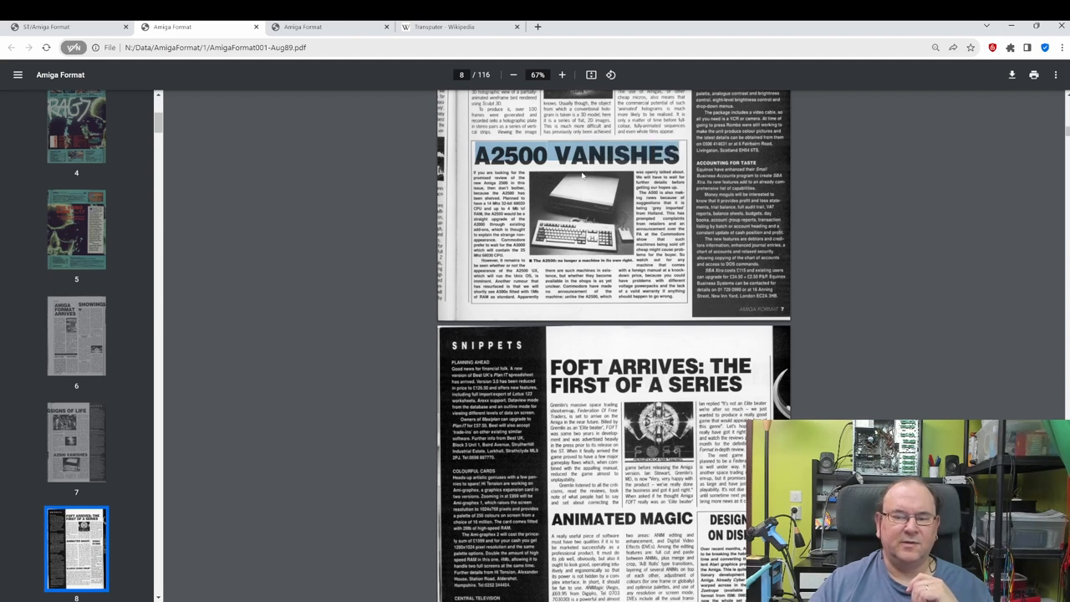
{"action": "mouse_move", "coordinate": [546, 206]}
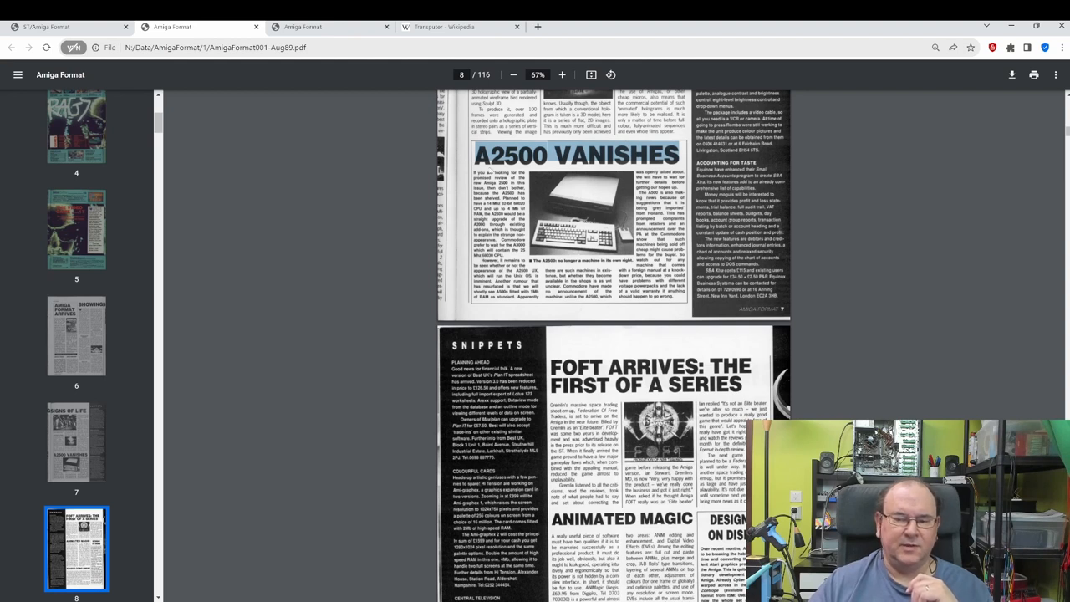
{"action": "scroll", "scroll_direction": "down", "scroll_amount": 3}
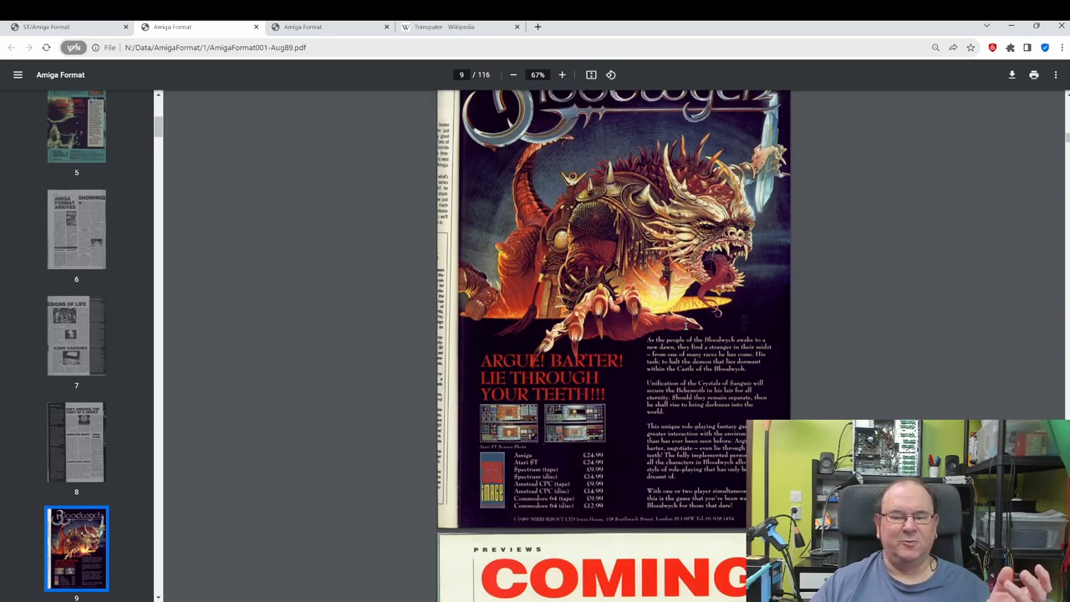
Step: Scroll past the pages 9–13 adverts to page 14's 'Exactly What Are Commodore Up To Now?'
{"action": "scroll", "scroll_direction": "down", "scroll_amount": 3}
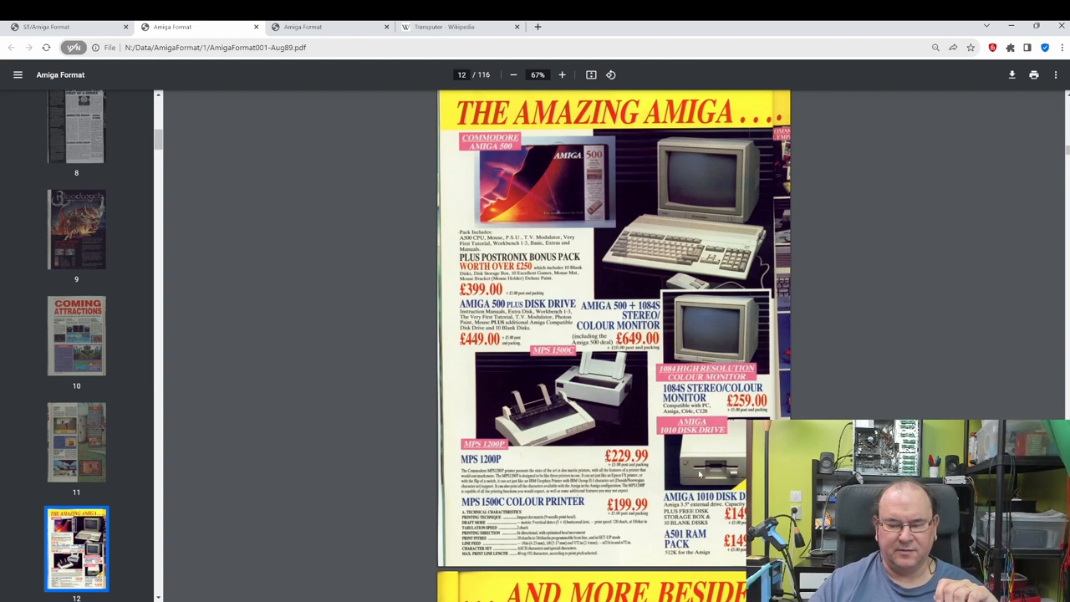
{"action": "scroll", "scroll_direction": "down", "scroll_amount": 3}
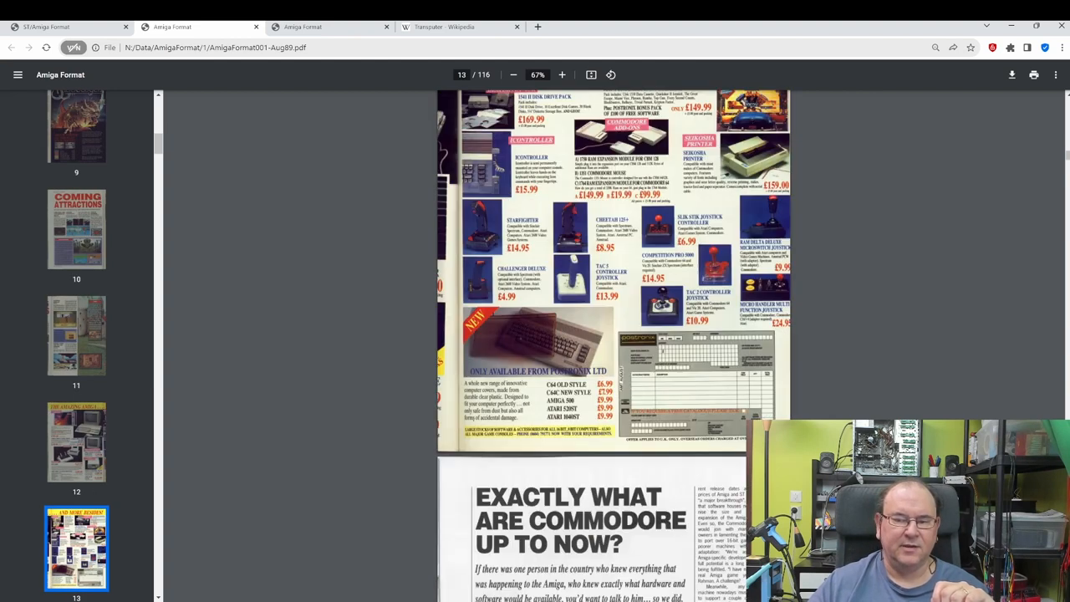
{"action": "scroll", "scroll_direction": "down", "scroll_amount": 3}
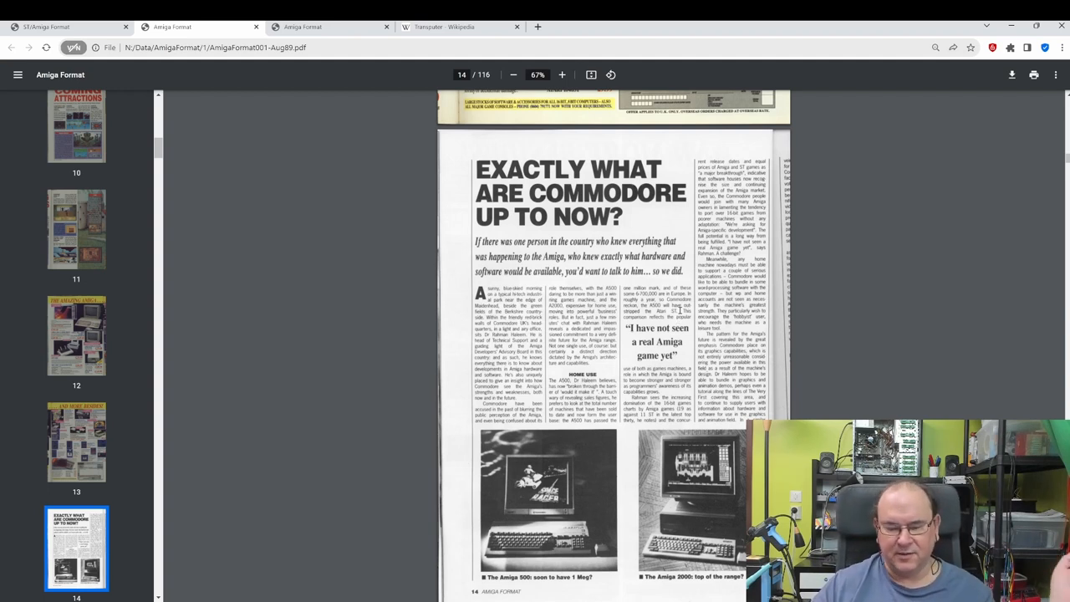
Step: Scroll to page 19, return to The Video Game on page 17, then reach page 24
{"action": "scroll", "scroll_direction": "down", "scroll_amount": 3}
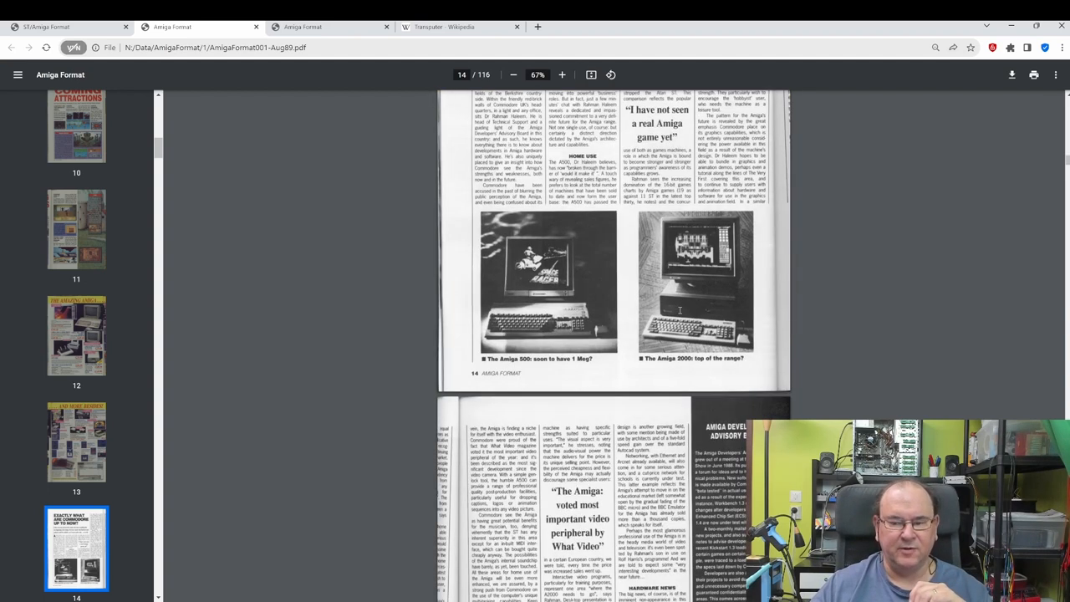
{"action": "scroll", "scroll_direction": "down", "scroll_amount": 3}
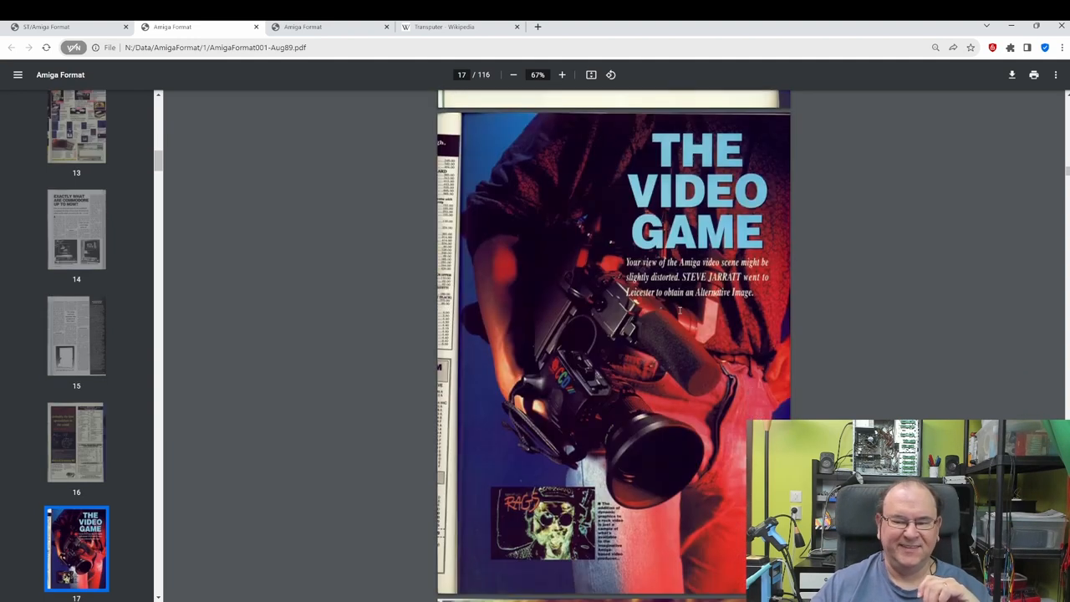
{"action": "scroll", "scroll_direction": "down", "scroll_amount": 3}
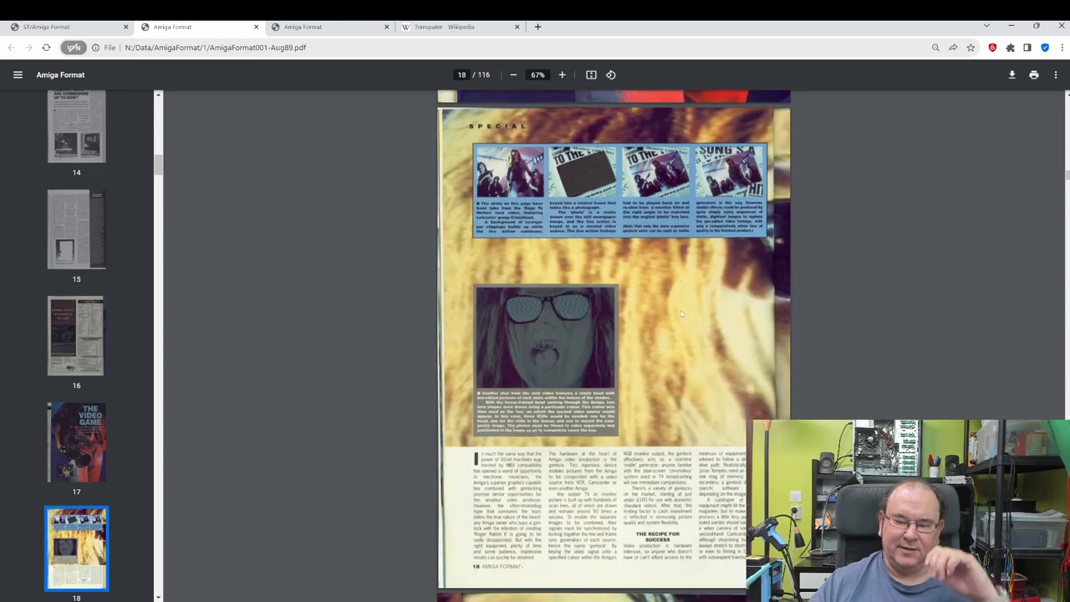
{"action": "scroll", "scroll_direction": "down", "scroll_amount": 3}
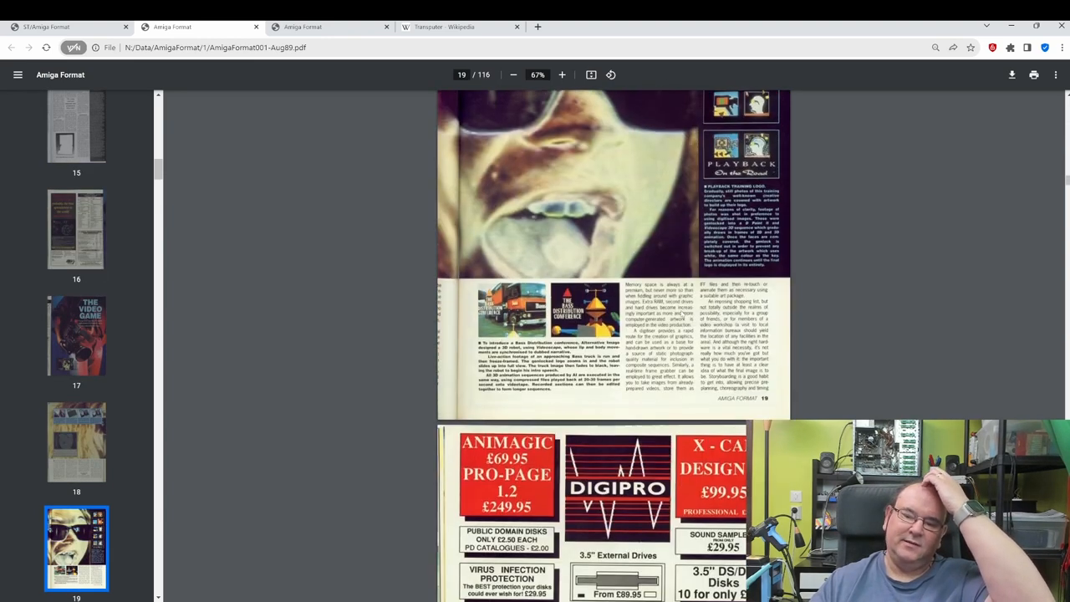
{"action": "left_click", "coordinate": [76, 335]}
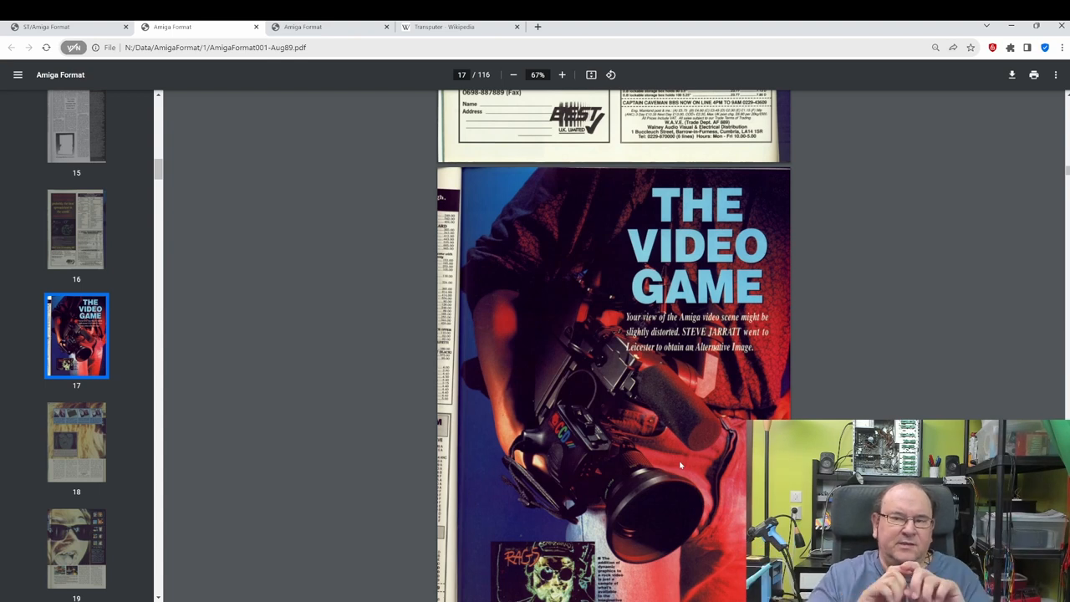
{"action": "scroll", "scroll_direction": "down", "scroll_amount": 3}
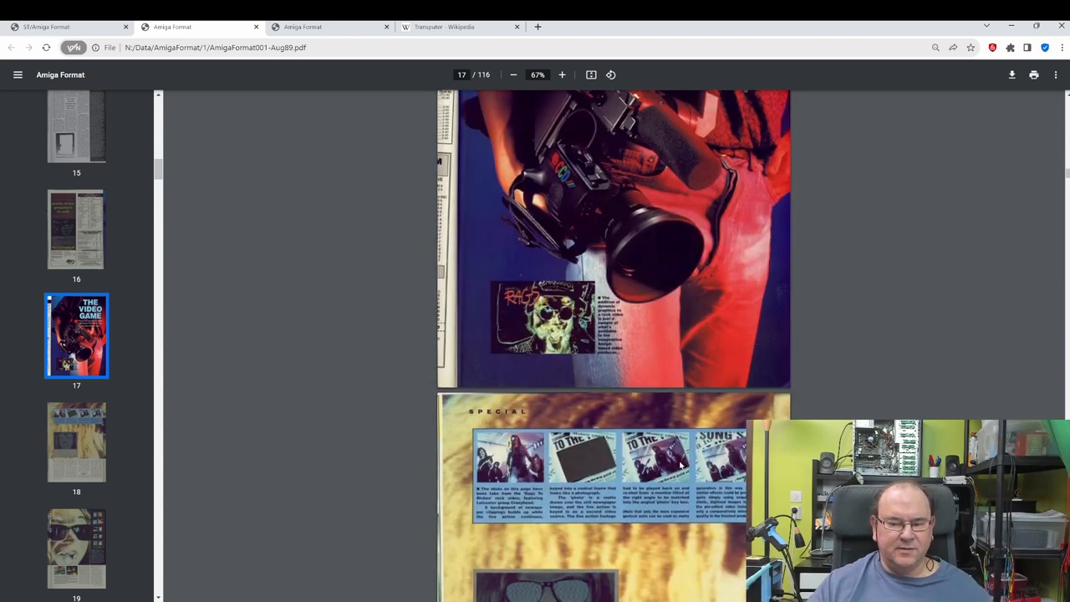
{"action": "scroll", "scroll_direction": "down", "scroll_amount": 3}
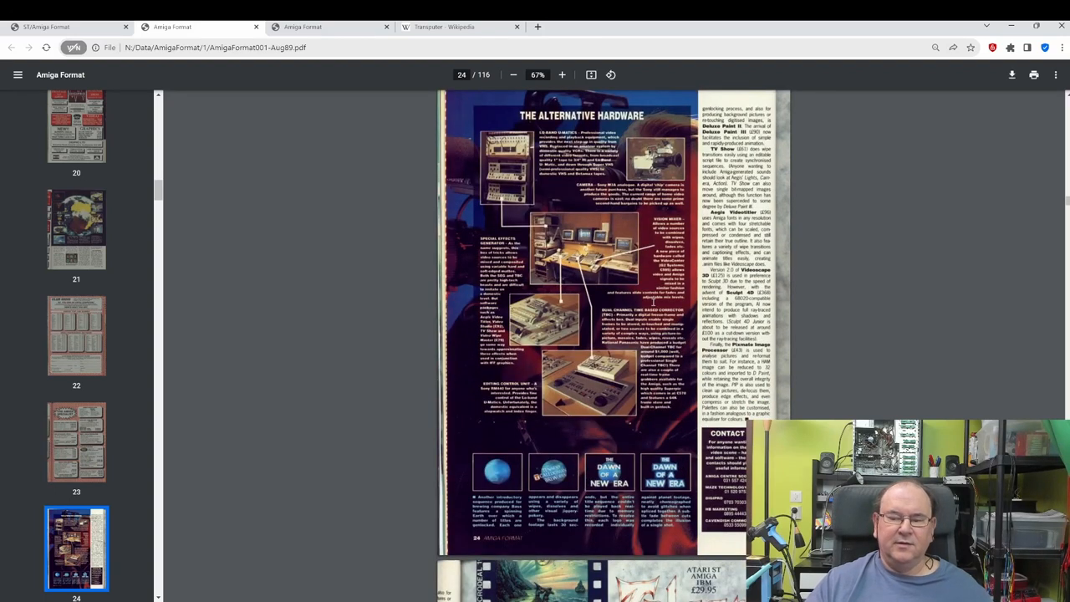
Step: Skim Amiga Format issue 1 down from page 24 through the reviews
{"action": "scroll", "scroll_direction": "down", "scroll_amount": 3}
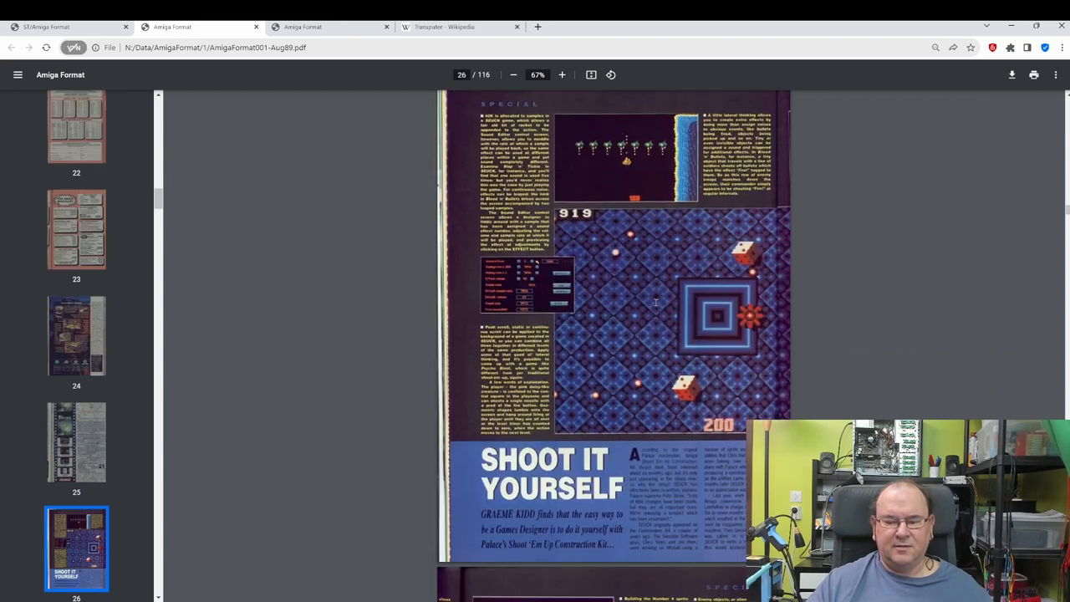
{"action": "scroll", "scroll_direction": "down", "scroll_amount": 3}
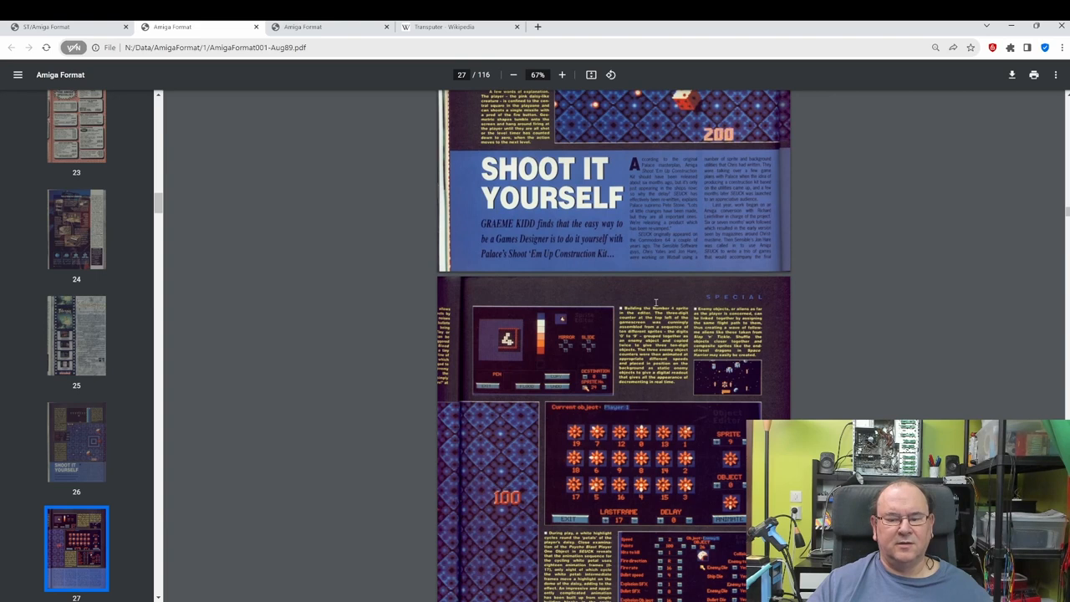
{"action": "scroll", "scroll_direction": "down", "scroll_amount": 3}
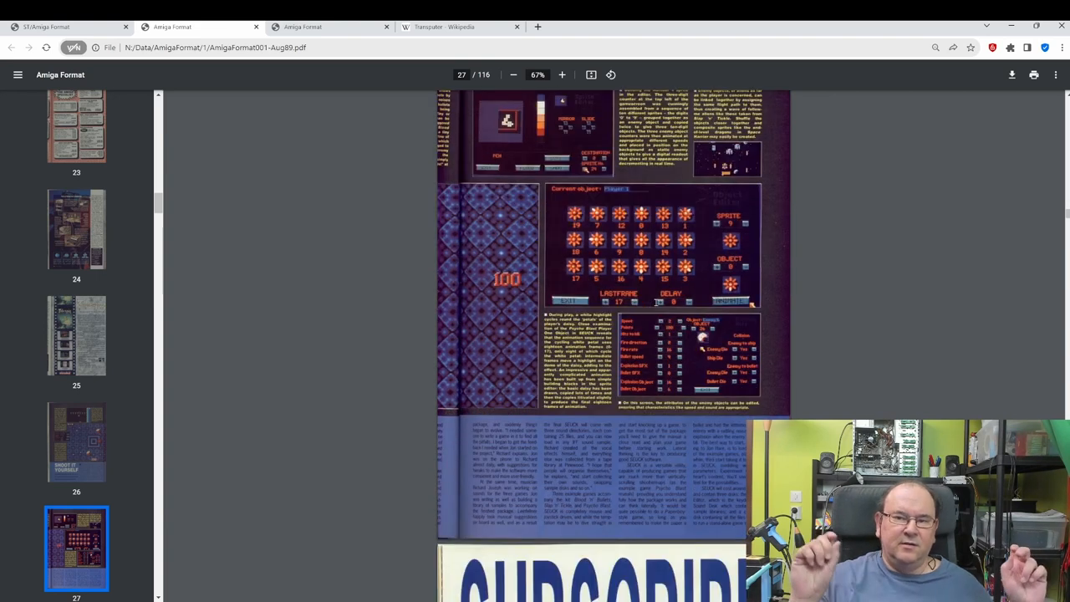
{"action": "scroll", "scroll_direction": "down", "scroll_amount": 3}
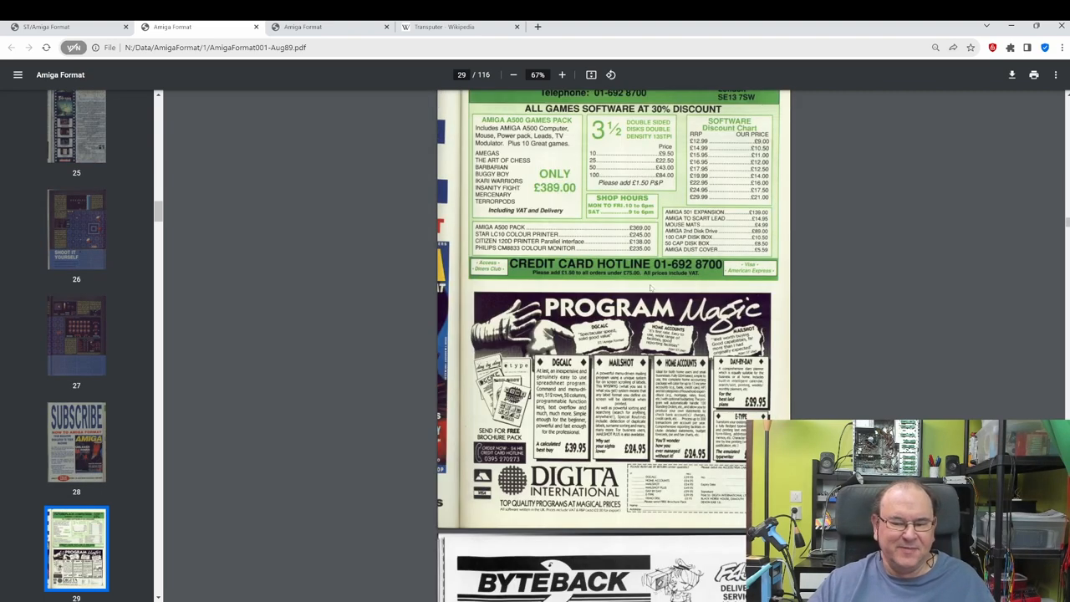
{"action": "scroll", "scroll_direction": "down", "scroll_amount": 3}
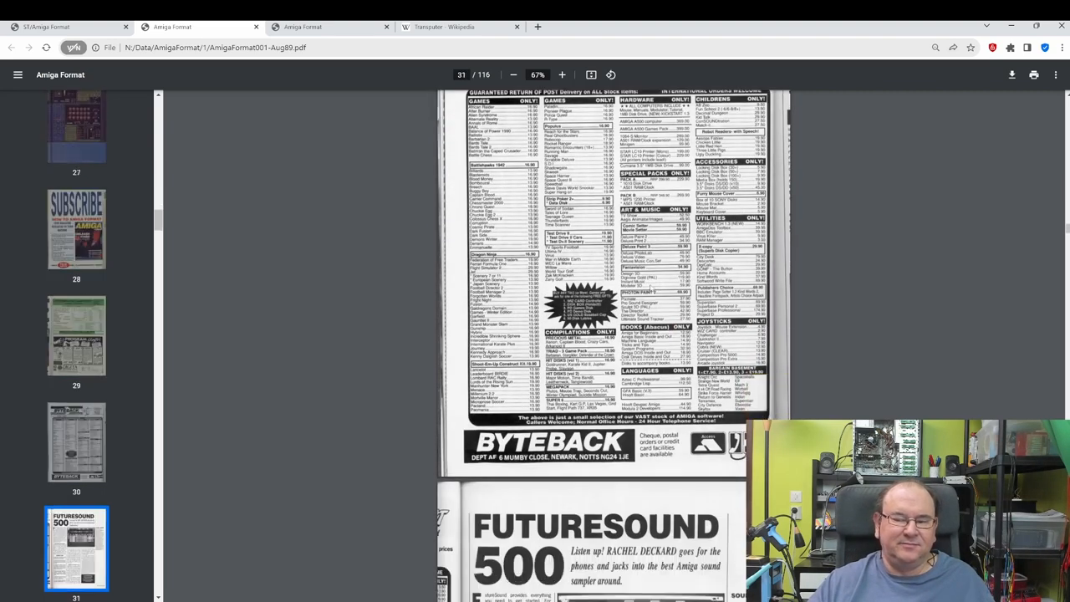
{"action": "scroll", "scroll_direction": "down", "scroll_amount": 3}
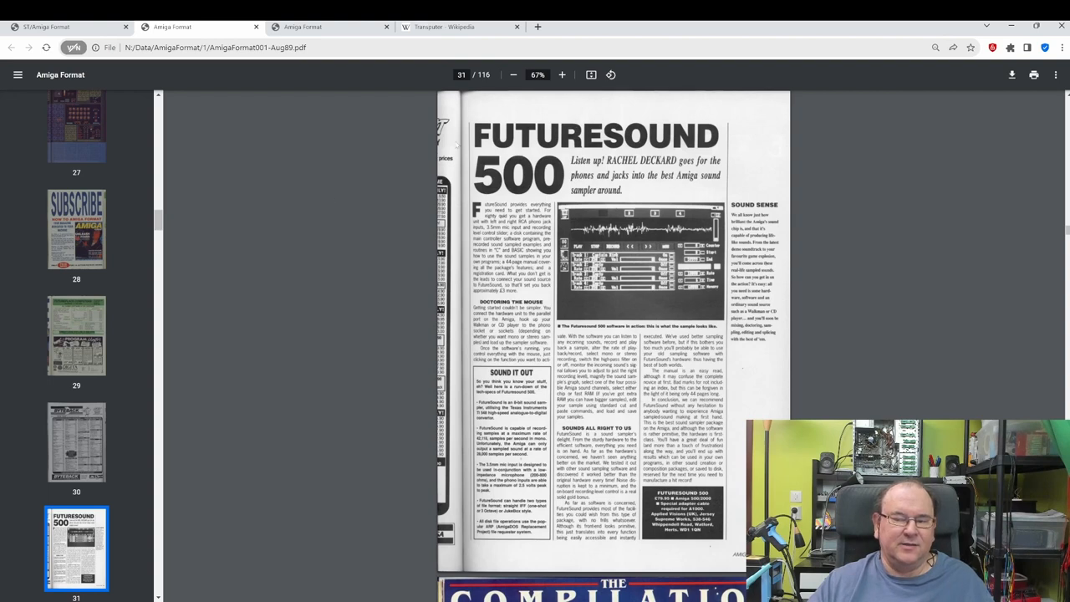
{"action": "scroll", "scroll_direction": "down", "scroll_amount": 3}
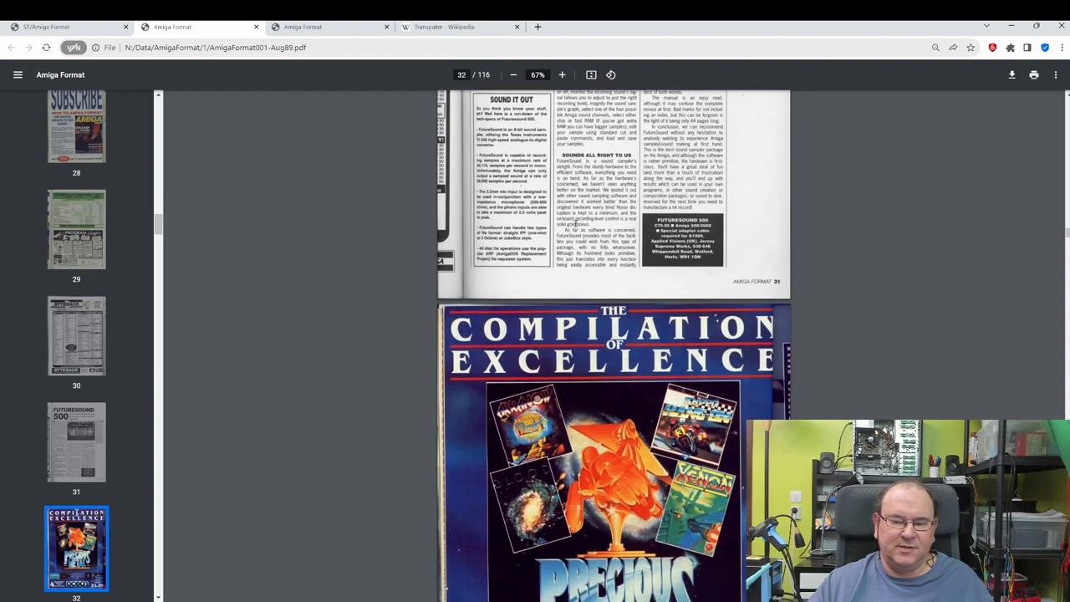
{"action": "scroll", "scroll_direction": "down", "scroll_amount": 3}
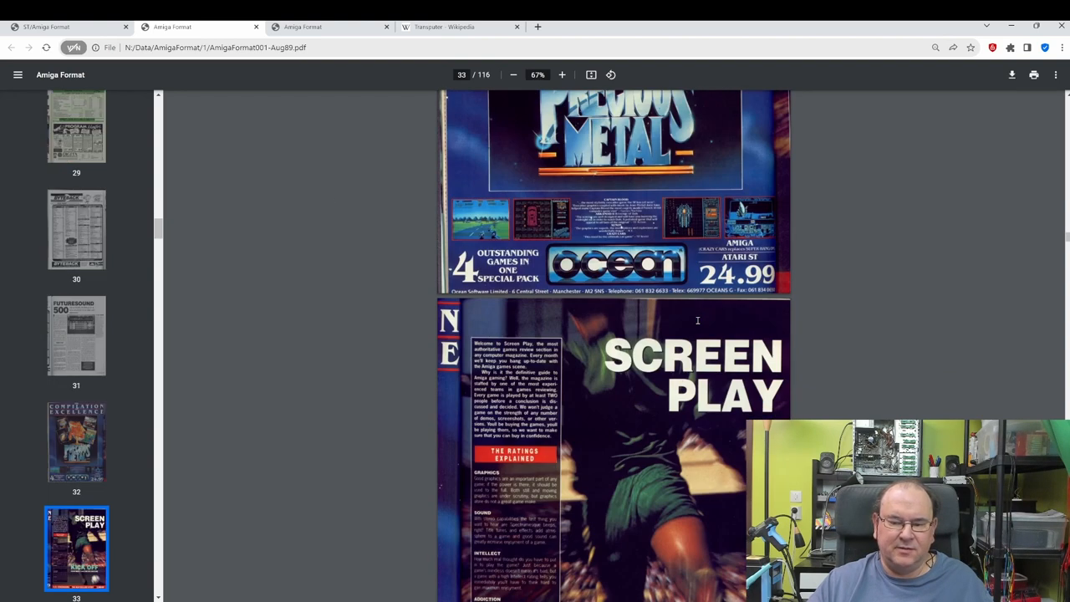
Step: Continue to page 113's mail-order adverts, then switch to the issue 136 document
{"action": "scroll", "scroll_direction": "down", "scroll_amount": 3}
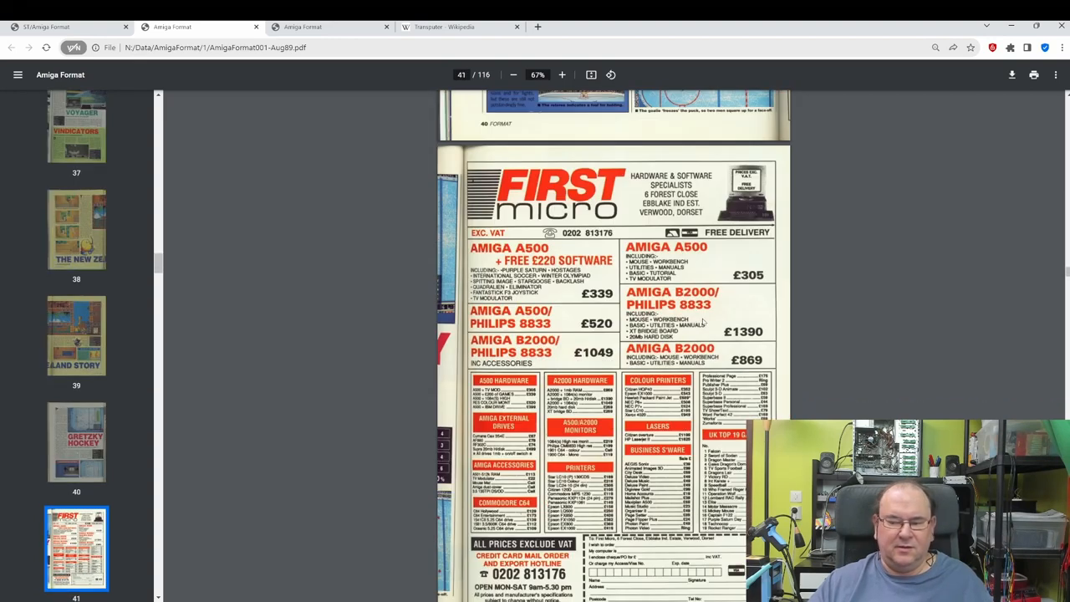
{"action": "scroll", "scroll_direction": "down", "scroll_amount": 3}
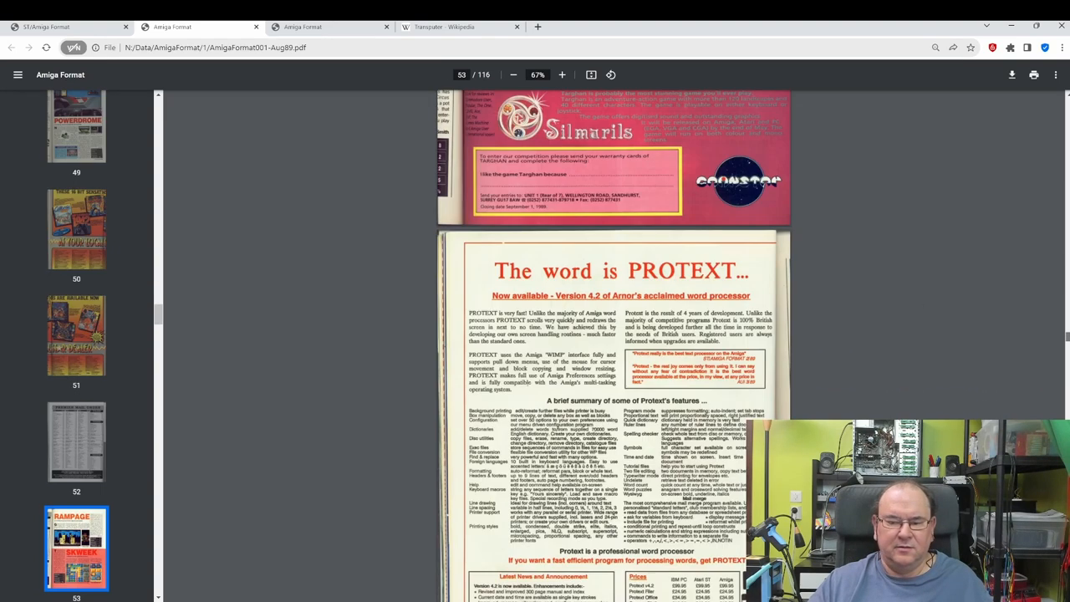
{"action": "scroll", "scroll_direction": "down", "scroll_amount": 3}
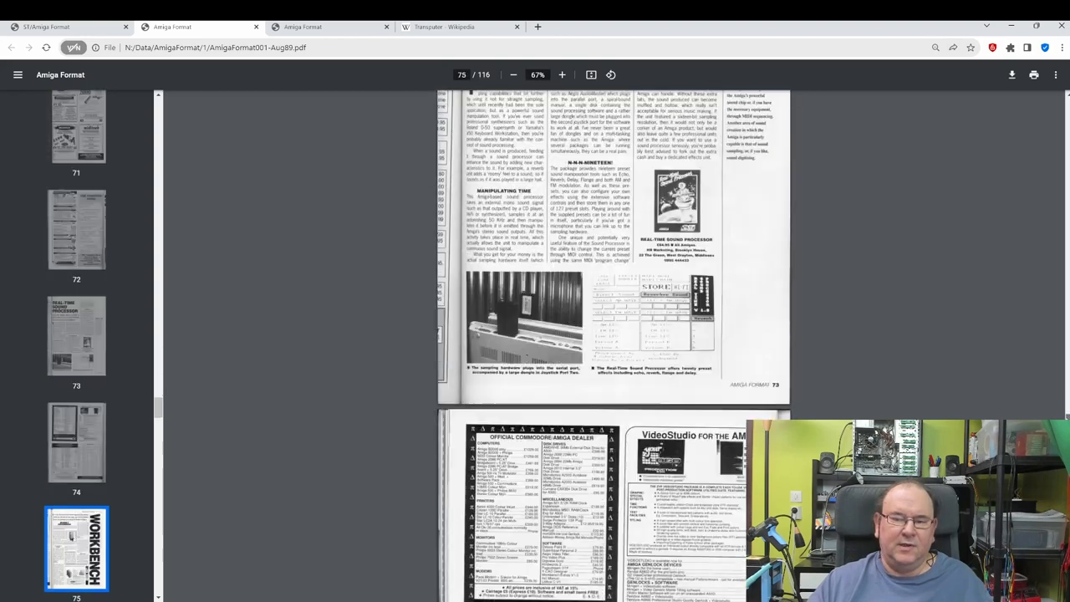
{"action": "scroll", "scroll_direction": "down", "scroll_amount": 3}
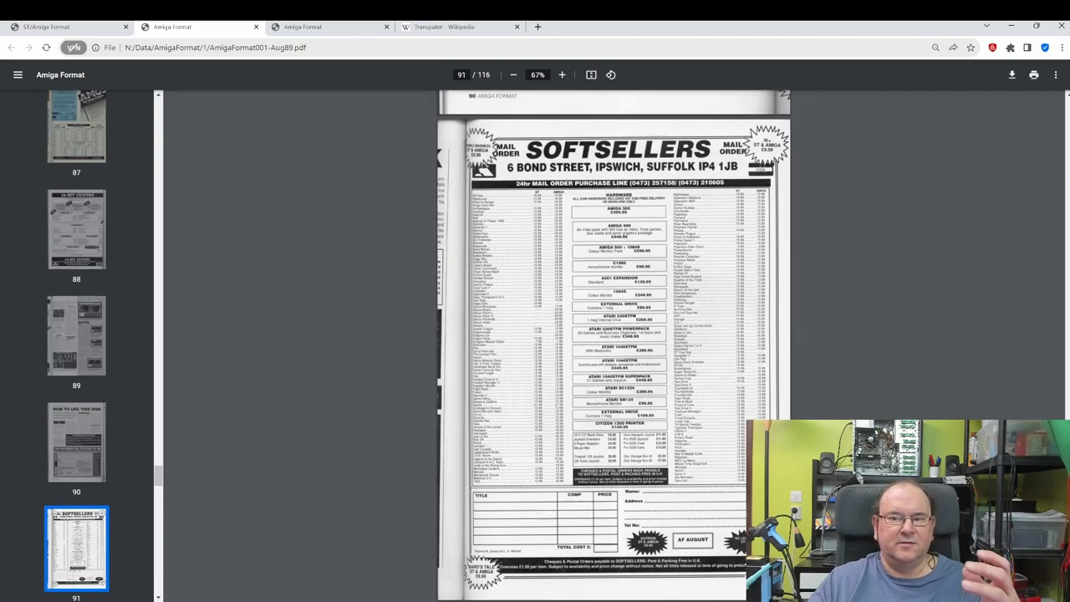
{"action": "scroll", "scroll_direction": "down", "scroll_amount": 3}
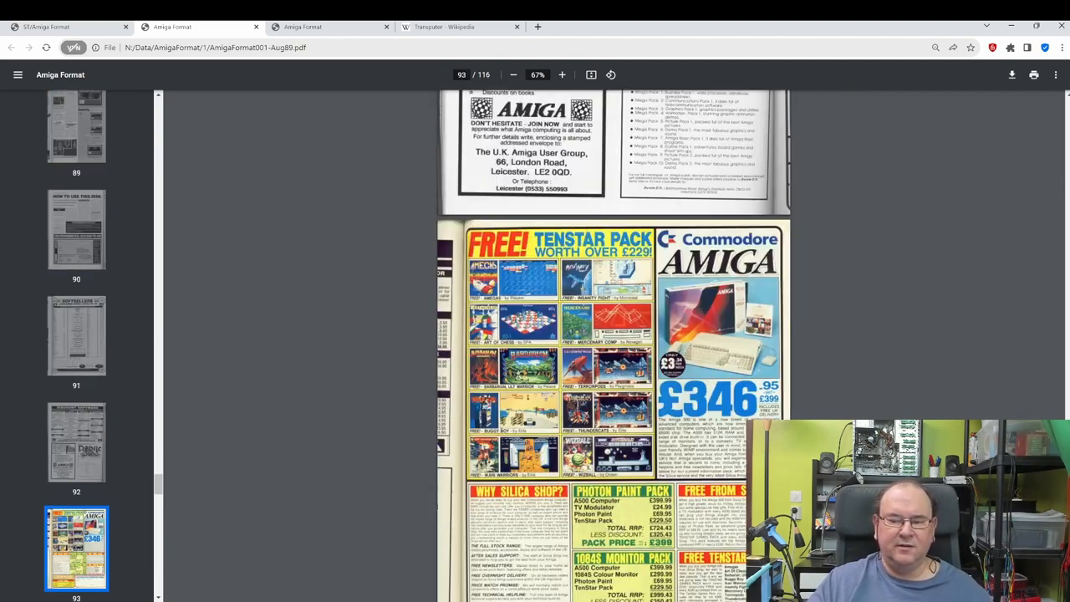
{"action": "scroll", "scroll_direction": "down", "scroll_amount": 3}
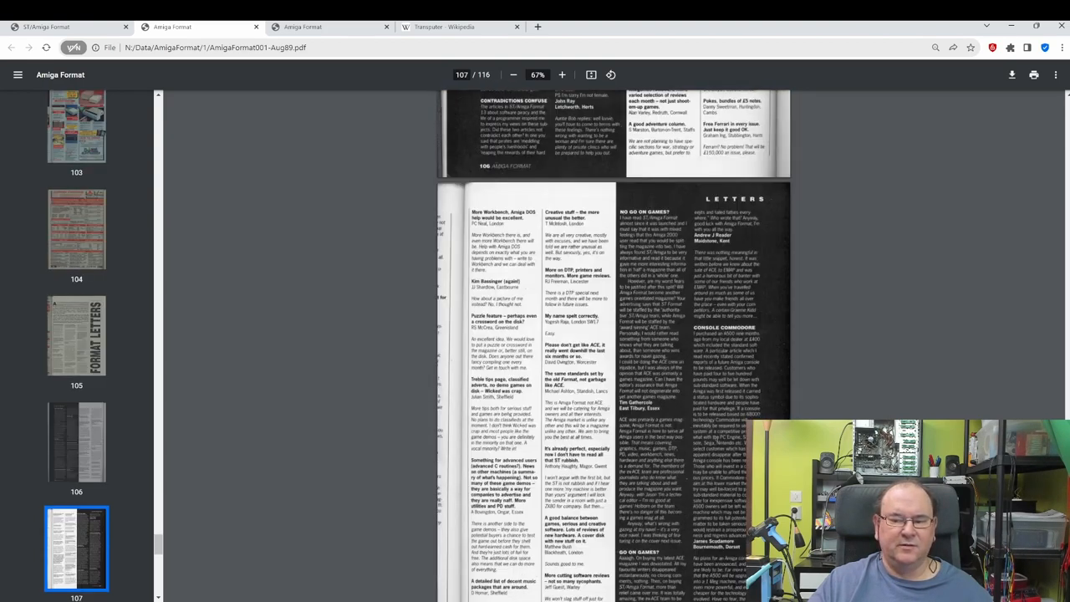
{"action": "scroll", "scroll_direction": "down", "scroll_amount": 3}
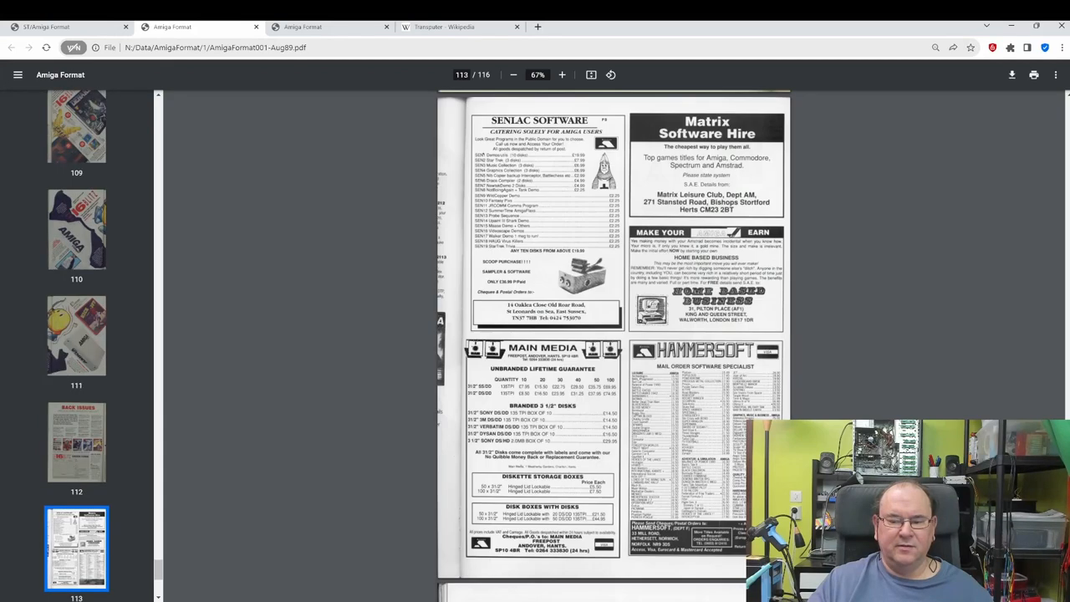
{"action": "left_click", "coordinate": [77, 548]}
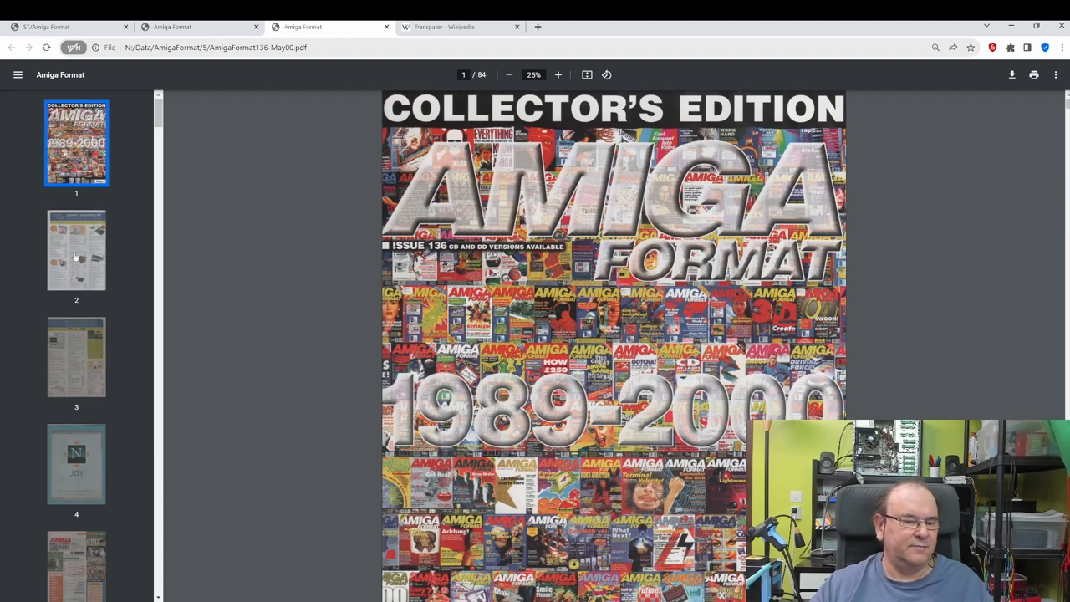
Step: In issue 136, move from page 2 past the Netscape advert to page 6's 'AF to close' story
{"action": "left_click", "coordinate": [76, 249]}
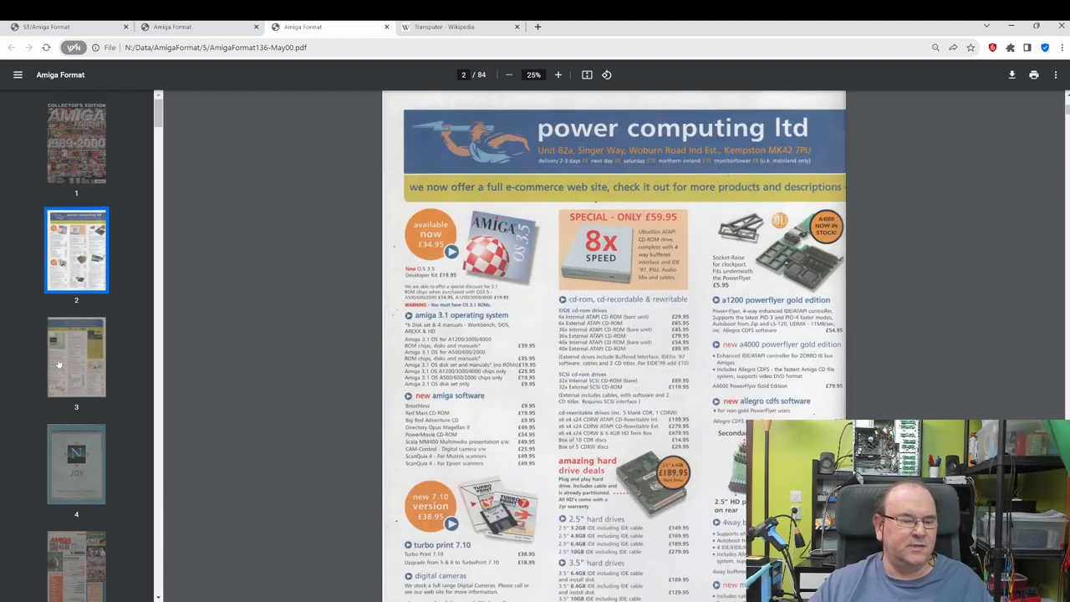
{"action": "left_click", "coordinate": [76, 464]}
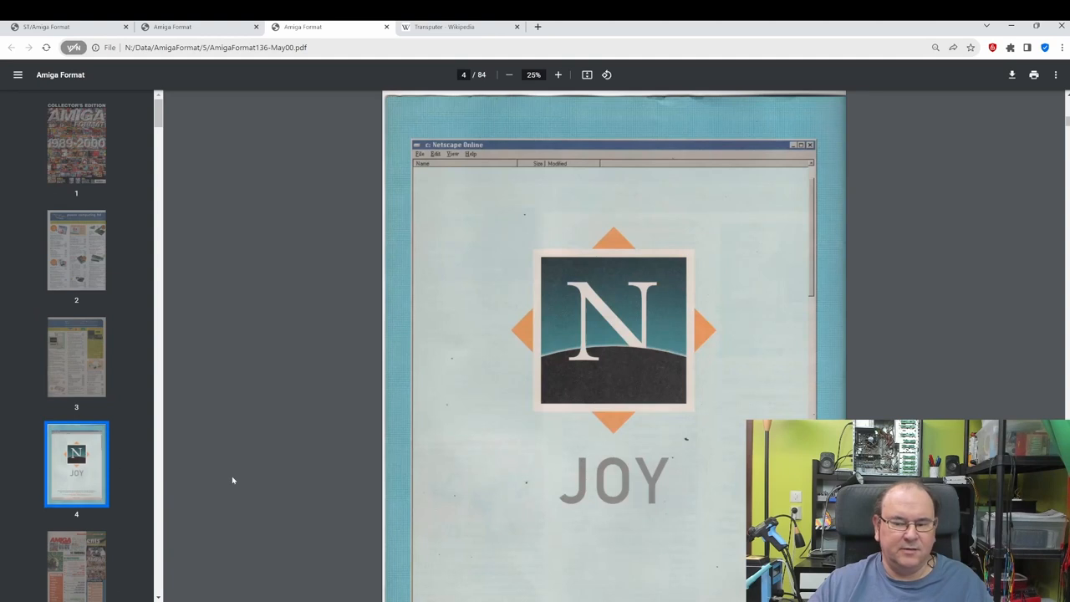
{"action": "scroll", "scroll_direction": "down", "scroll_amount": 3}
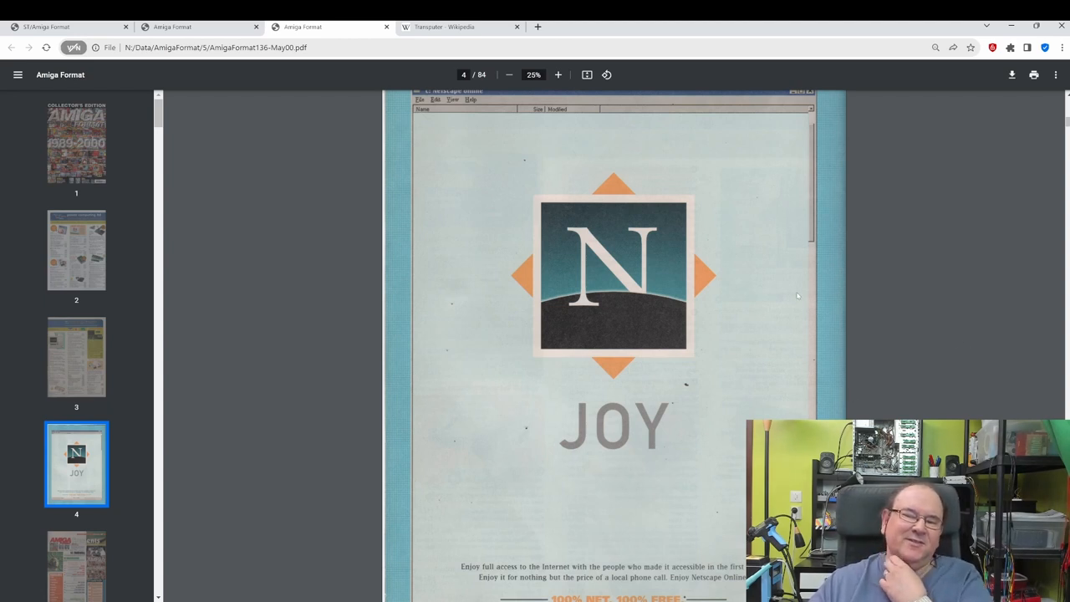
{"action": "mouse_move", "coordinate": [757, 382]}
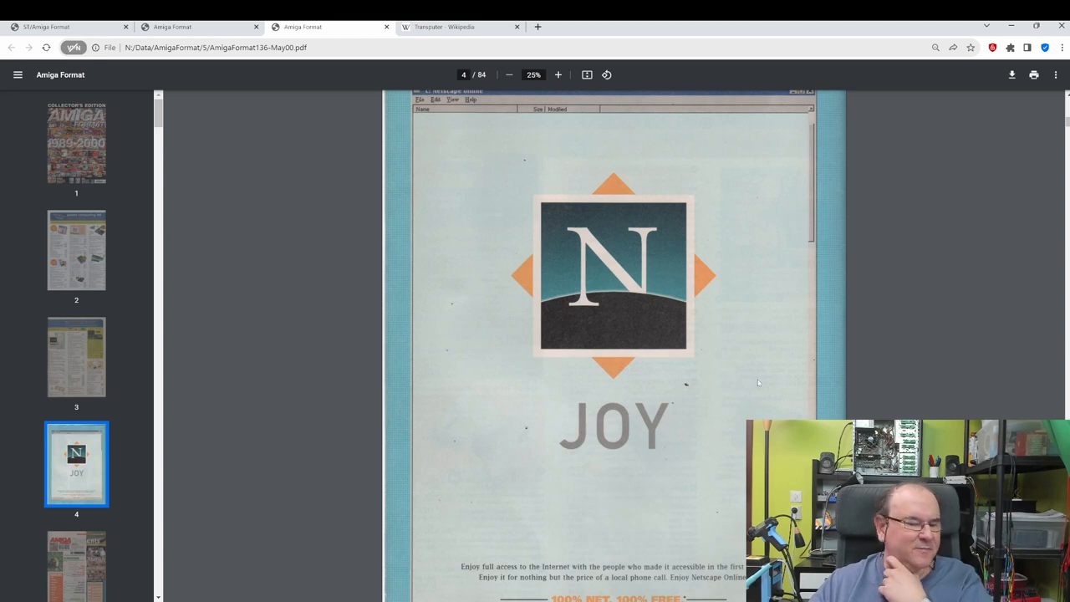
{"action": "scroll", "scroll_direction": "down", "scroll_amount": 3}
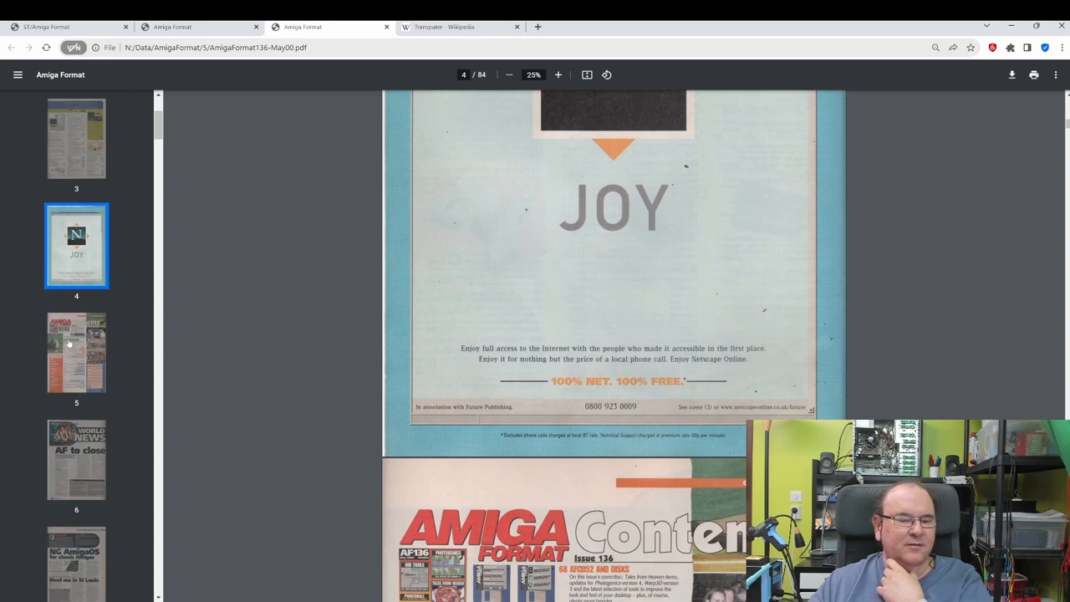
{"action": "left_click", "coordinate": [76, 351]}
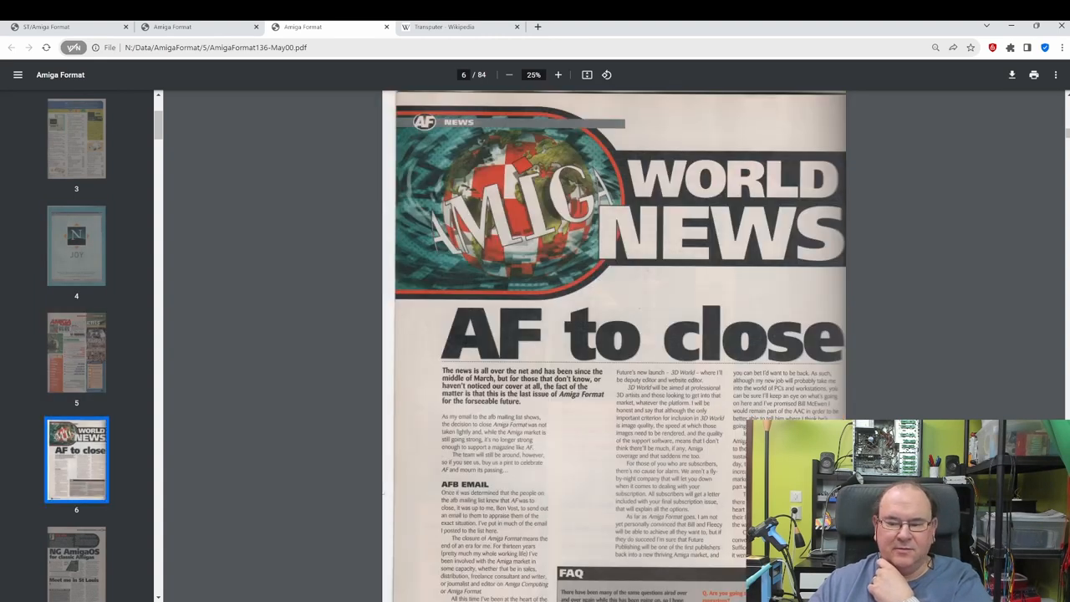
Step: Skim news pages 6–8, then jump to page 9's Blittersoft news via its thumbnail
{"action": "scroll", "scroll_direction": "down", "scroll_amount": 3}
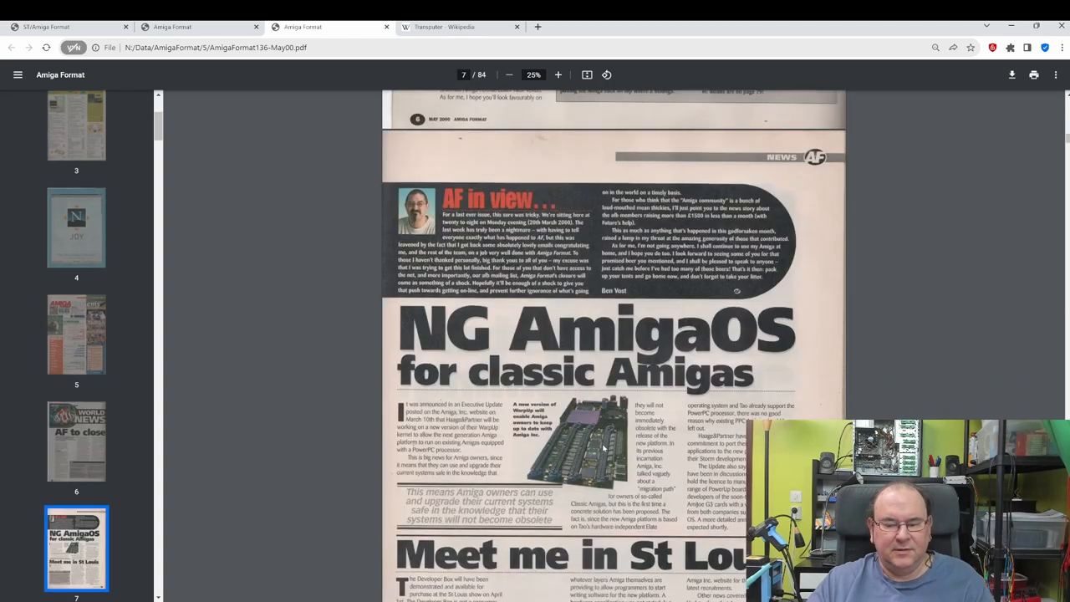
{"action": "scroll", "scroll_direction": "down", "scroll_amount": 3}
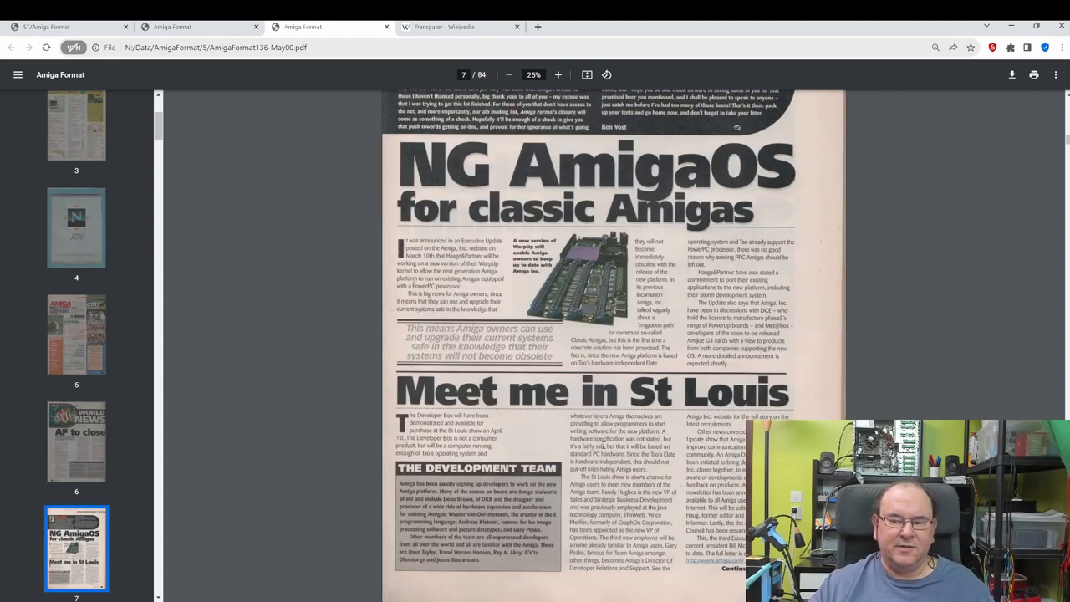
{"action": "scroll", "scroll_direction": "down", "scroll_amount": 3}
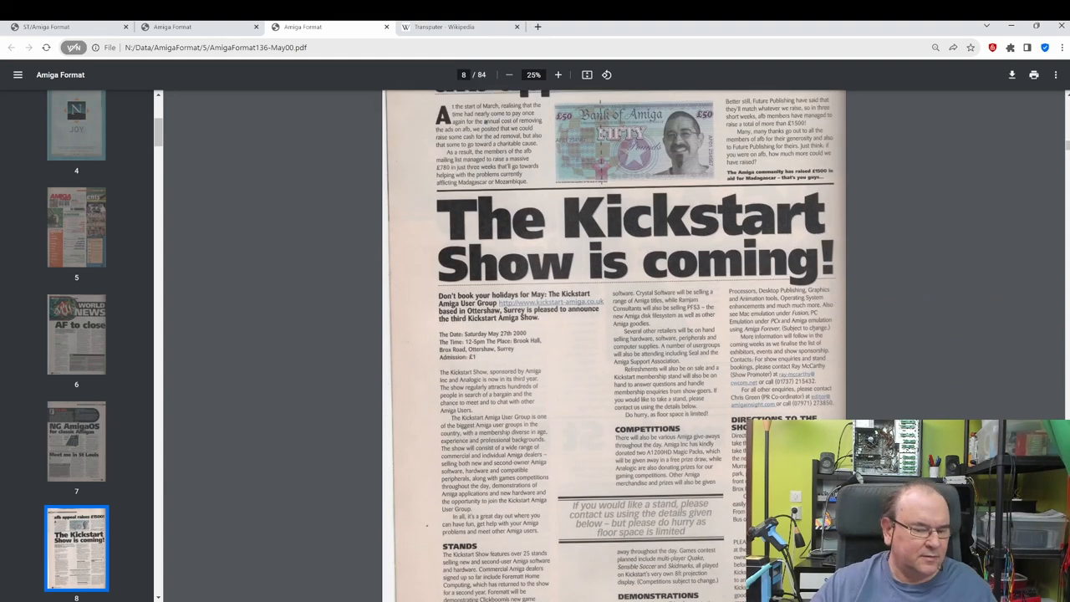
{"action": "scroll", "scroll_direction": "down", "scroll_amount": 3}
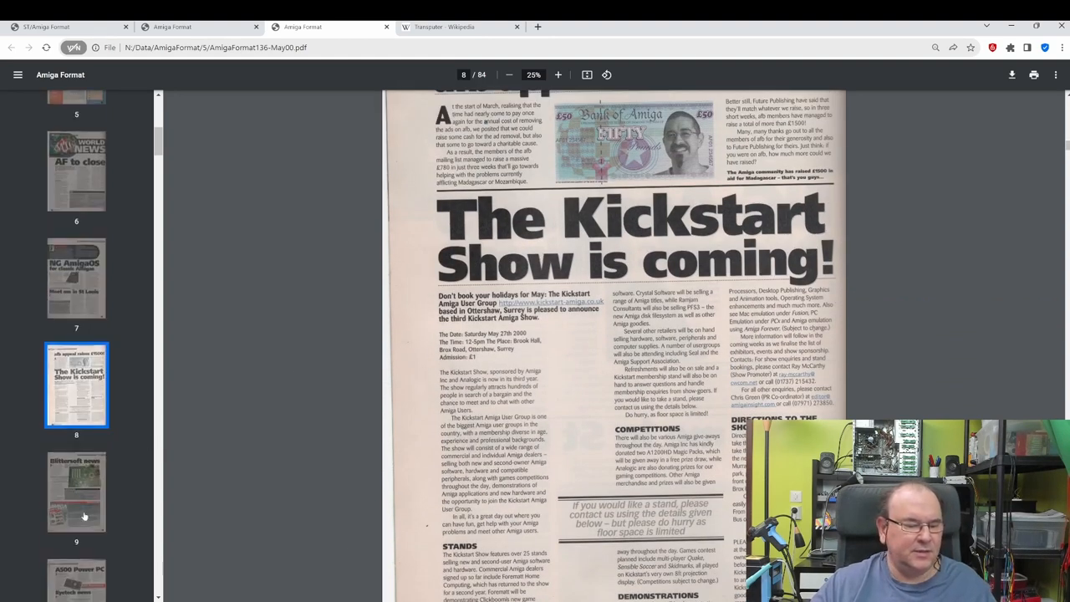
{"action": "left_click", "coordinate": [76, 491]}
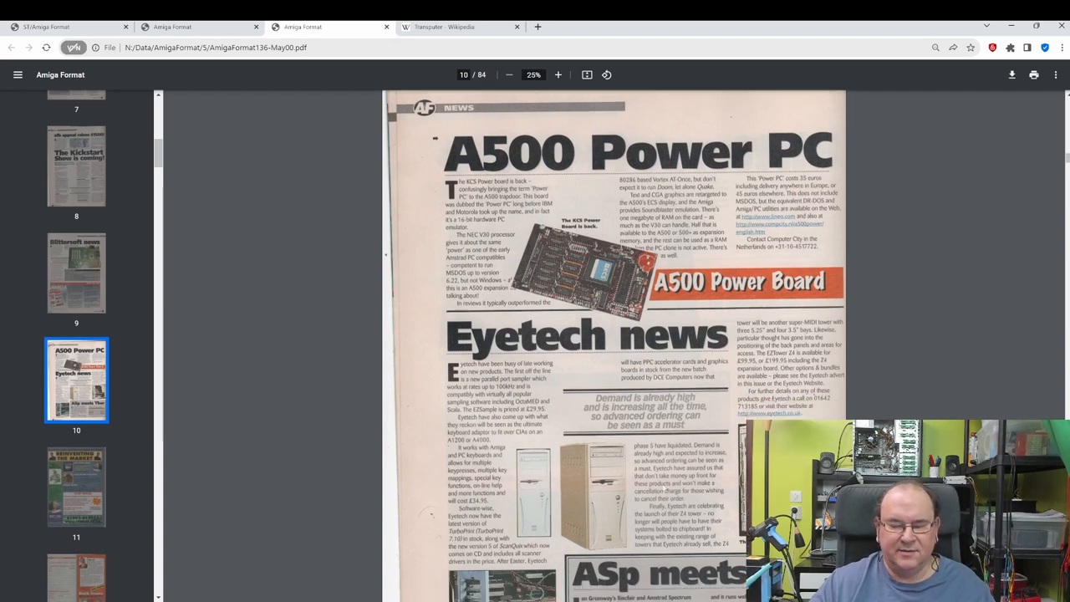
Step: Jump to page 12's subscription form and read down to page 13's Massive Savings offers
{"action": "scroll", "scroll_direction": "down", "scroll_amount": 3}
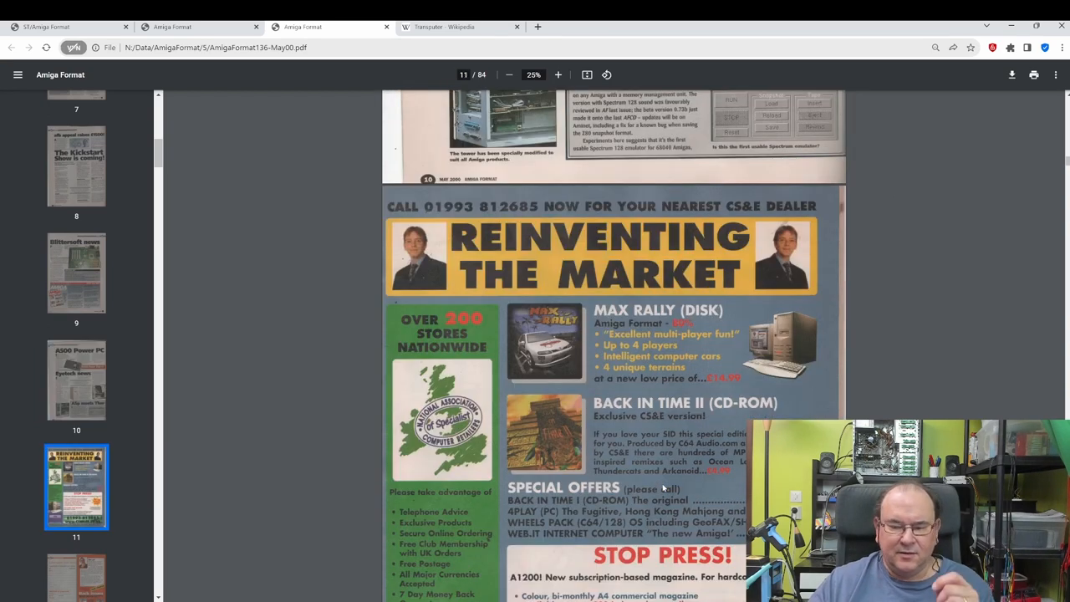
{"action": "left_click", "coordinate": [76, 547]}
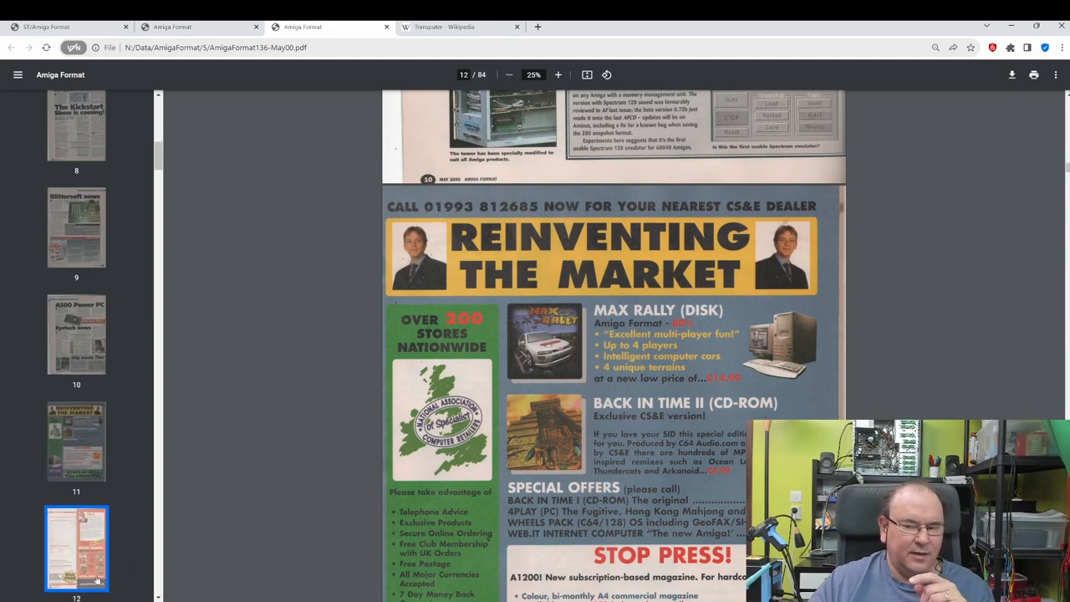
{"action": "scroll", "scroll_direction": "down", "scroll_amount": 3}
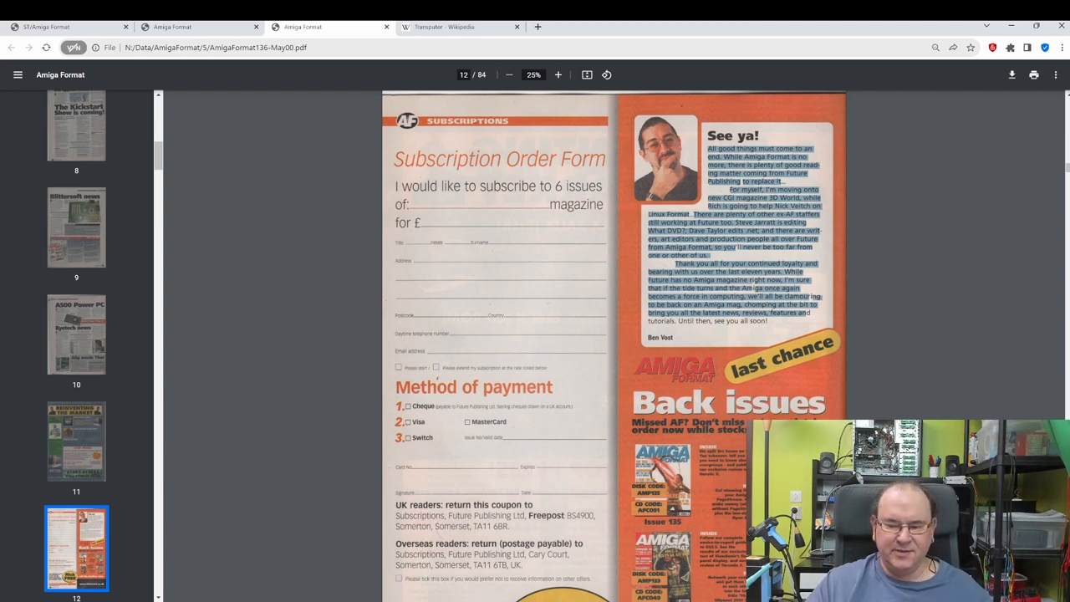
{"action": "scroll", "scroll_direction": "down", "scroll_amount": 3}
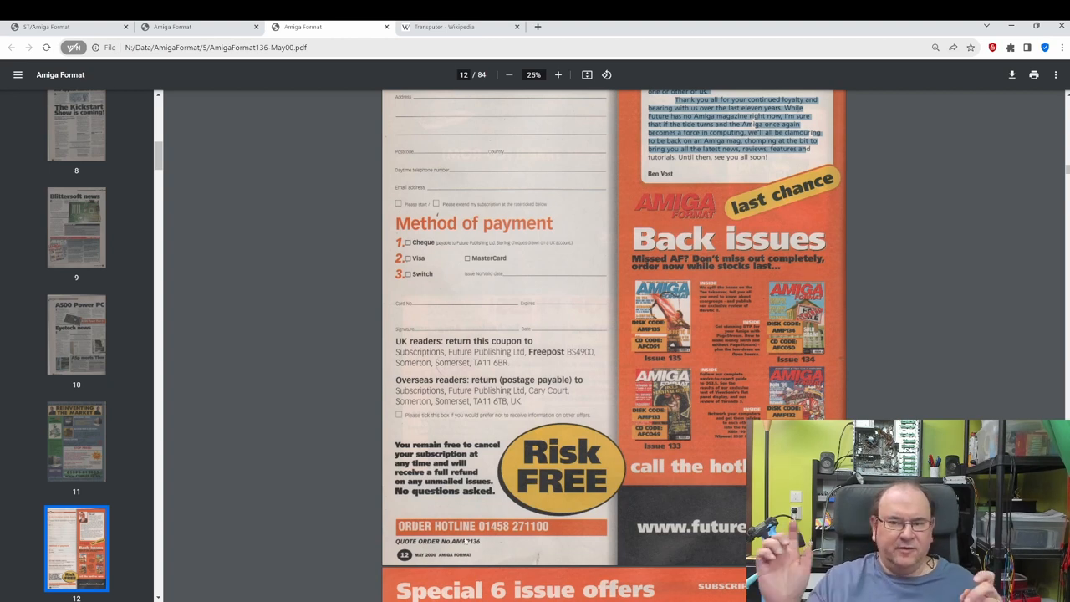
{"action": "scroll", "scroll_direction": "down", "scroll_amount": 3}
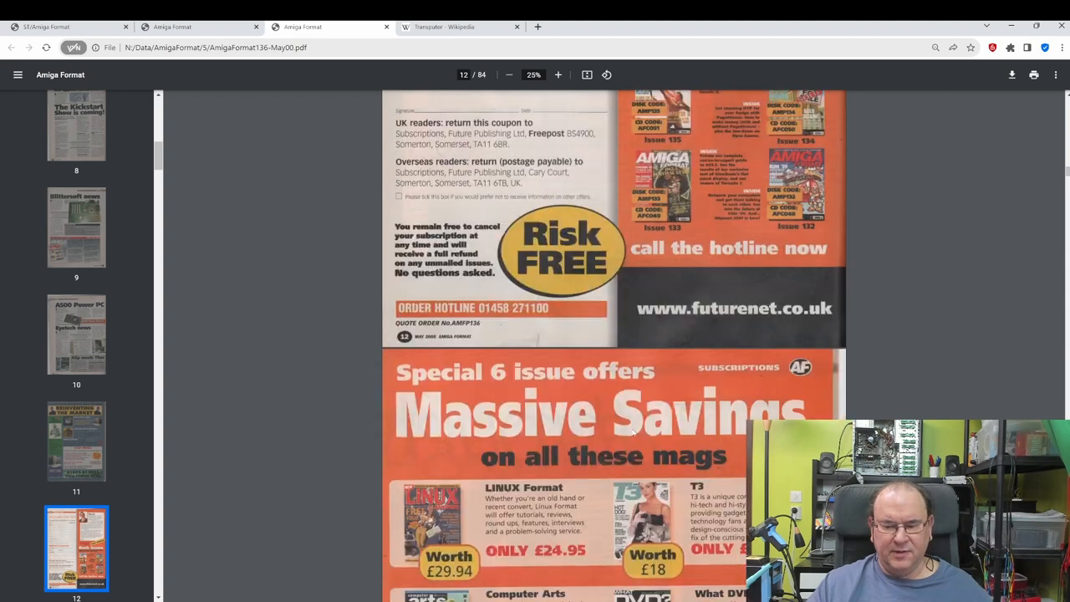
{"action": "scroll", "scroll_direction": "down", "scroll_amount": 3}
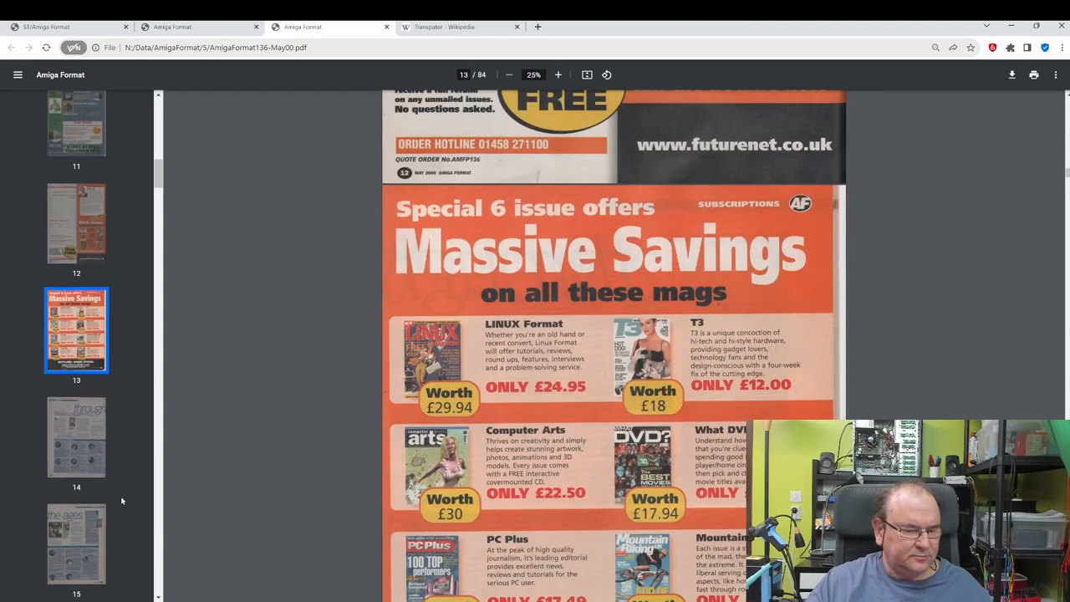
Step: Jump to page 14's 'AF through the ages' feature and skim to page 23's Multitasking tables
{"action": "left_click", "coordinate": [76, 437]}
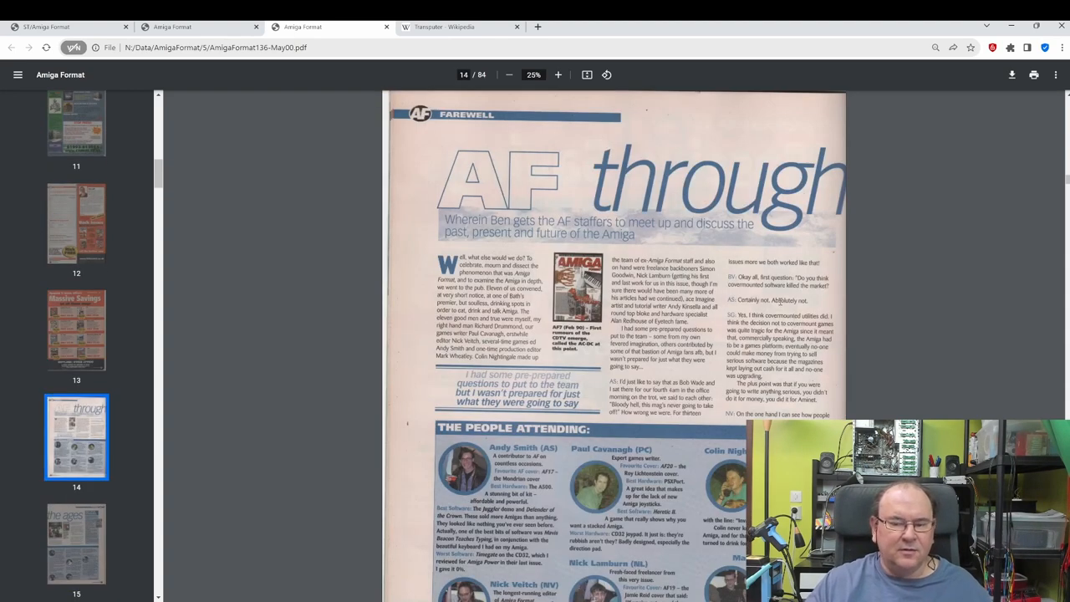
{"action": "scroll", "scroll_direction": "down", "scroll_amount": 3}
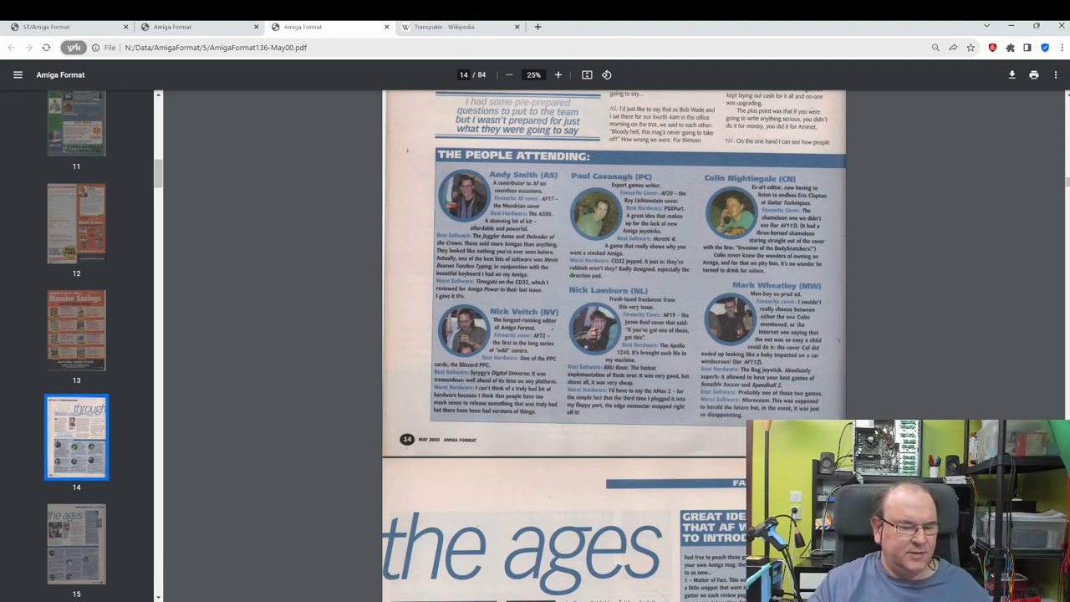
{"action": "mouse_move", "coordinate": [114, 268]}
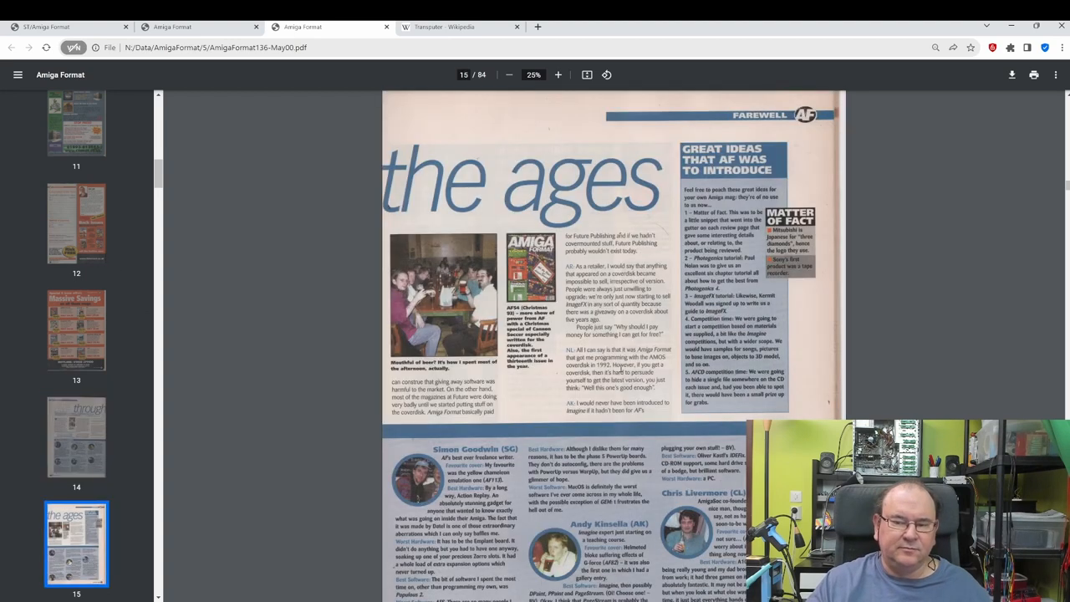
{"action": "scroll", "scroll_direction": "down", "scroll_amount": 3}
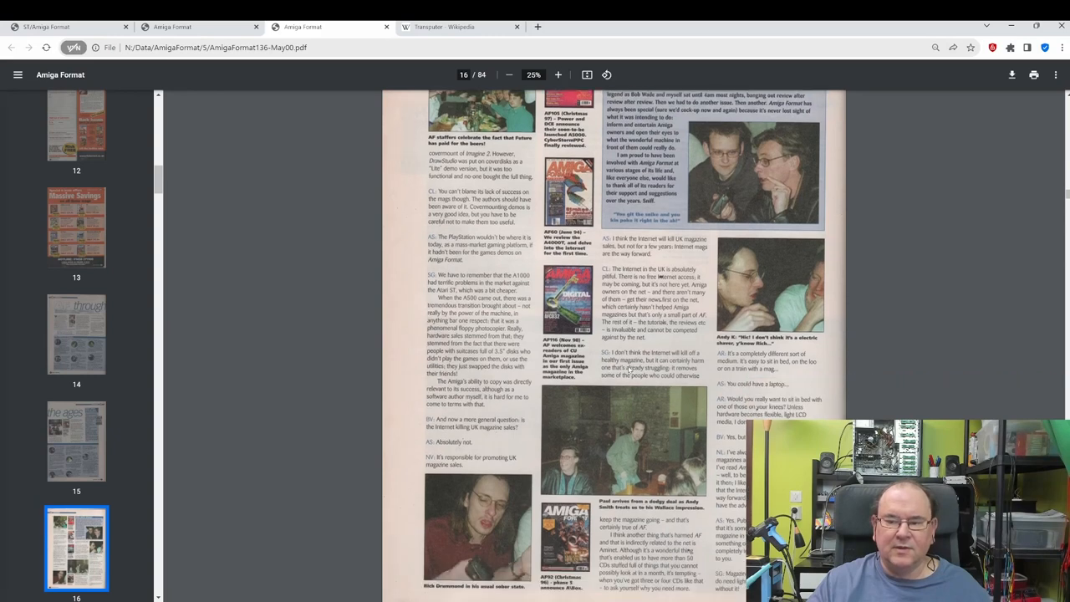
{"action": "scroll", "scroll_direction": "down", "scroll_amount": 3}
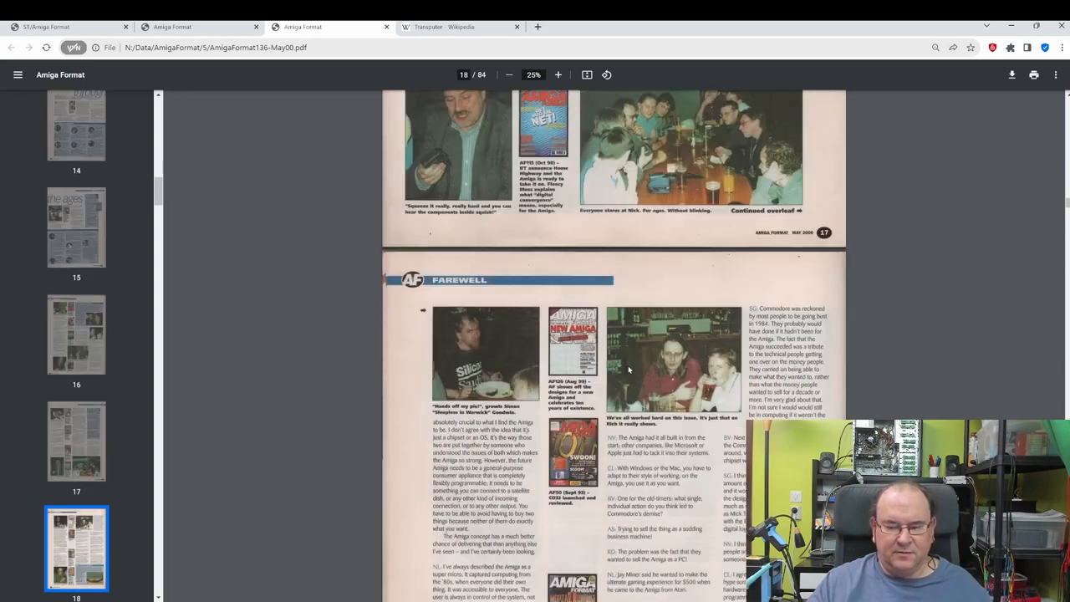
{"action": "scroll", "scroll_direction": "down", "scroll_amount": 3}
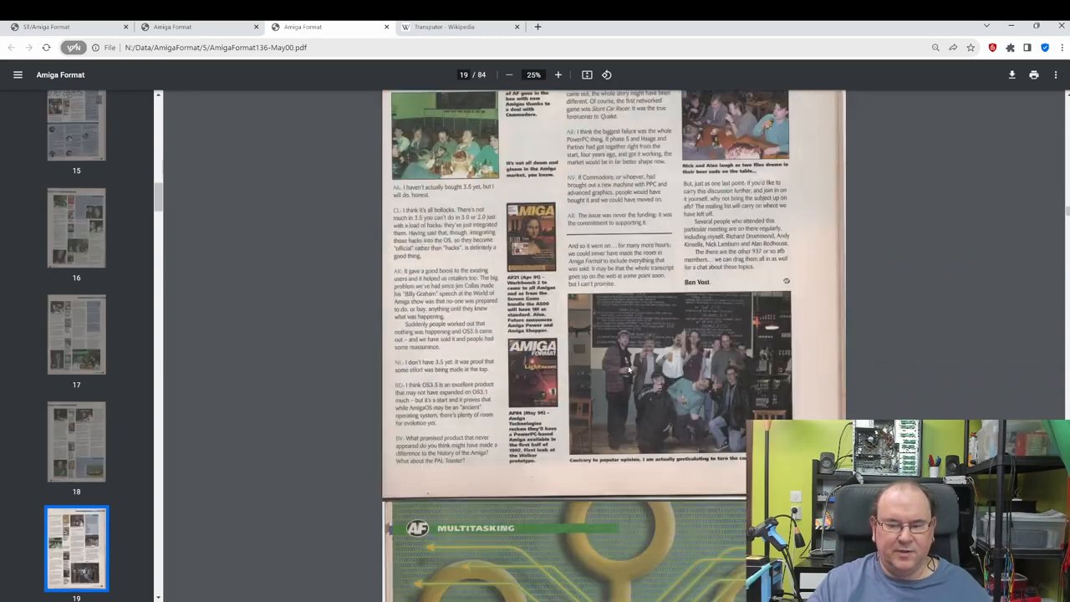
{"action": "scroll", "scroll_direction": "down", "scroll_amount": 3}
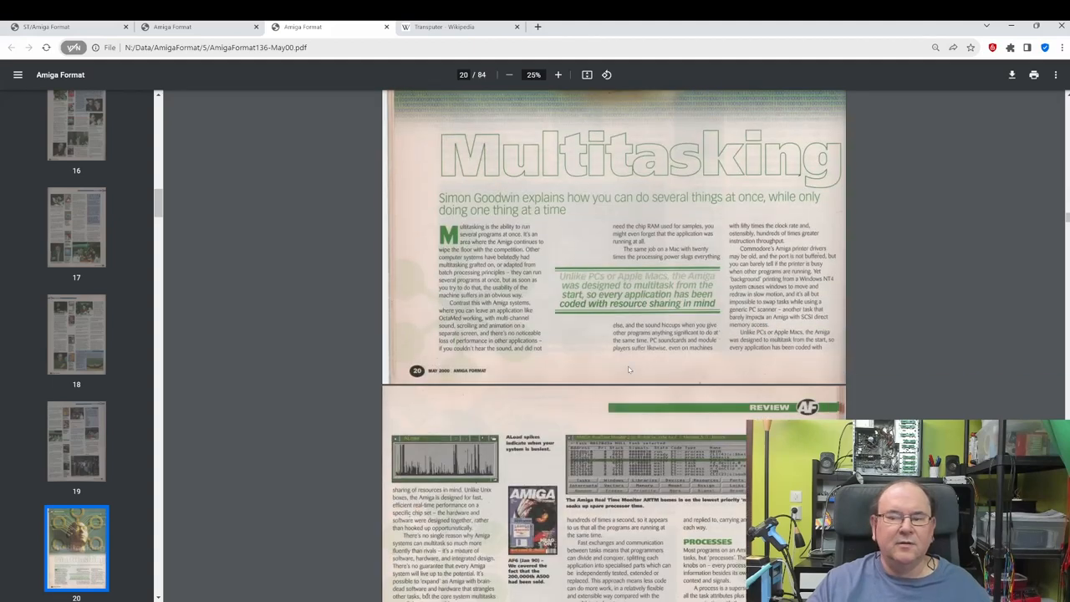
{"action": "scroll", "scroll_direction": "down", "scroll_amount": 3}
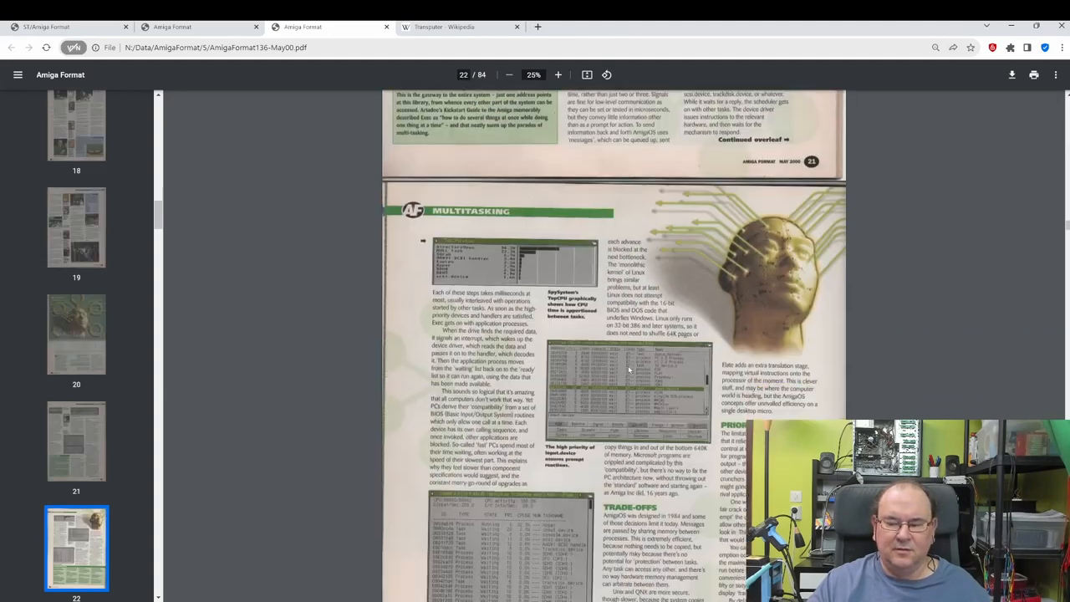
{"action": "scroll", "scroll_direction": "down", "scroll_amount": 3}
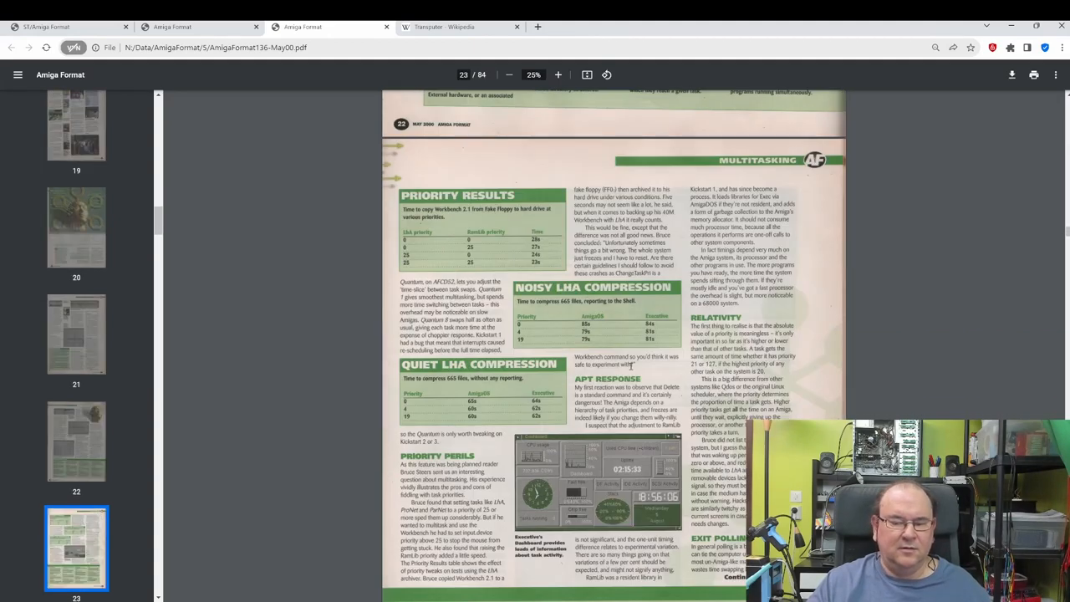
{"action": "scroll", "scroll_direction": "down", "scroll_amount": 3}
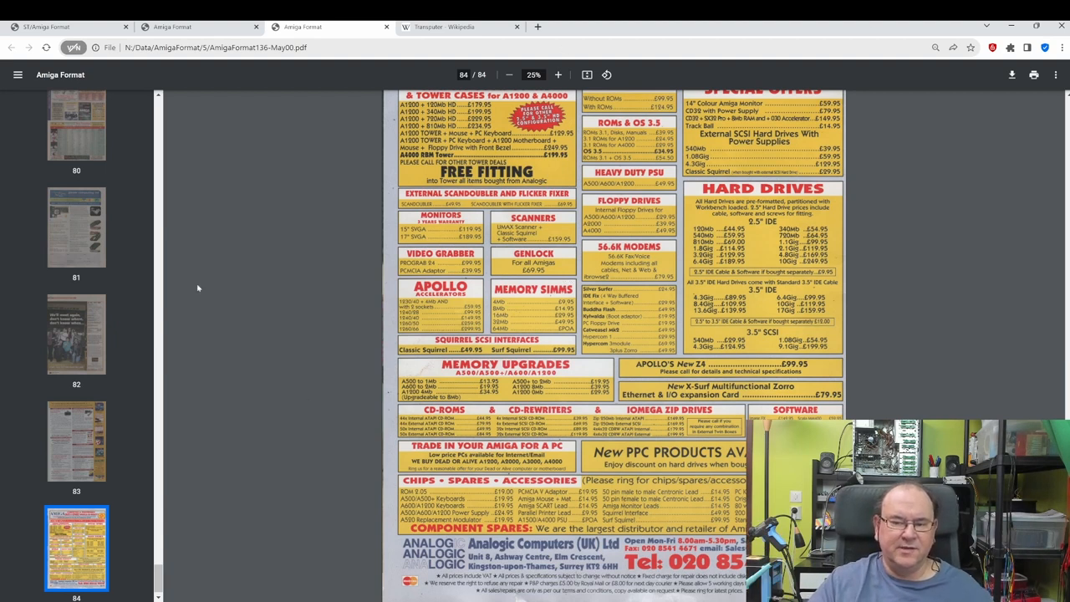
{"action": "mouse_move", "coordinate": [1014, 228]}
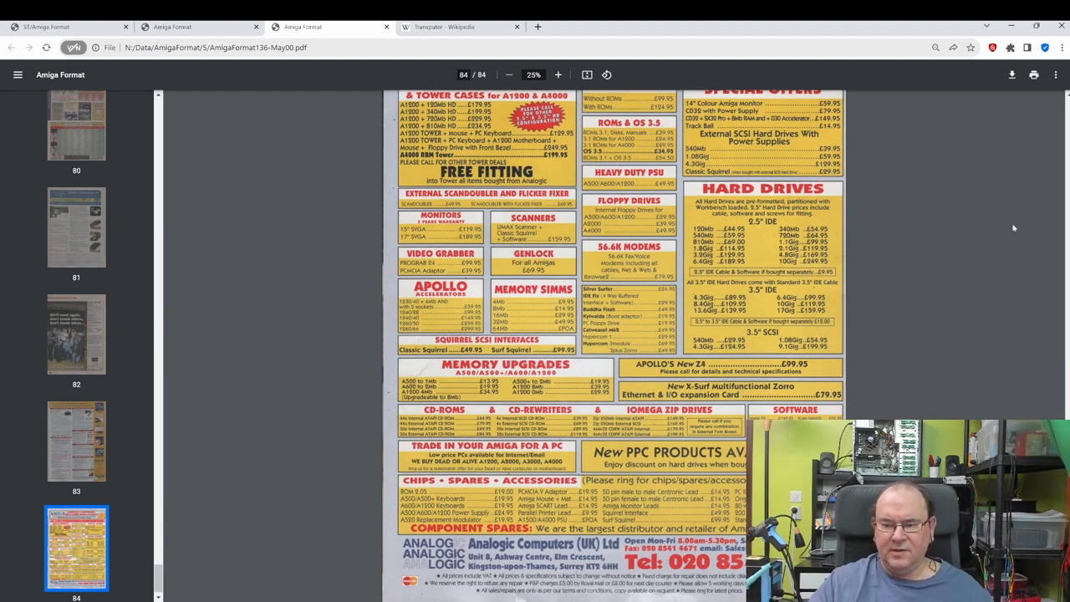
{"action": "mouse_move", "coordinate": [865, 292]}
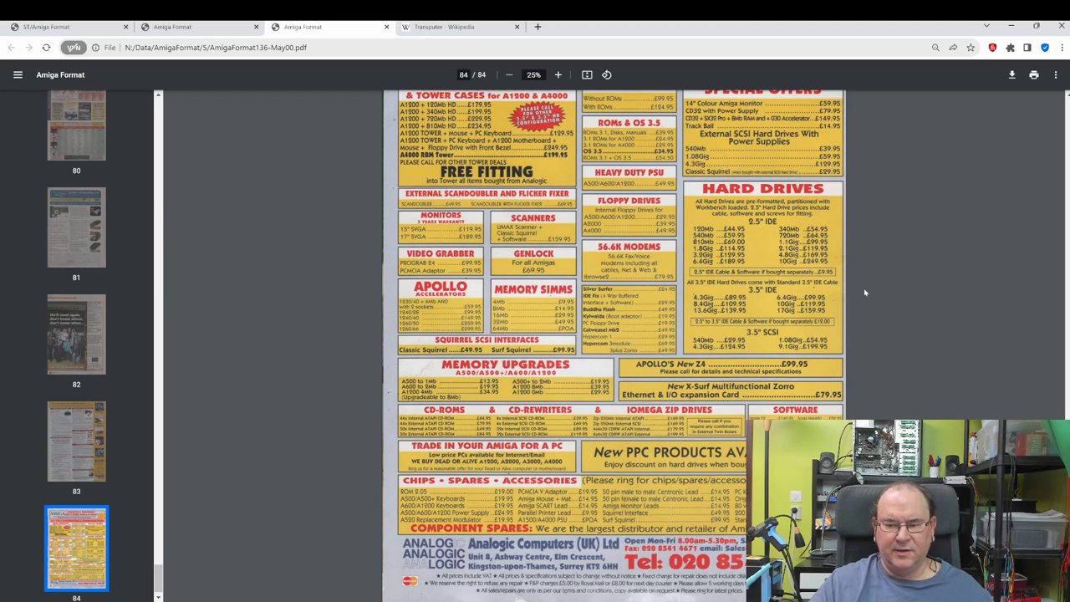